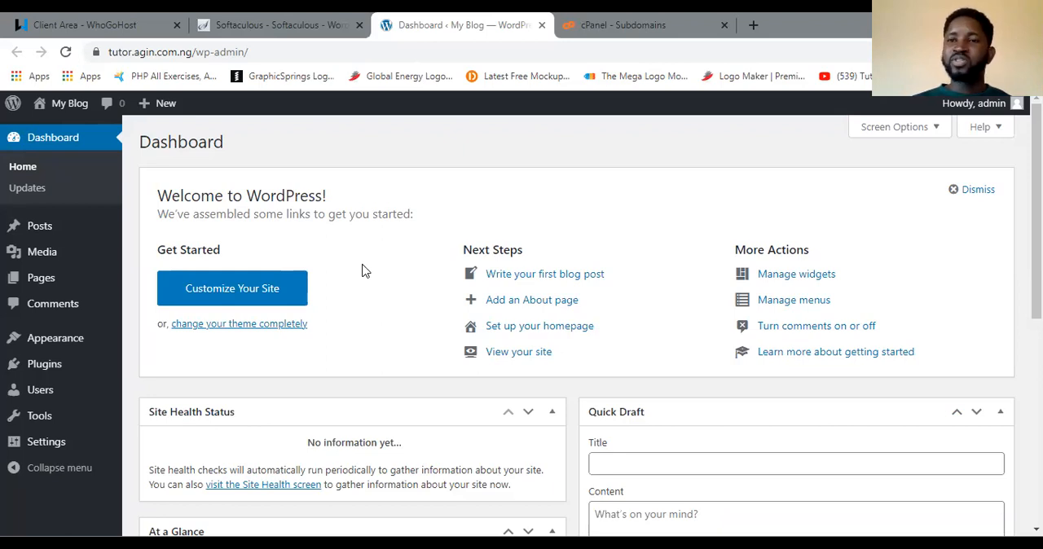
mouse_move(44, 363)
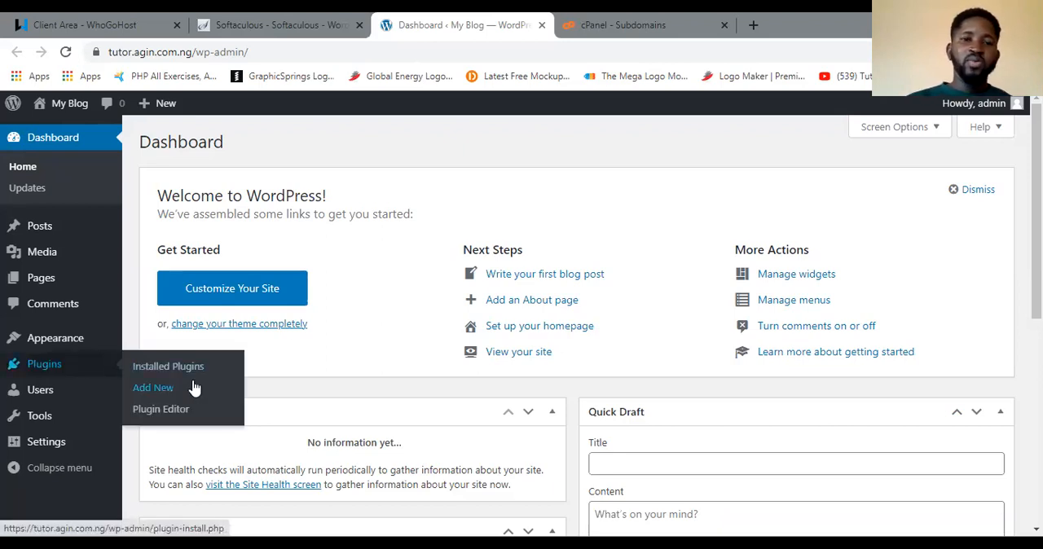
mouse_move(390, 295)
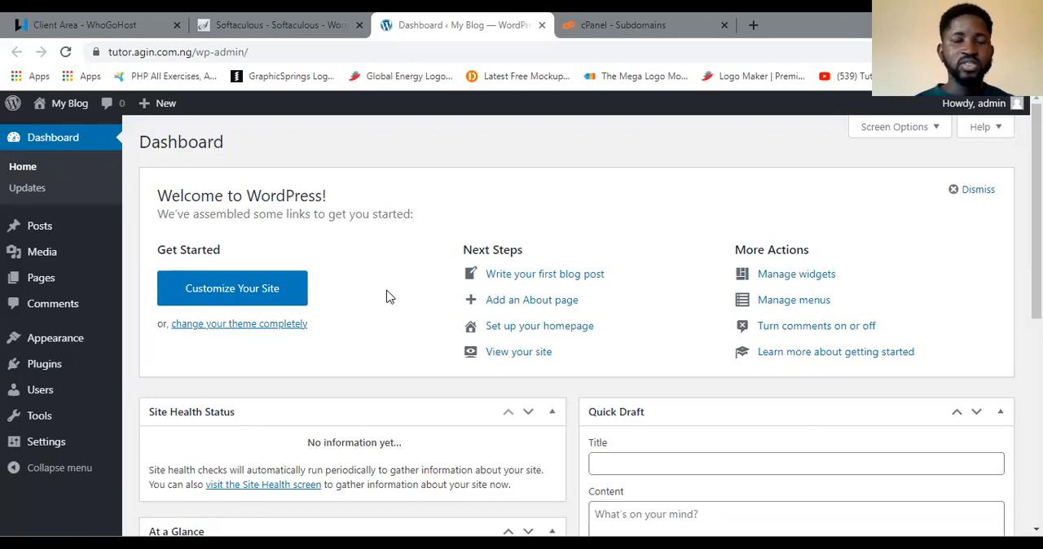
mouse_move(361, 291)
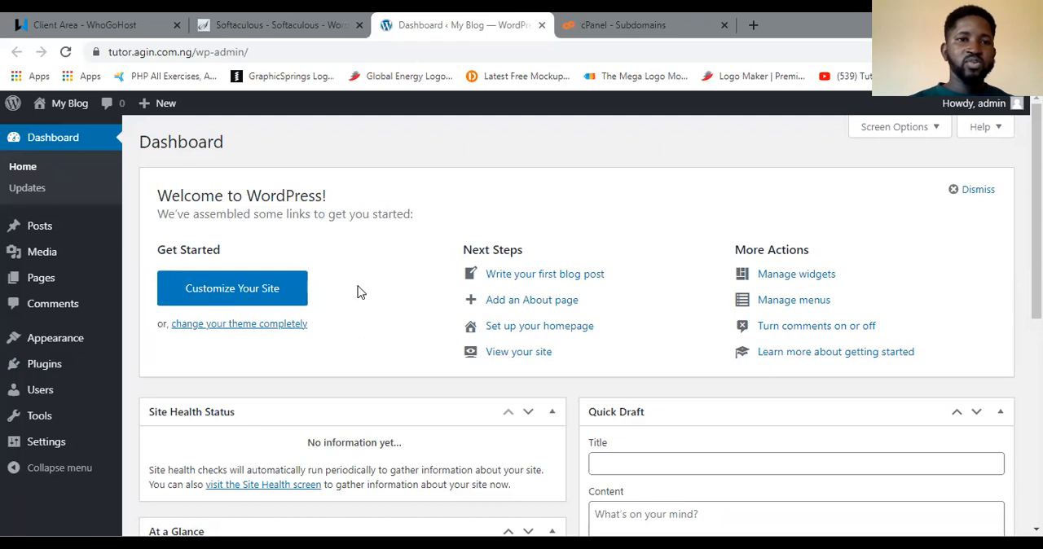
mouse_move(53, 161)
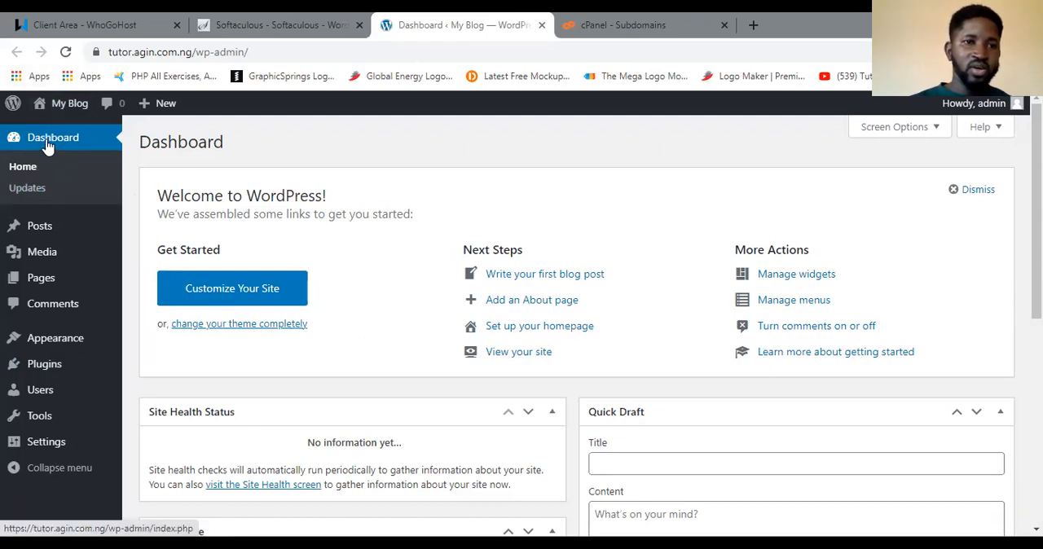
mouse_move(16, 192)
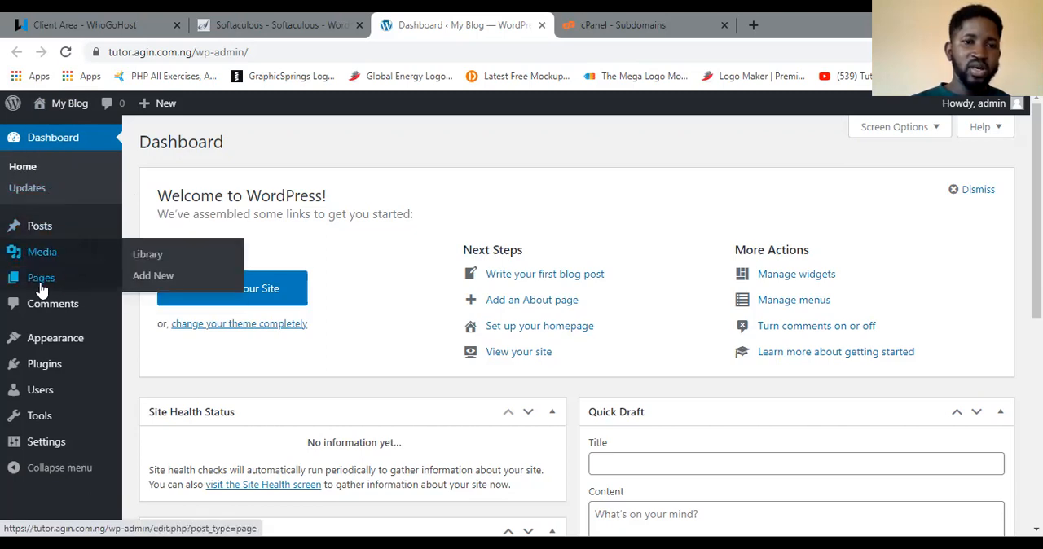
mouse_move(50, 338)
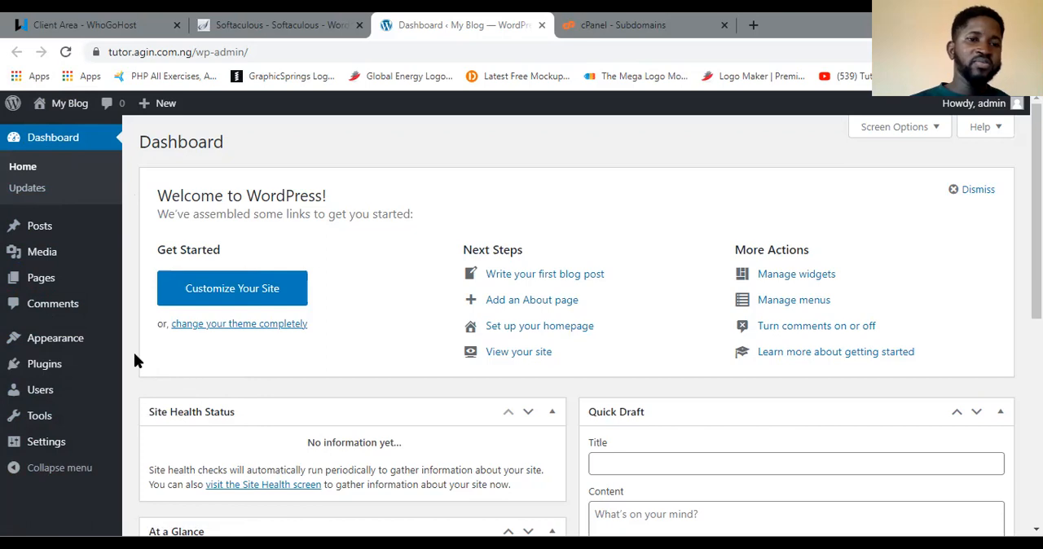
mouse_move(67, 304)
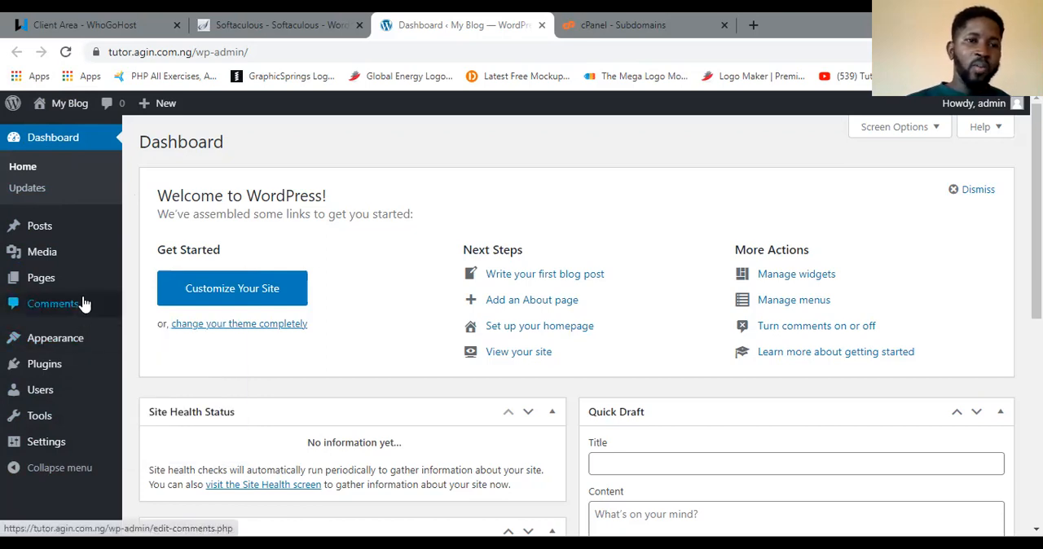
mouse_move(75, 369)
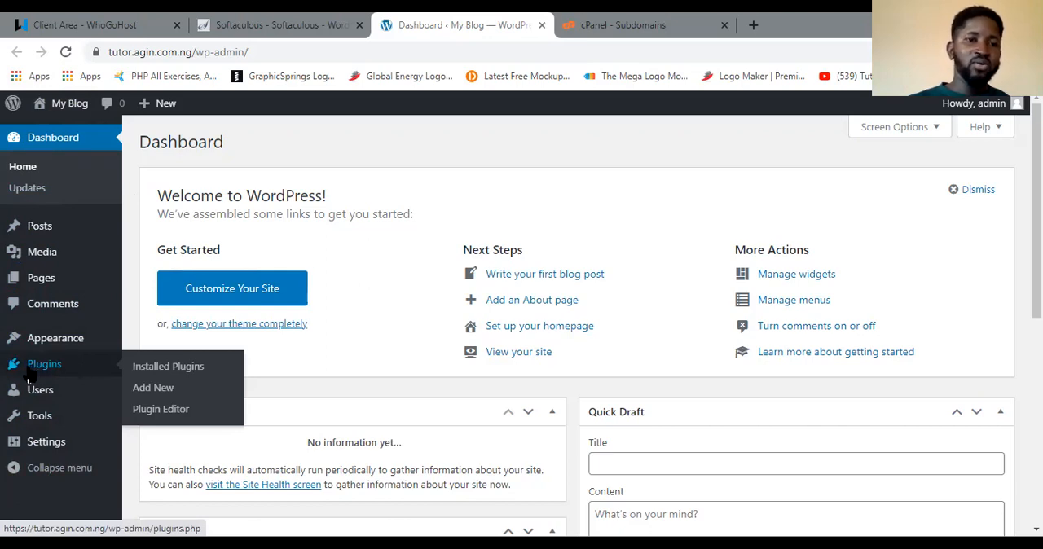
mouse_move(90, 377)
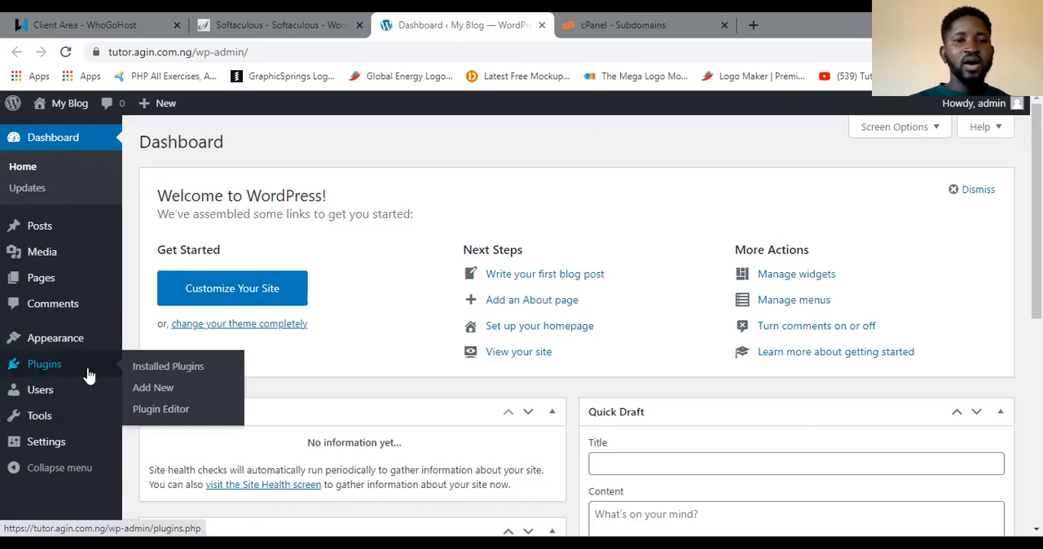
mouse_move(154, 388)
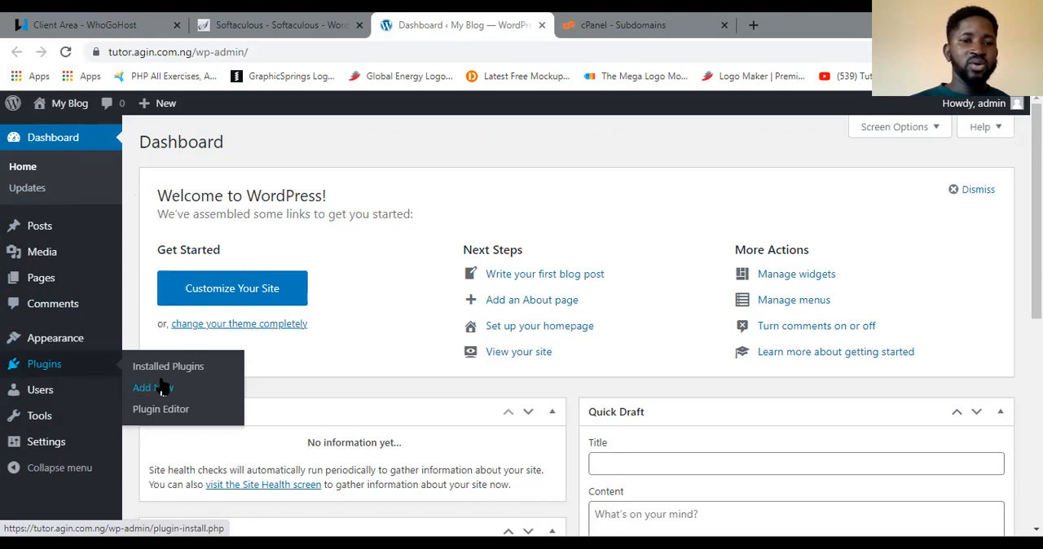
mouse_move(162, 388)
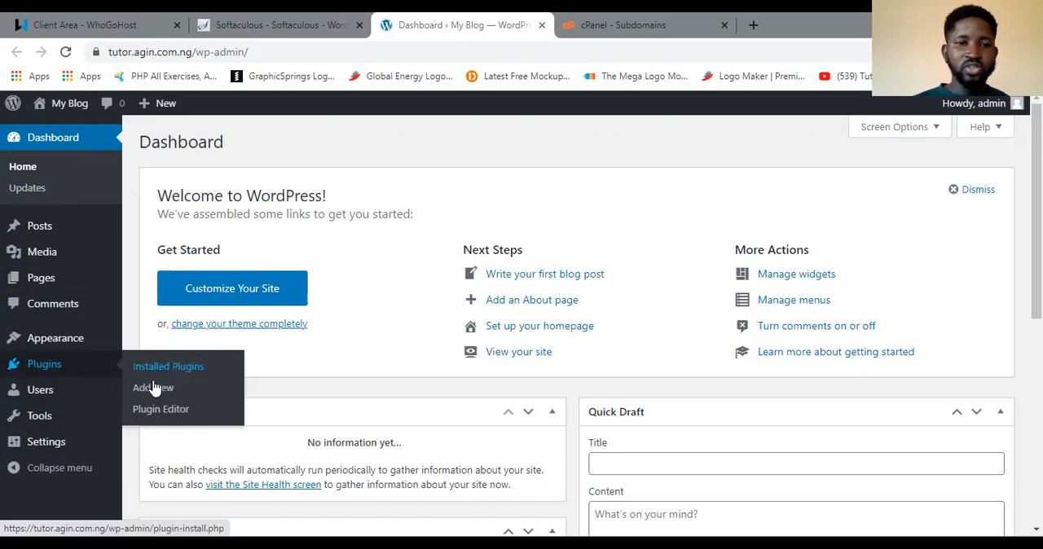
mouse_move(180, 366)
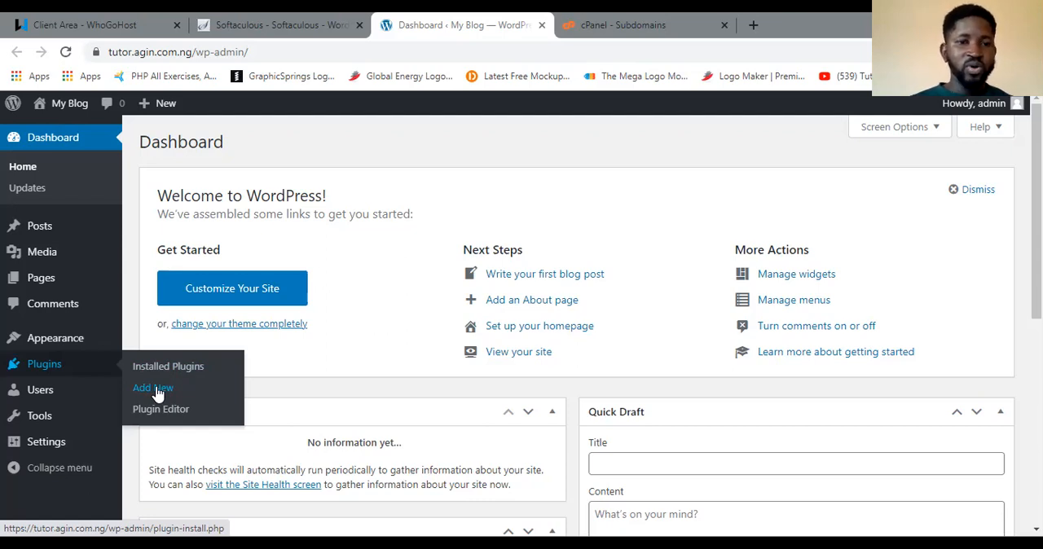
Step: Search the plugin directory for 'elementor' from Plugins > Add New
click(153, 388)
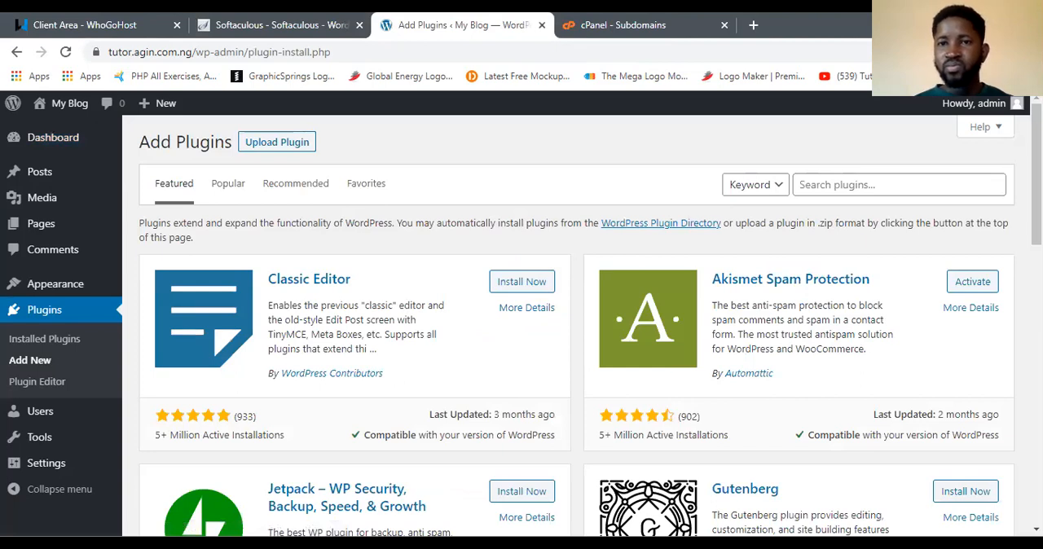
mouse_move(462, 295)
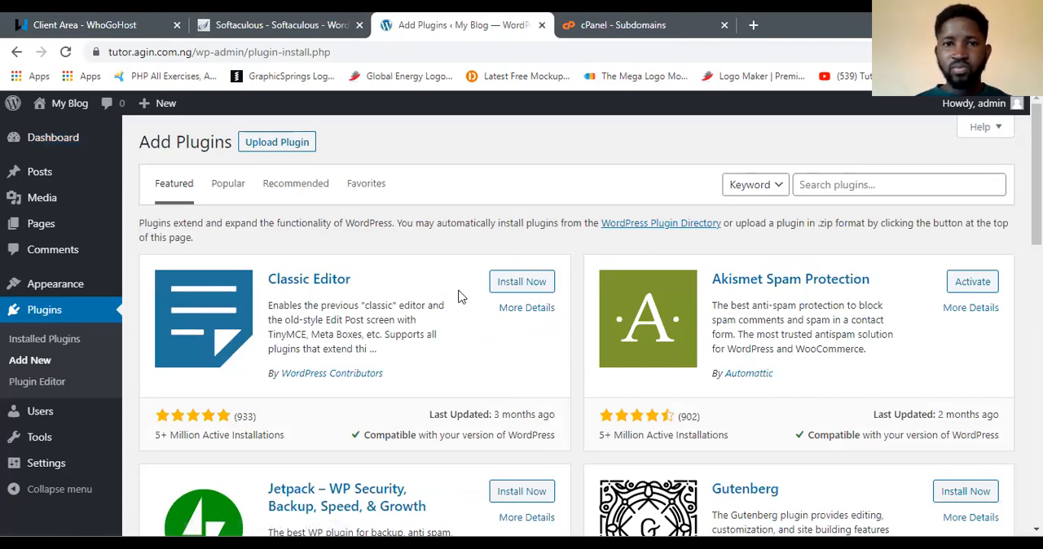
mouse_move(797, 18)
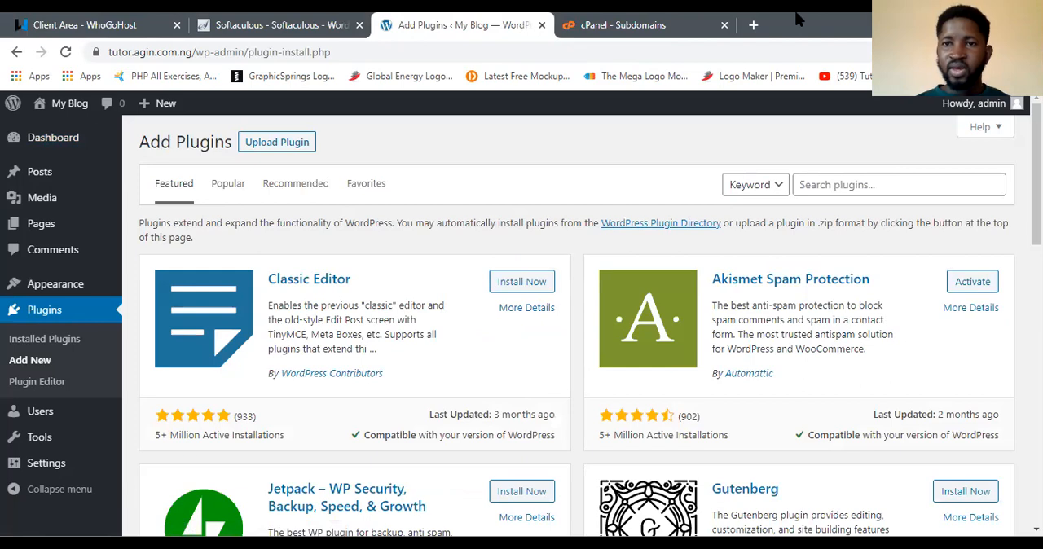
click(899, 184)
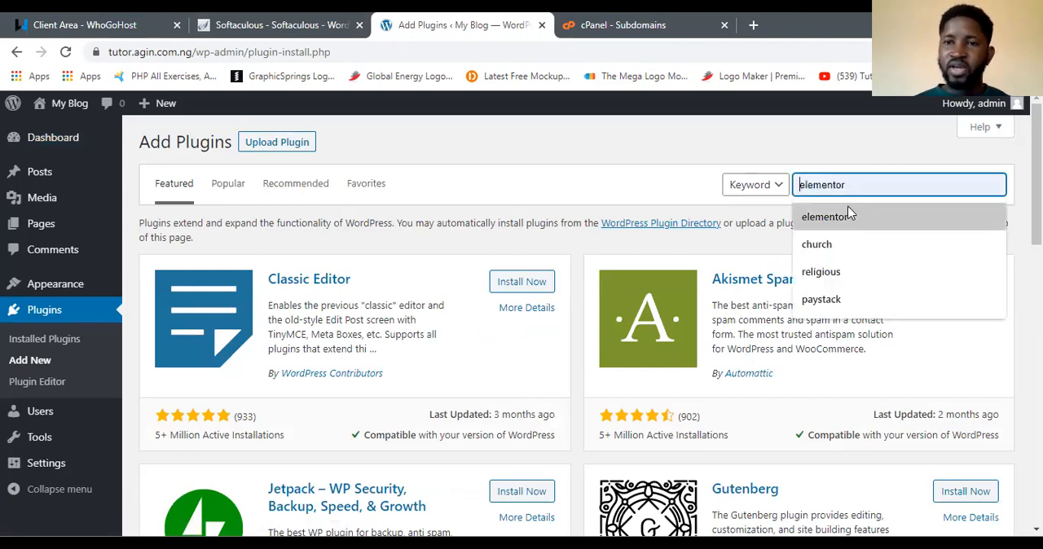
key(Enter)
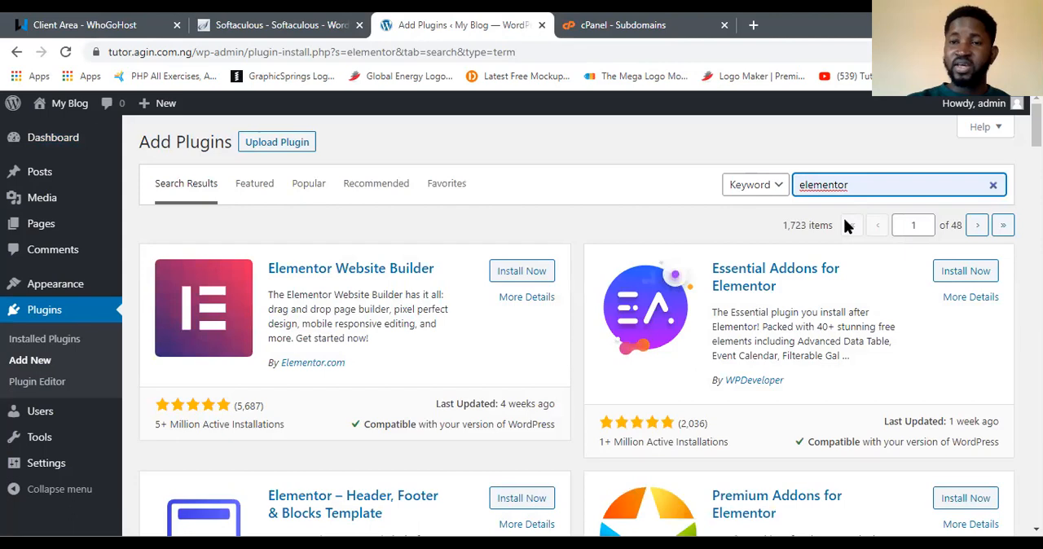
click(885, 185)
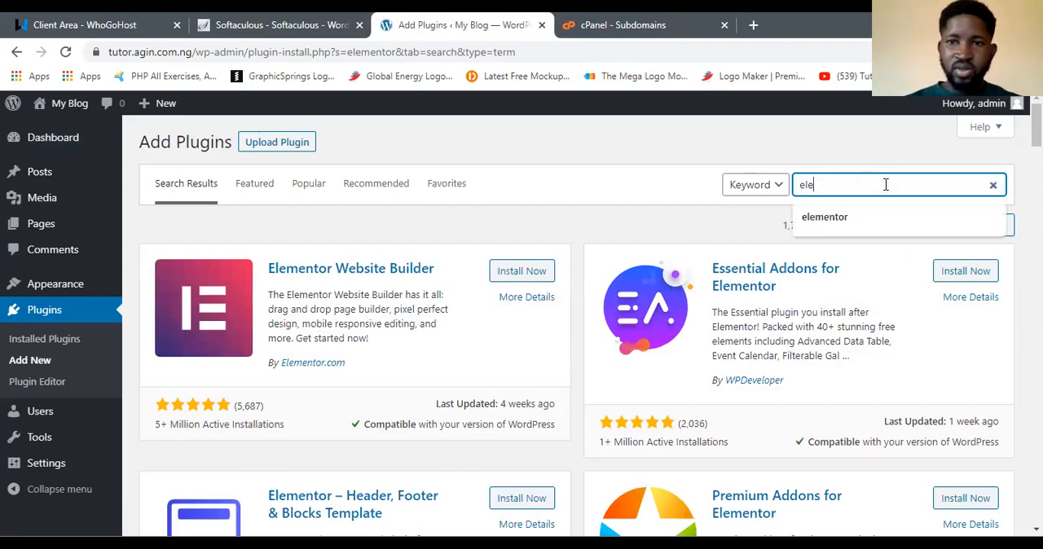
text(elementor)
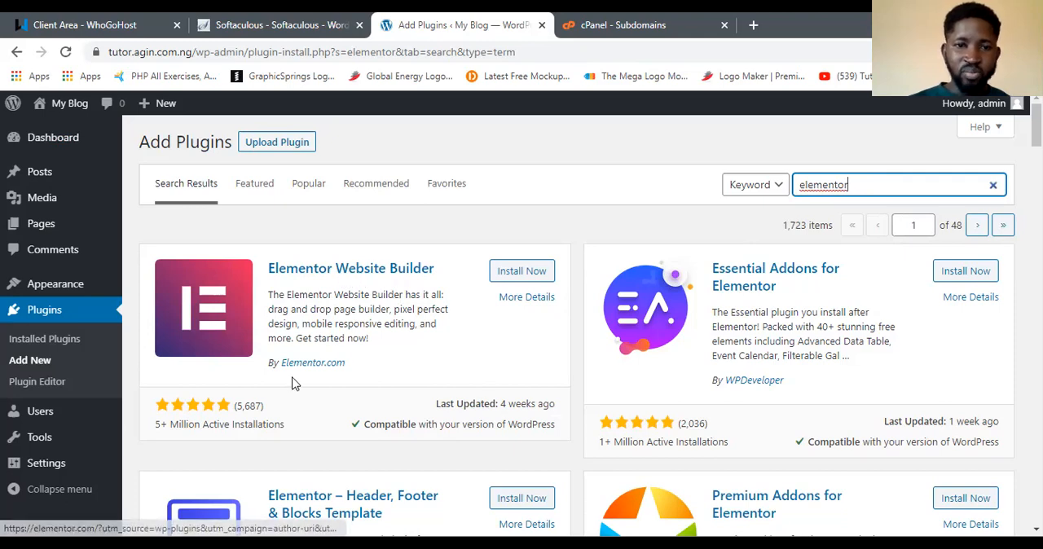
mouse_move(363, 365)
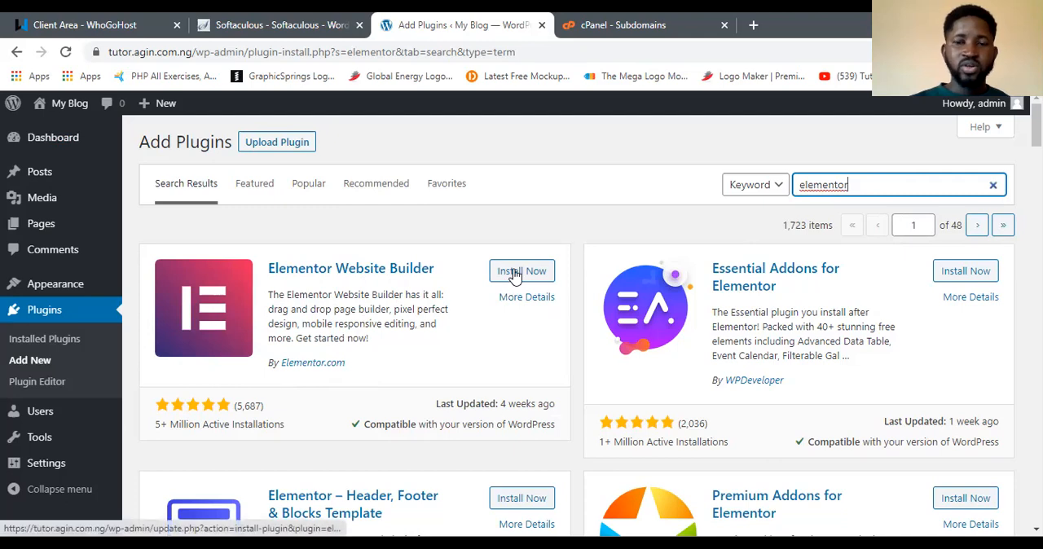
Step: Install Elementor Website Builder, then activate it once installed
click(521, 271)
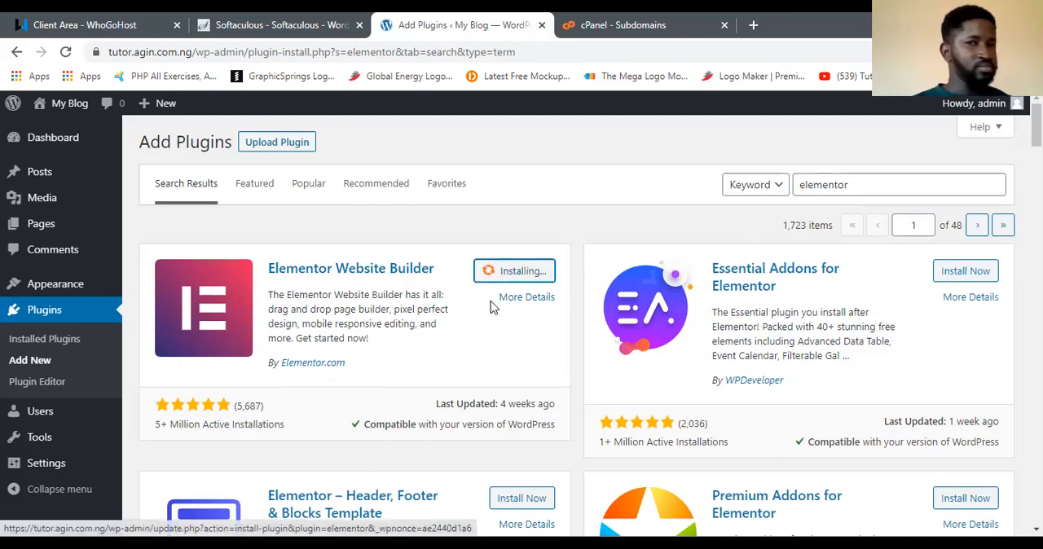
mouse_move(489, 316)
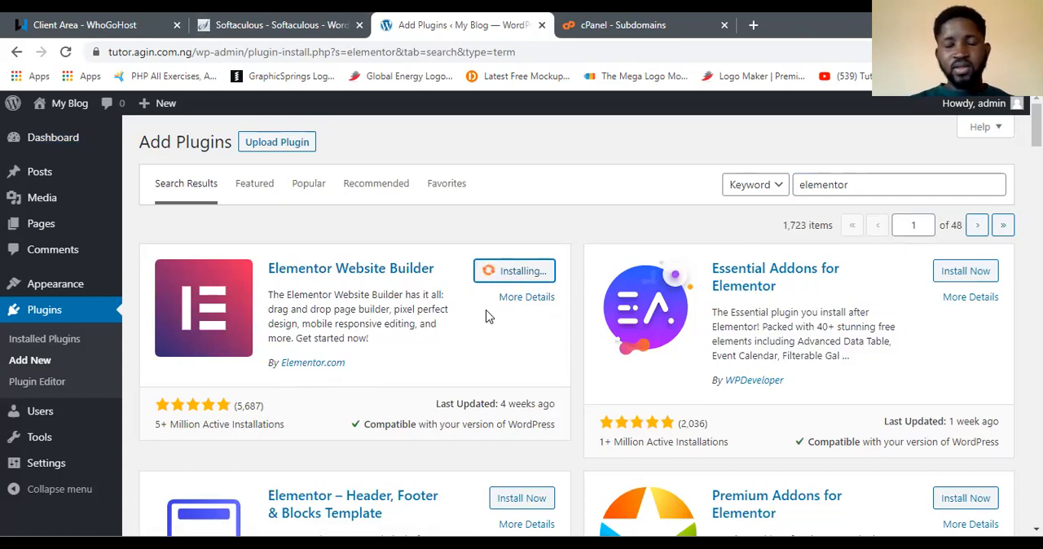
mouse_move(499, 324)
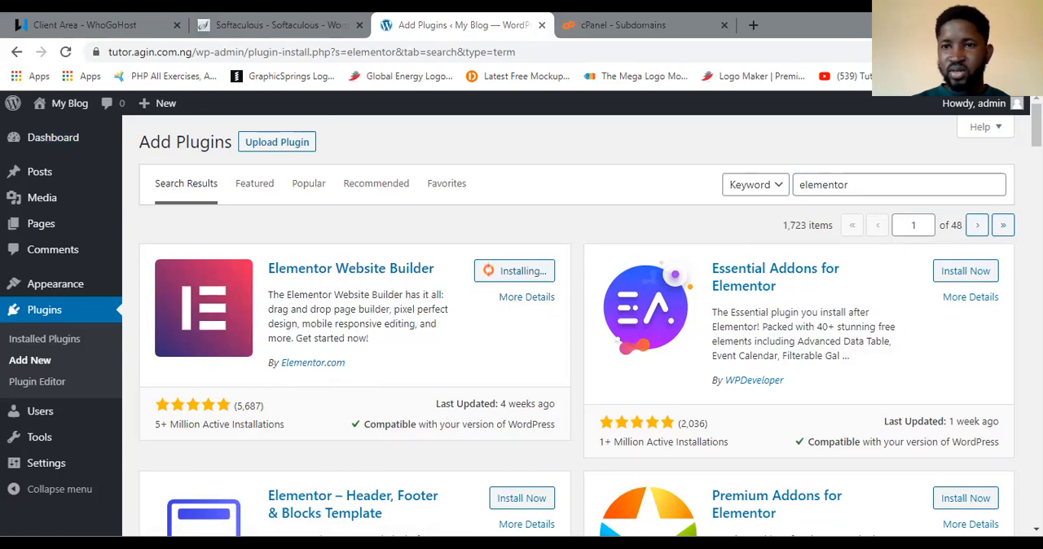
mouse_move(577, 456)
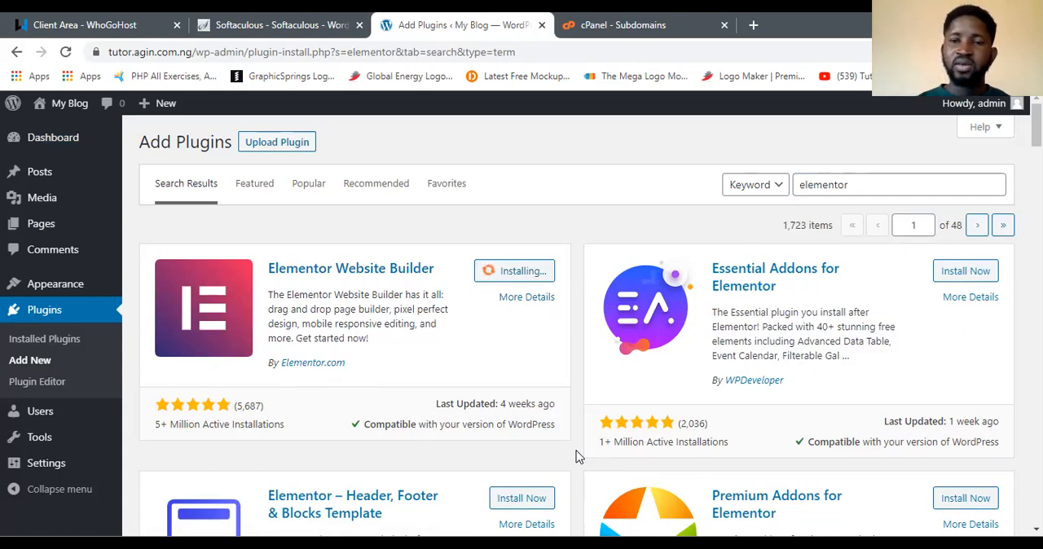
mouse_move(591, 451)
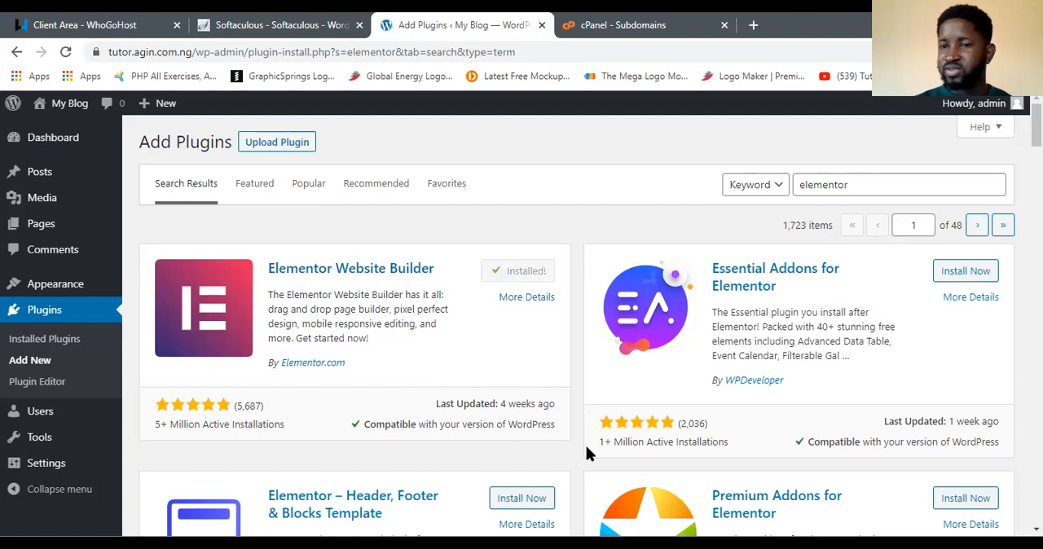
click(527, 270)
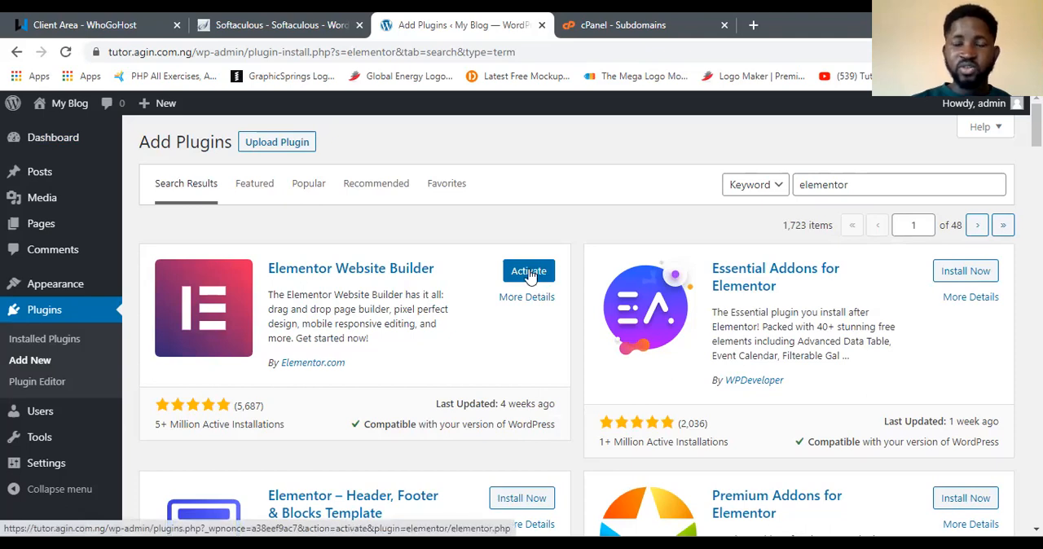
click(528, 270)
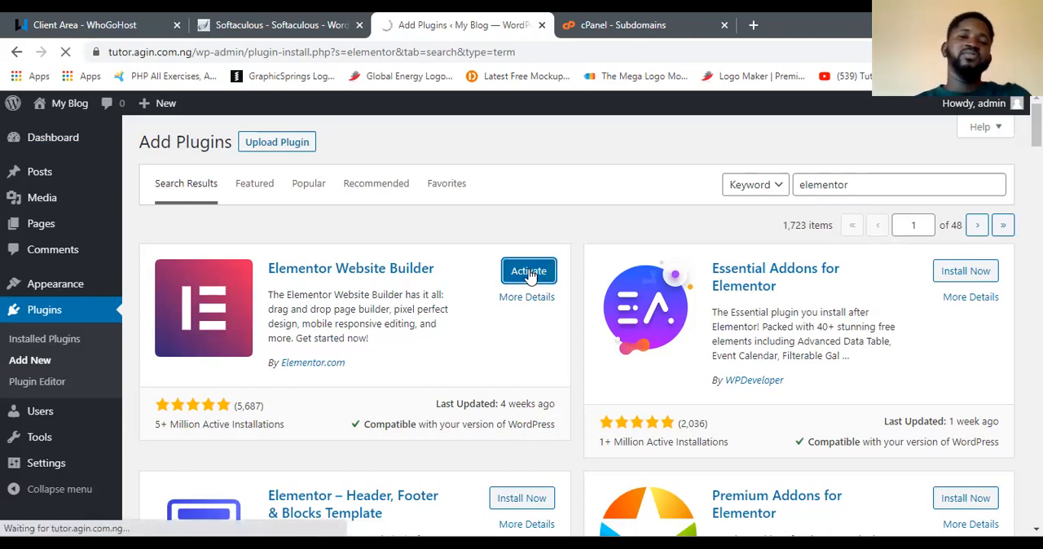
click(528, 271)
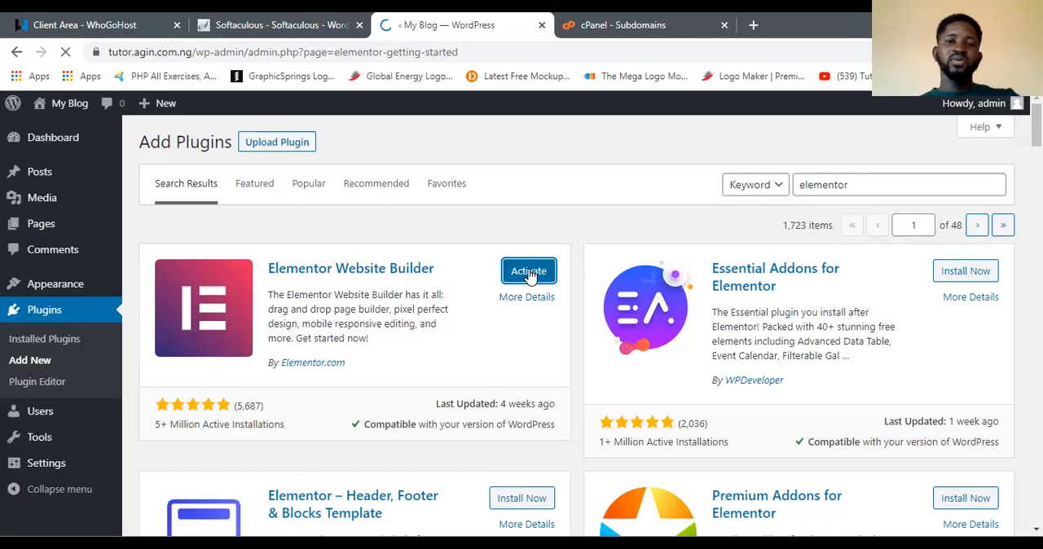
click(528, 270)
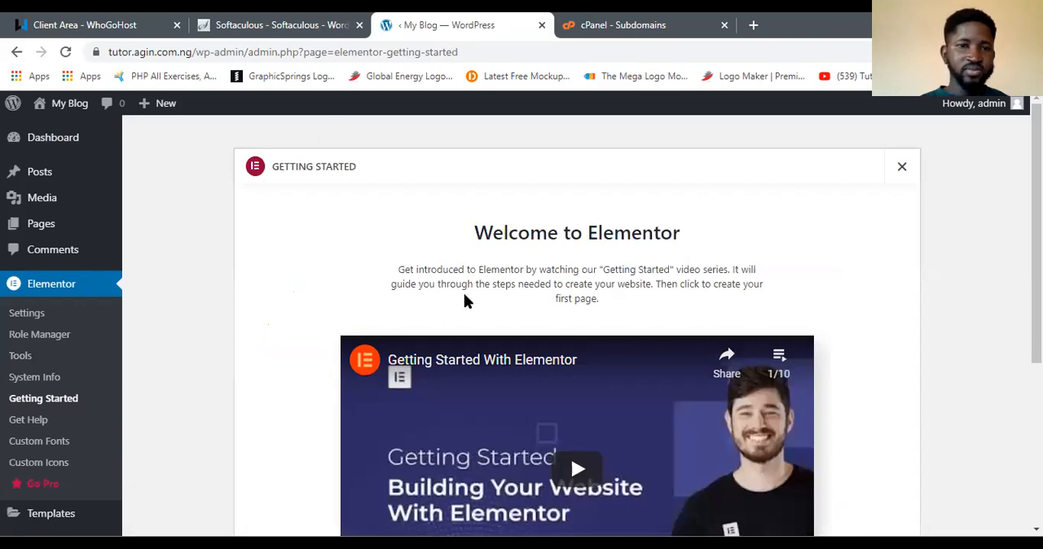
mouse_move(67, 352)
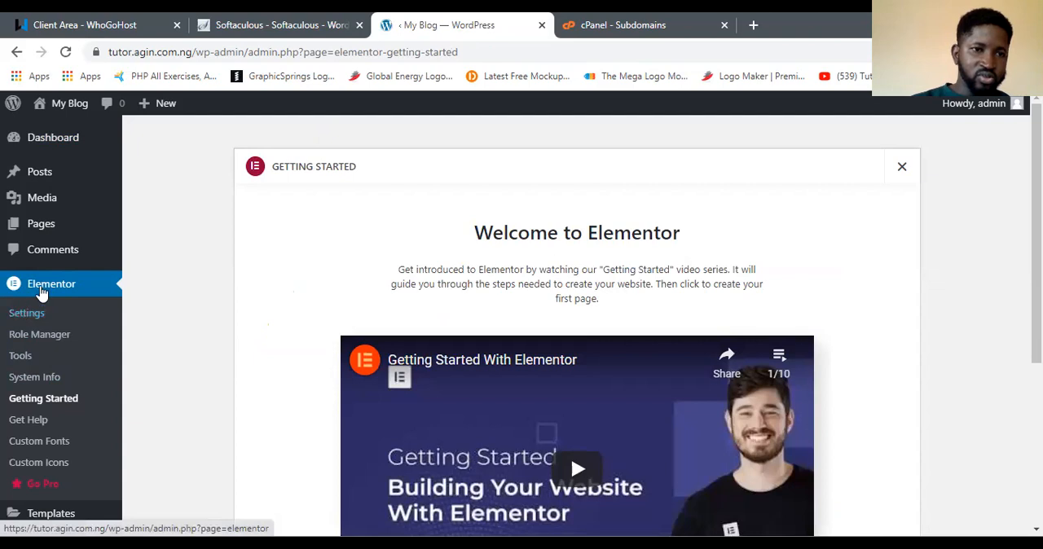
mouse_move(59, 334)
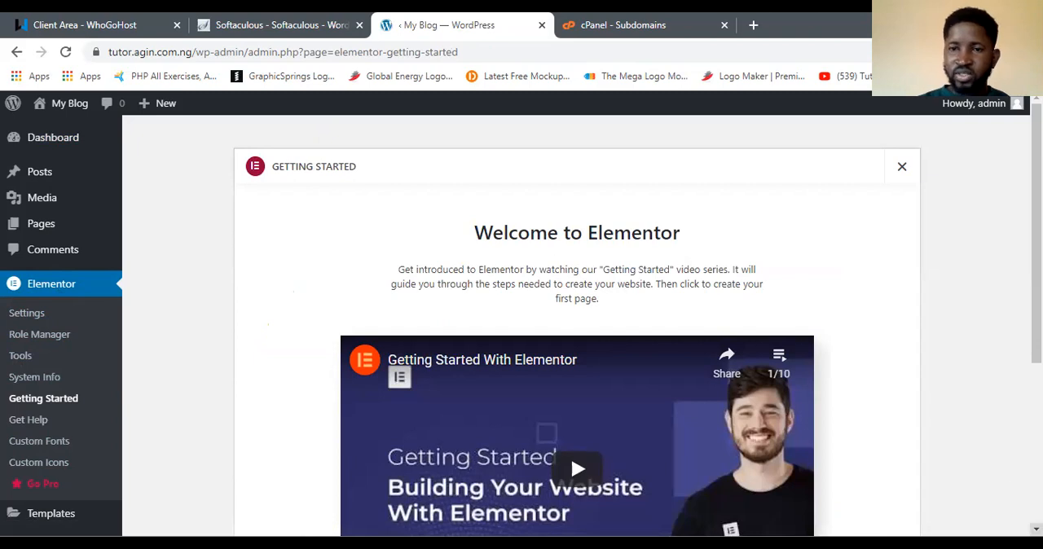
scroll(down, 3)
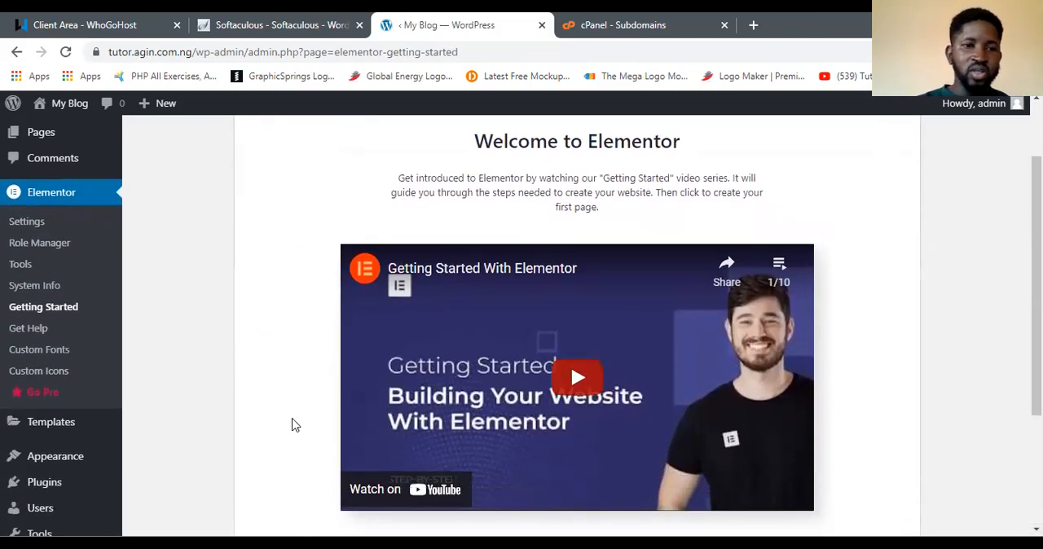
mouse_move(50, 397)
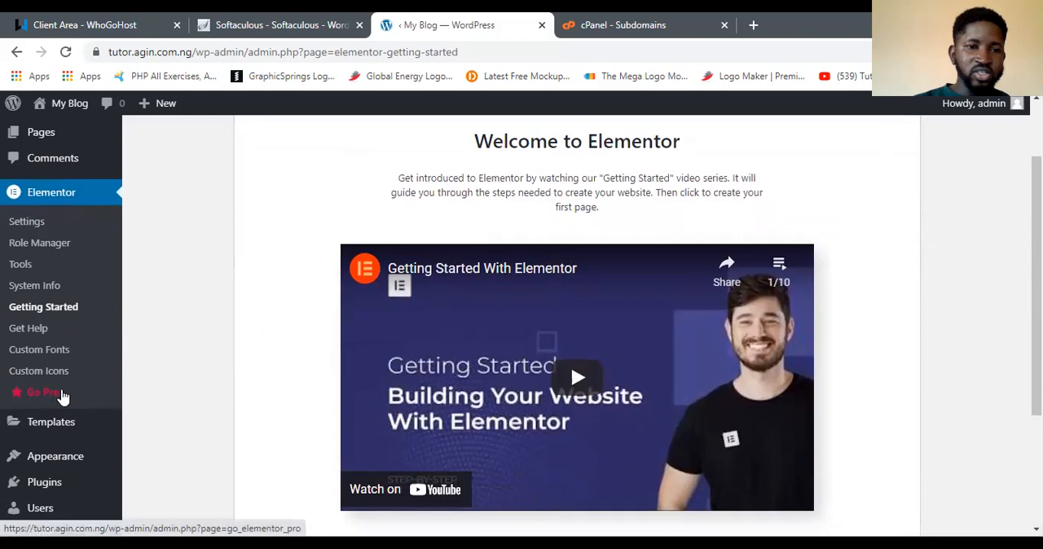
mouse_move(54, 456)
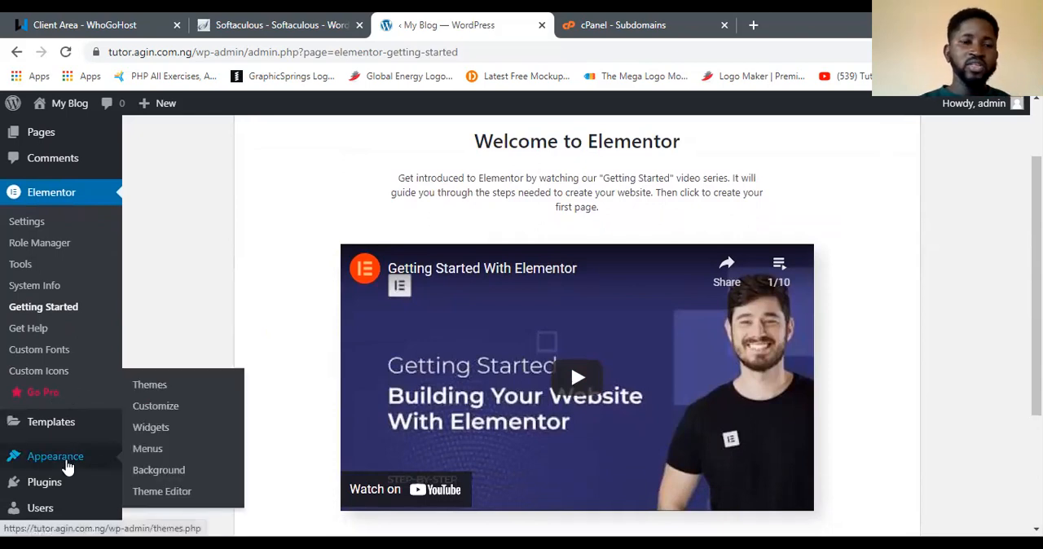
mouse_move(214, 295)
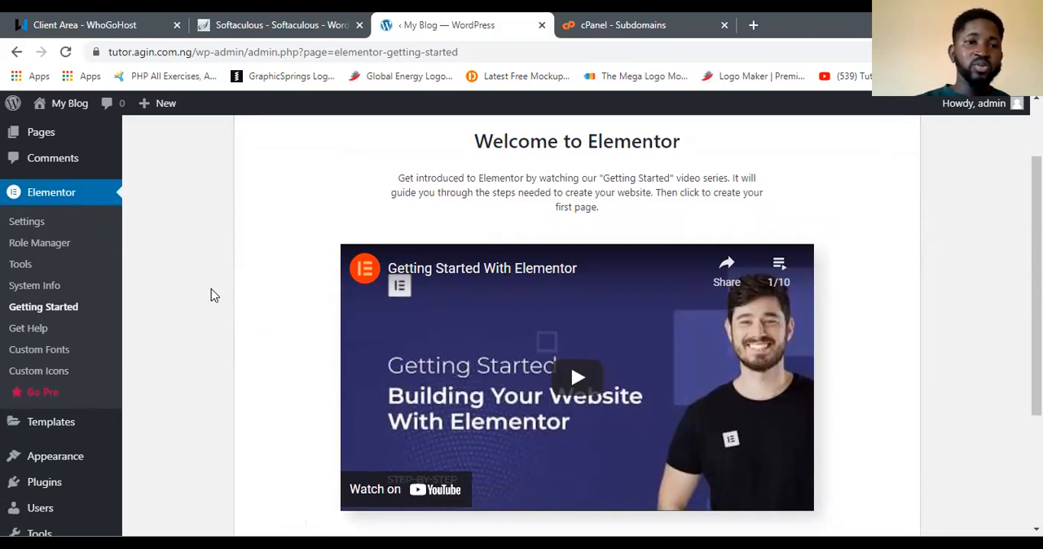
mouse_move(127, 381)
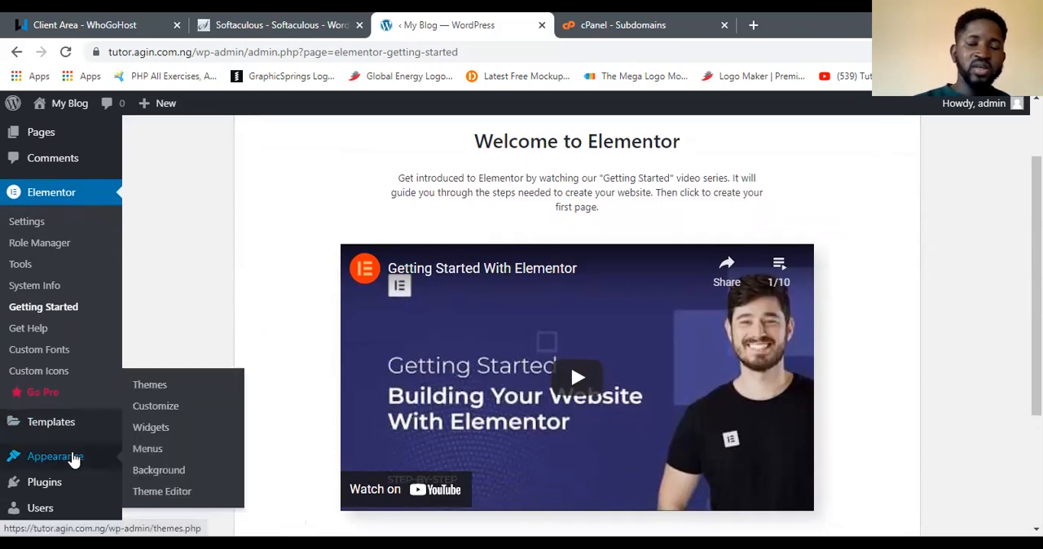
mouse_move(201, 285)
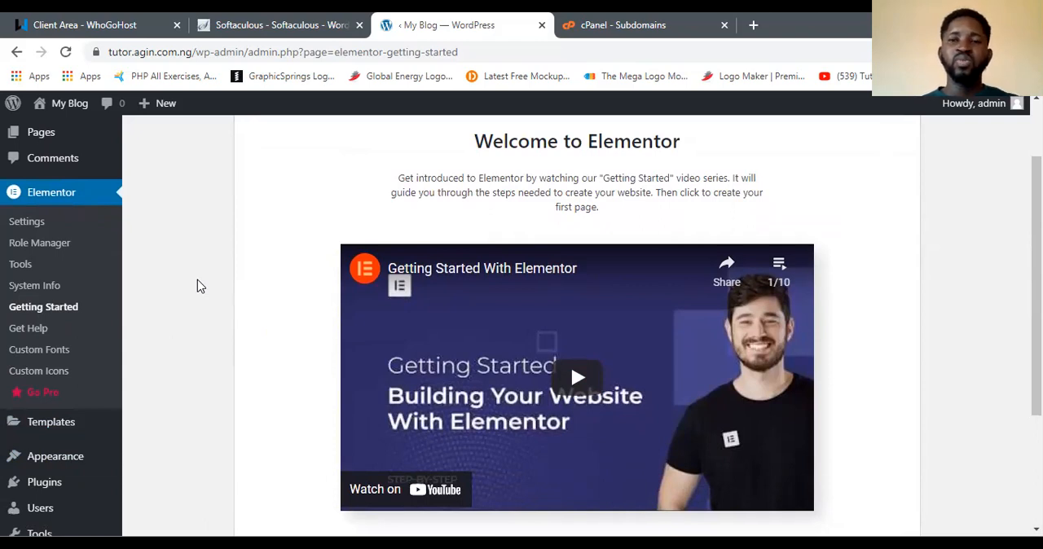
mouse_move(84, 318)
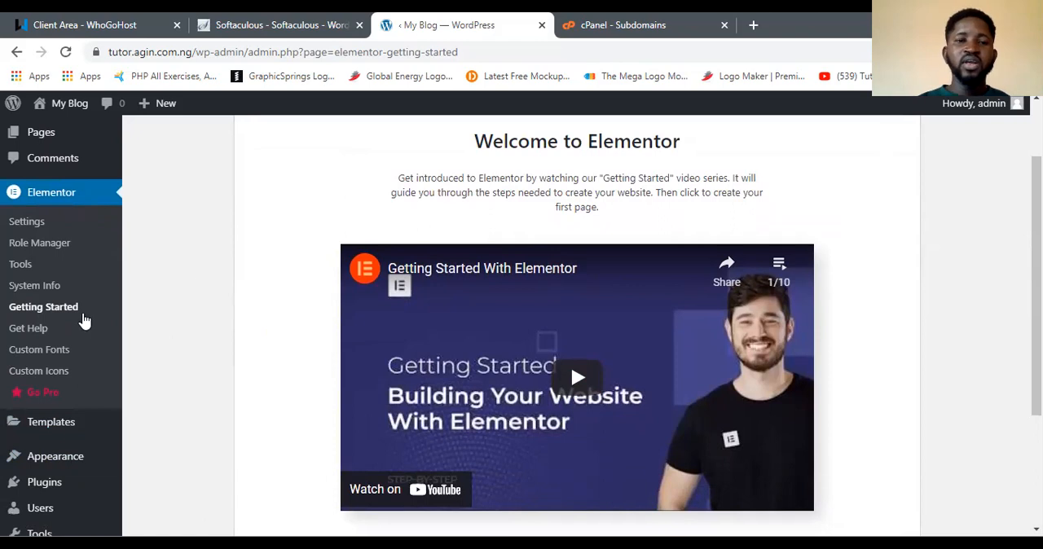
mouse_move(141, 331)
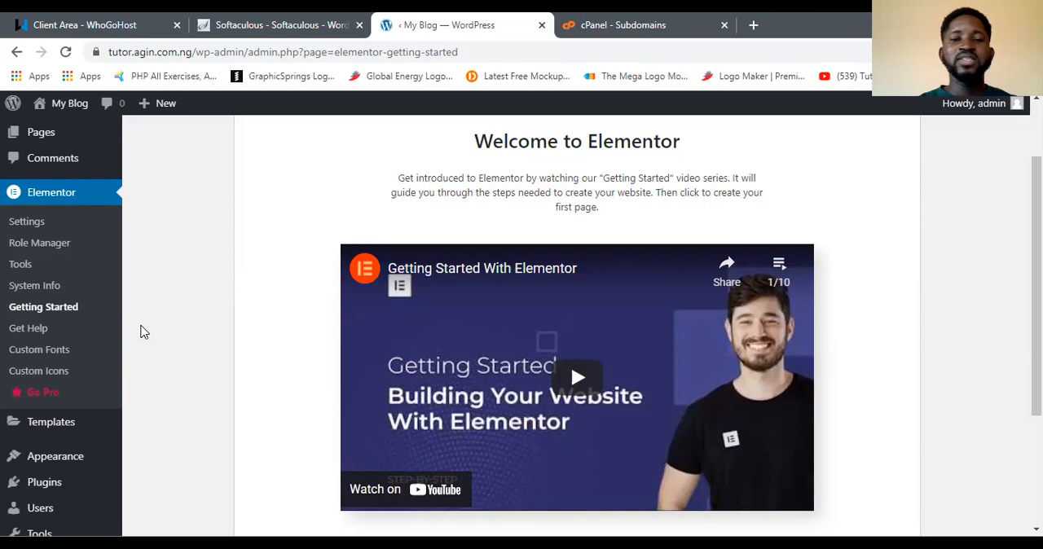
mouse_move(144, 382)
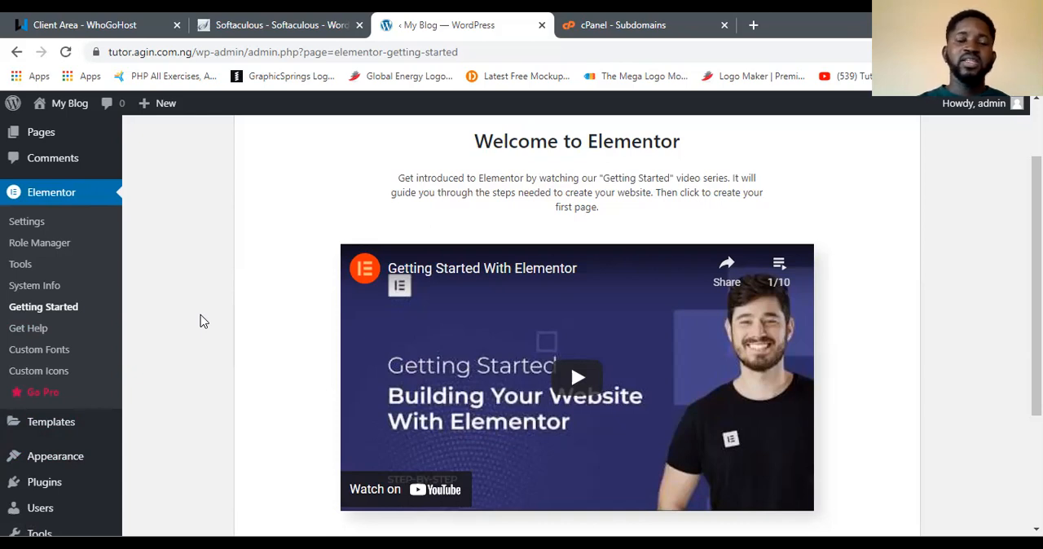
mouse_move(171, 397)
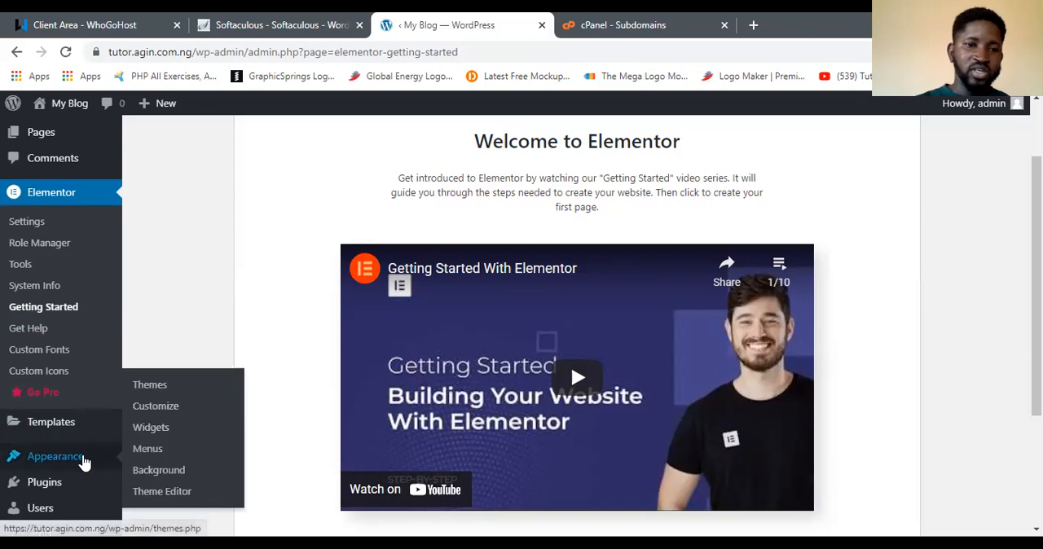
mouse_move(156, 407)
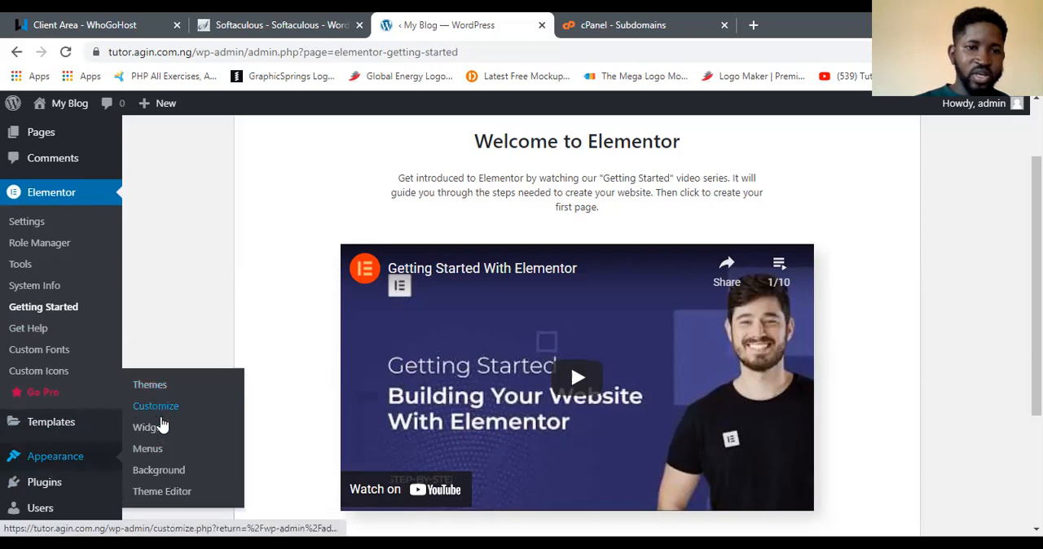
mouse_move(157, 389)
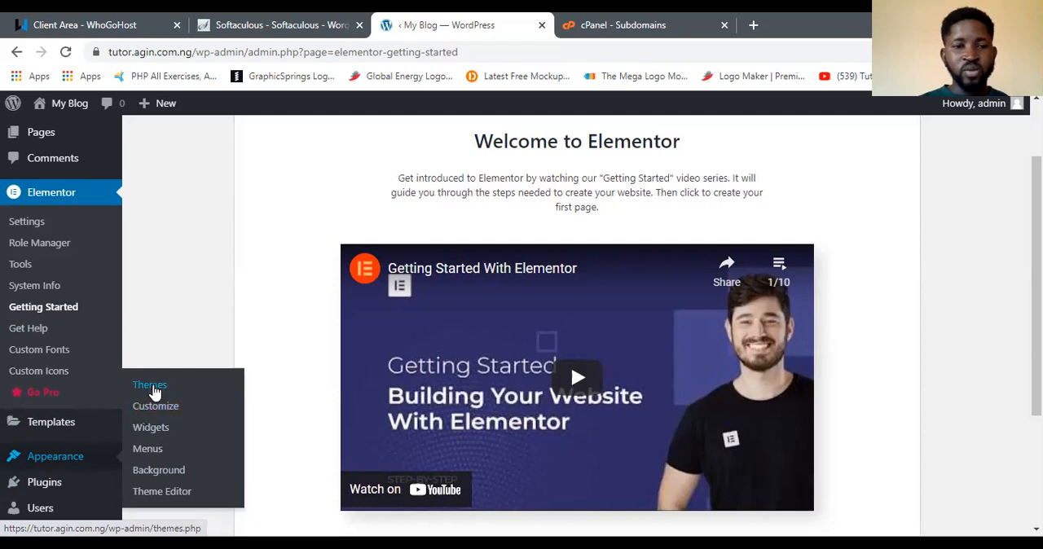
Step: Open Appearance > Themes, listing three themes with Twenty Twenty-One active
click(149, 384)
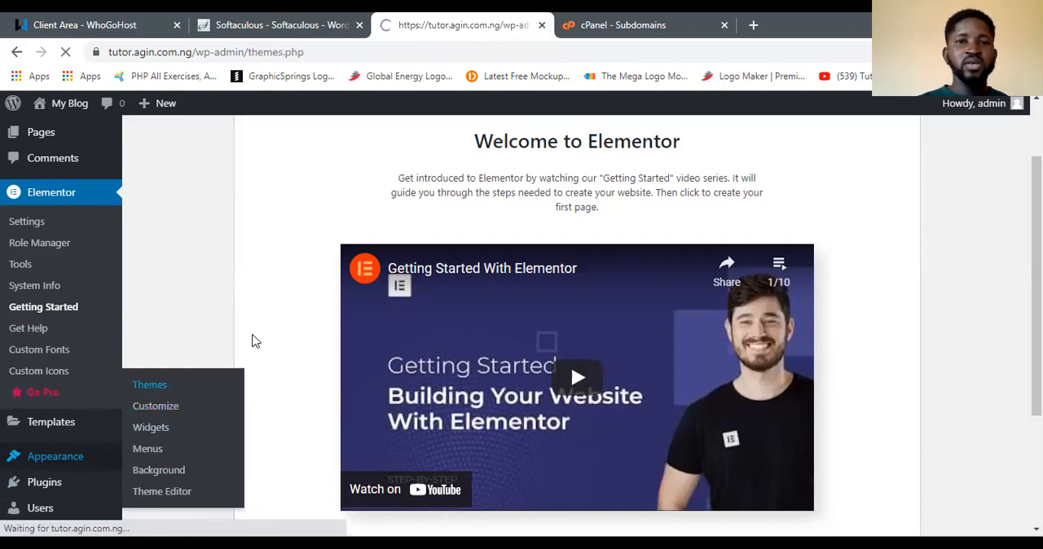
click(149, 385)
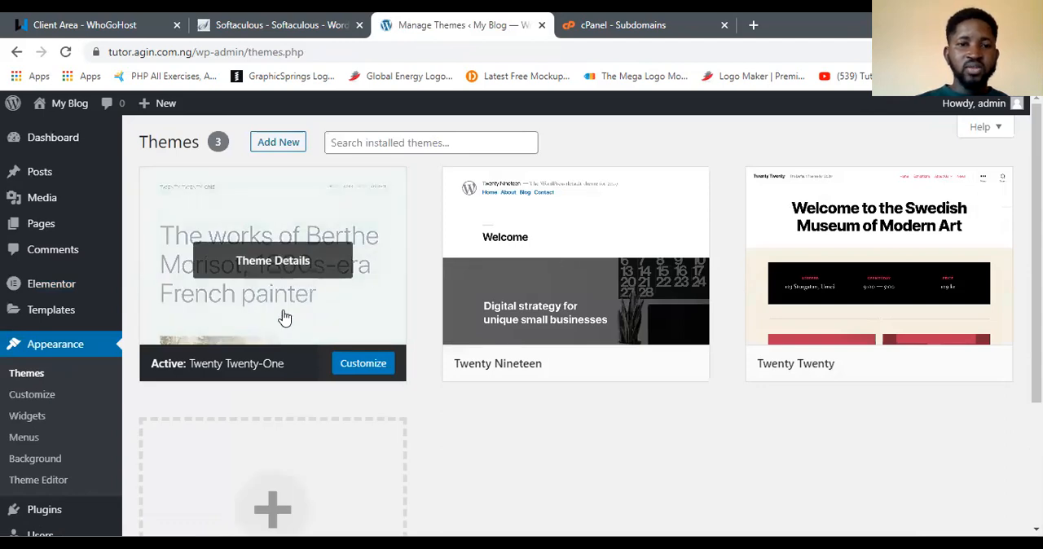
mouse_move(343, 235)
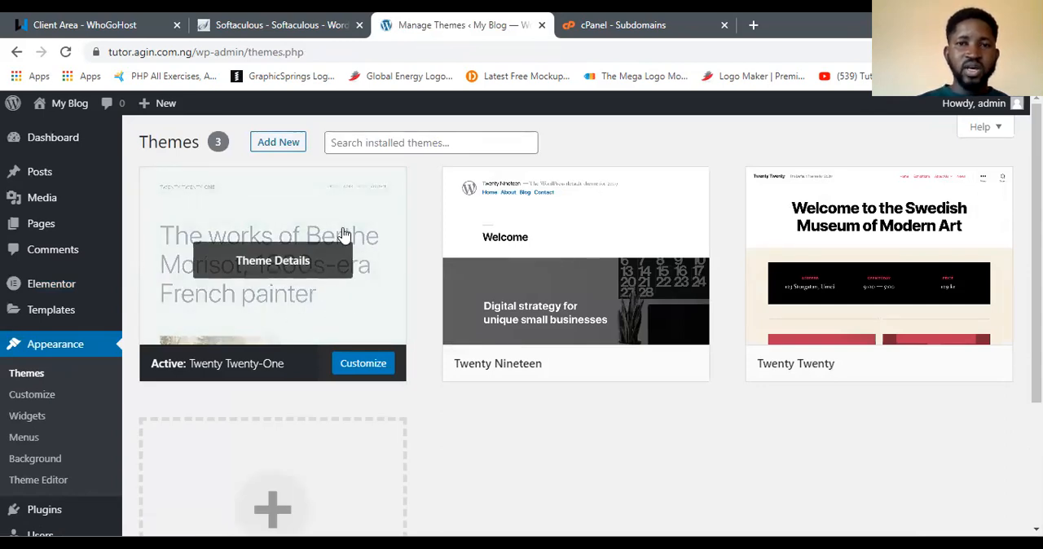
mouse_move(287, 356)
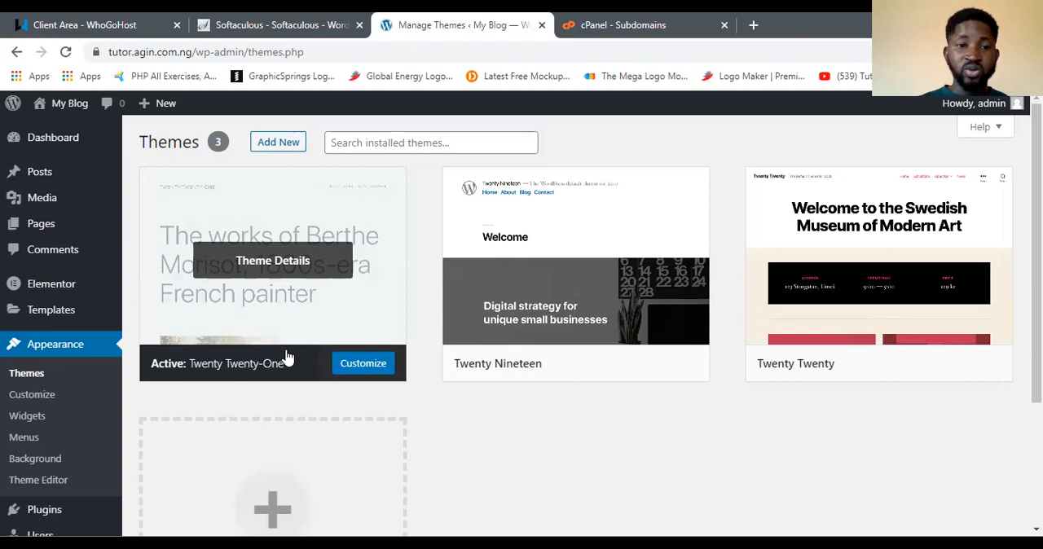
mouse_move(269, 378)
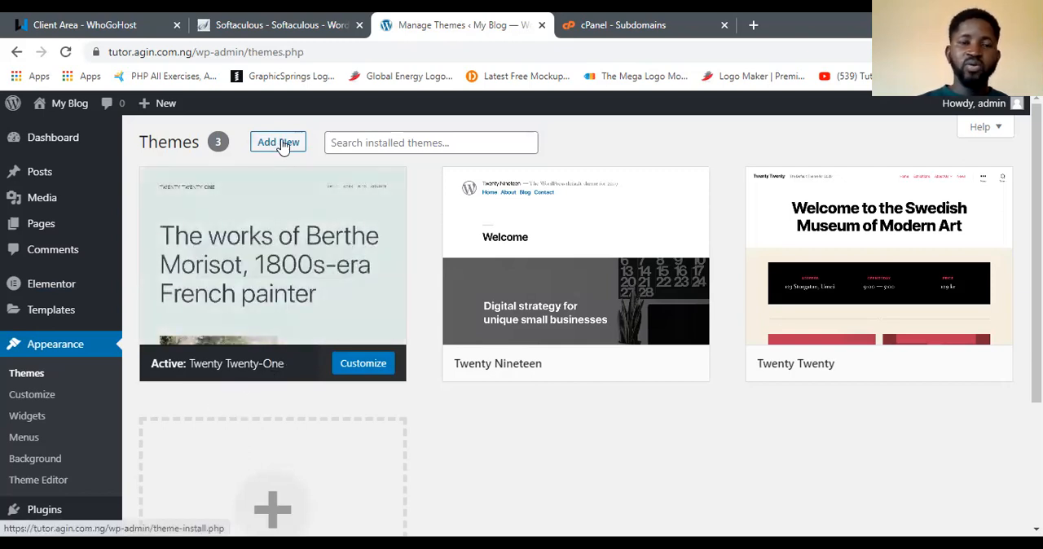
Step: Search new themes for 'astra' and install the Blank Canvas theme
click(278, 142)
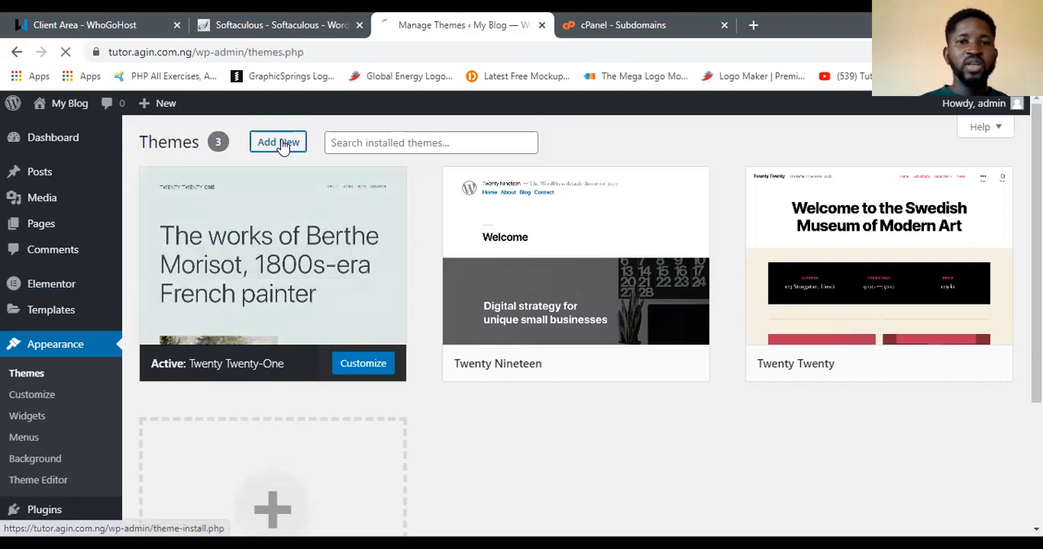
click(277, 142)
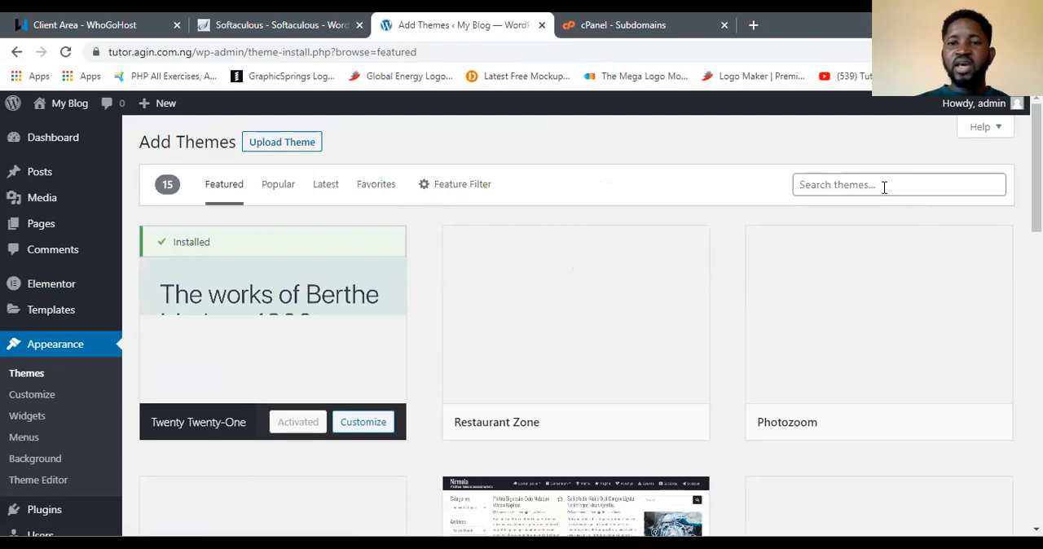
click(887, 184)
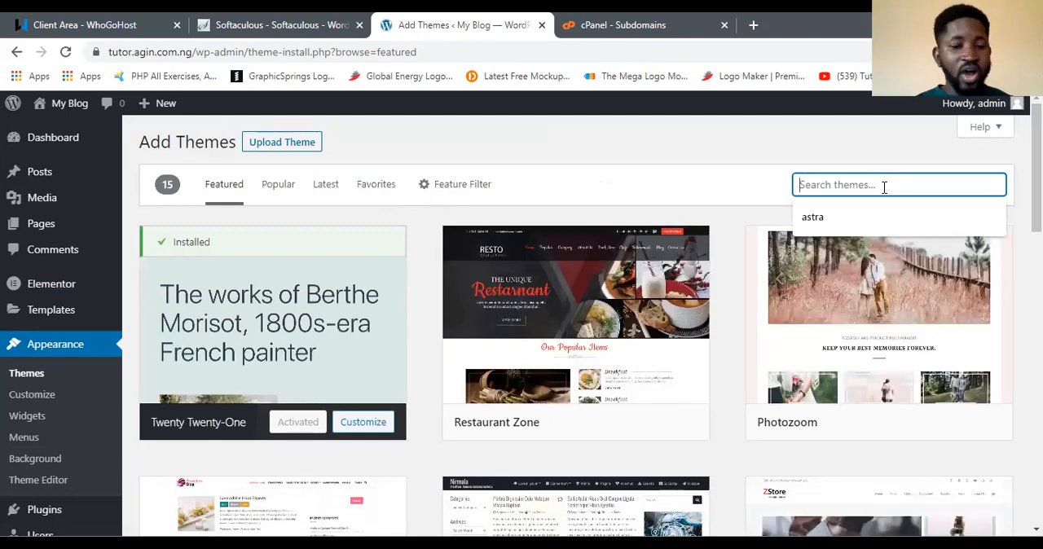
text(astra)
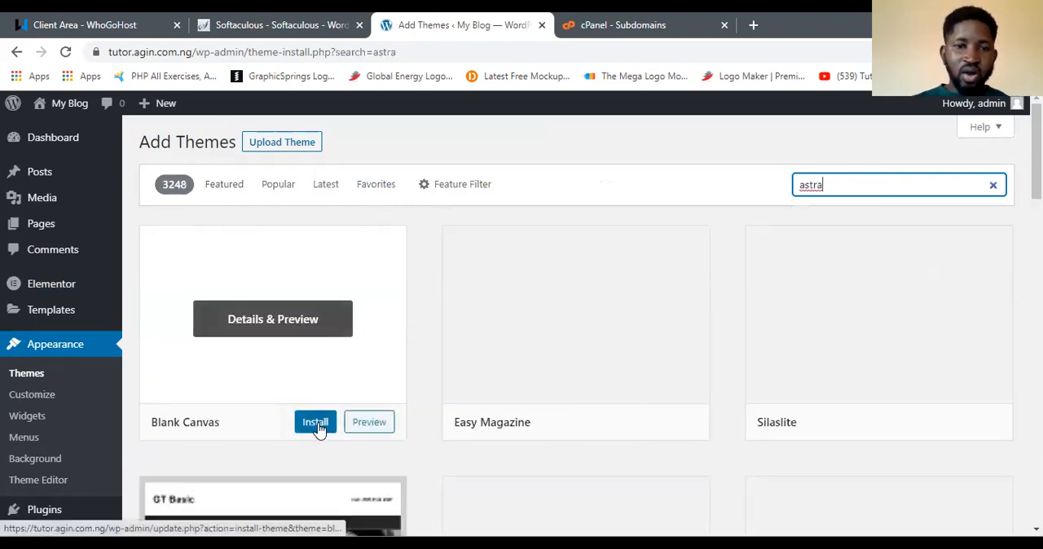
click(315, 422)
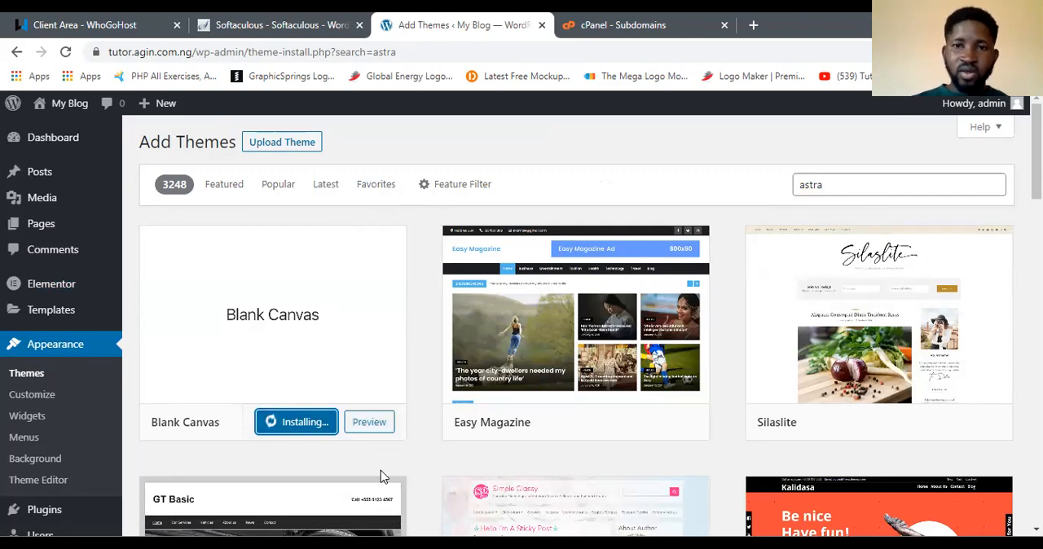
mouse_move(737, 501)
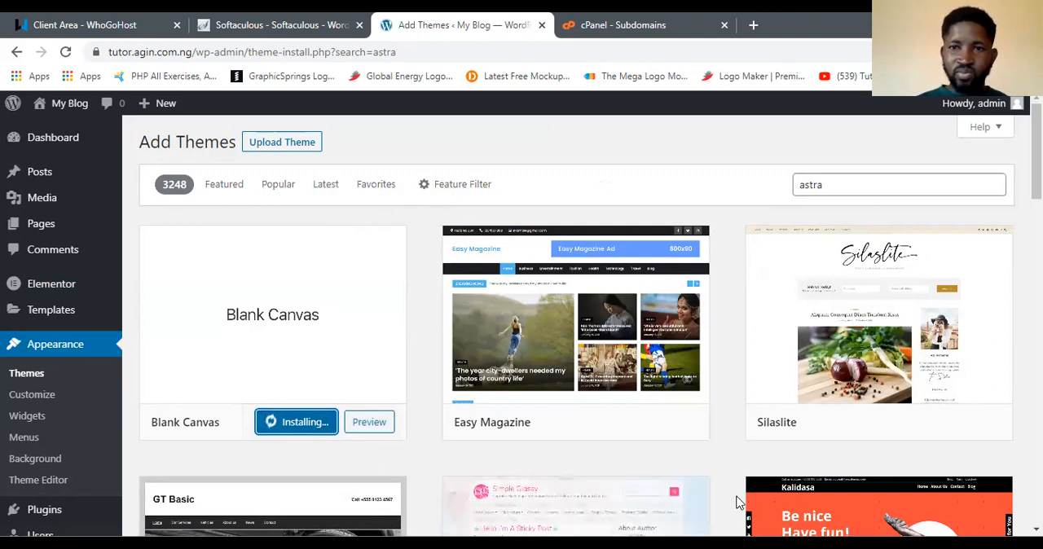
mouse_move(632, 425)
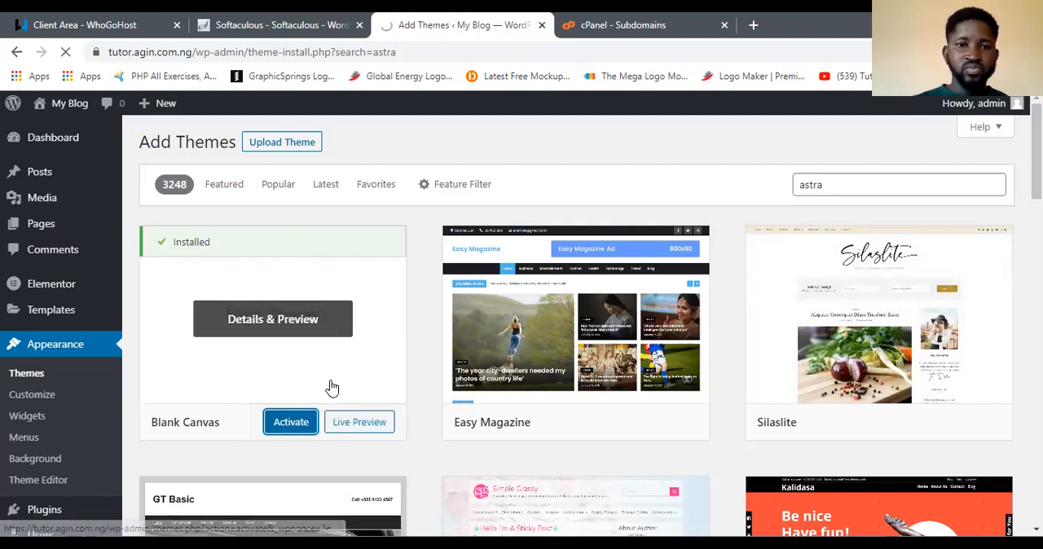
click(291, 422)
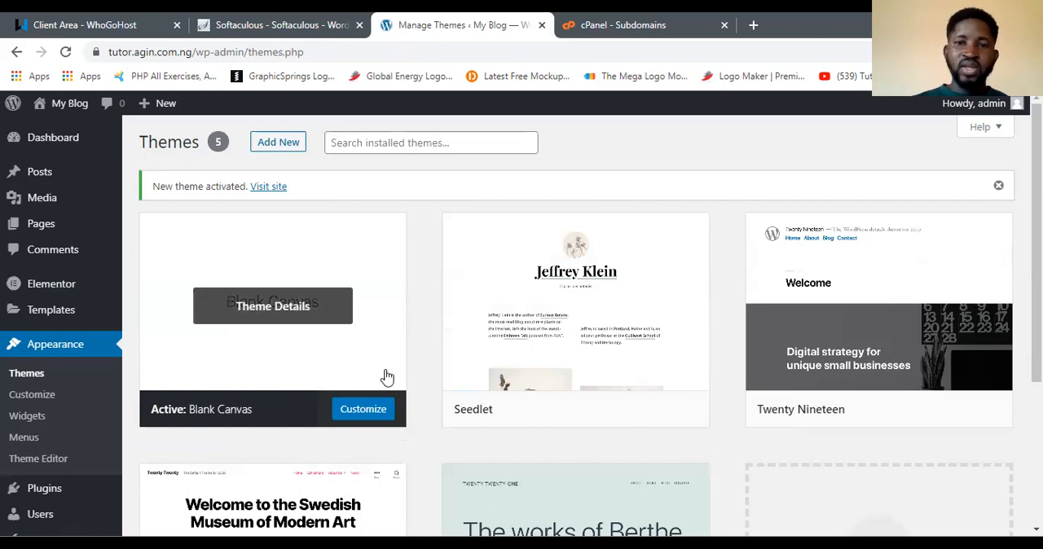
mouse_move(332, 376)
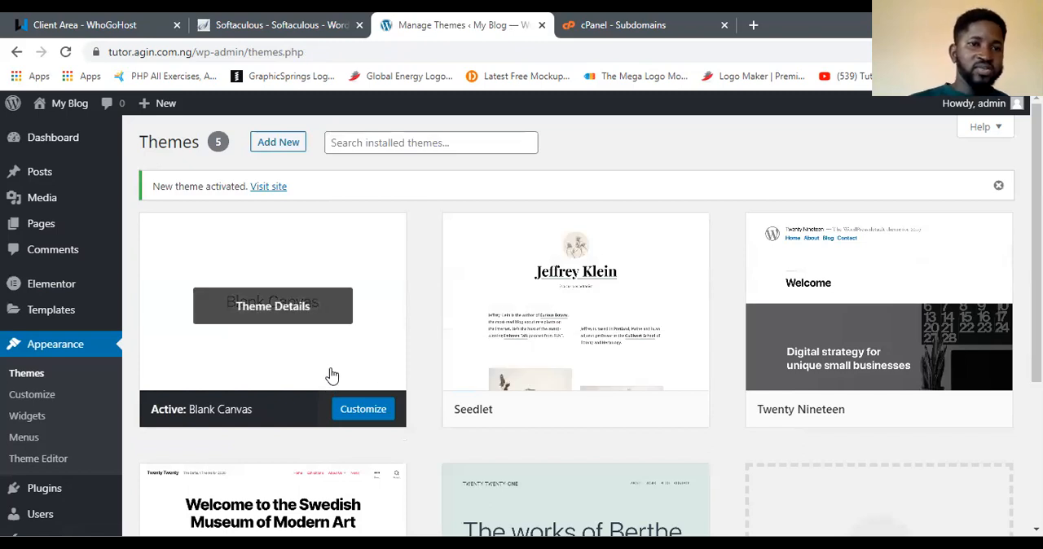
mouse_move(268, 369)
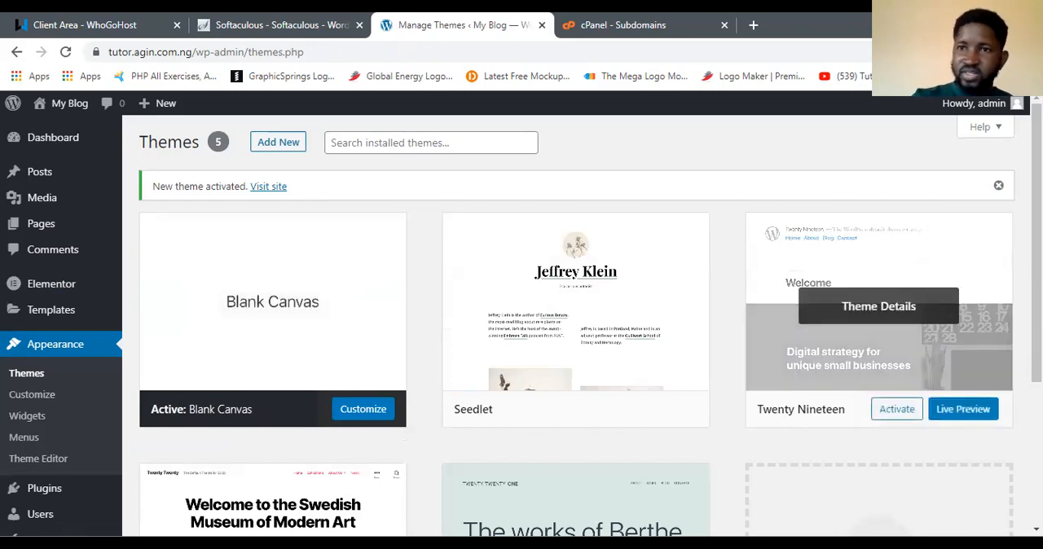
mouse_move(963, 409)
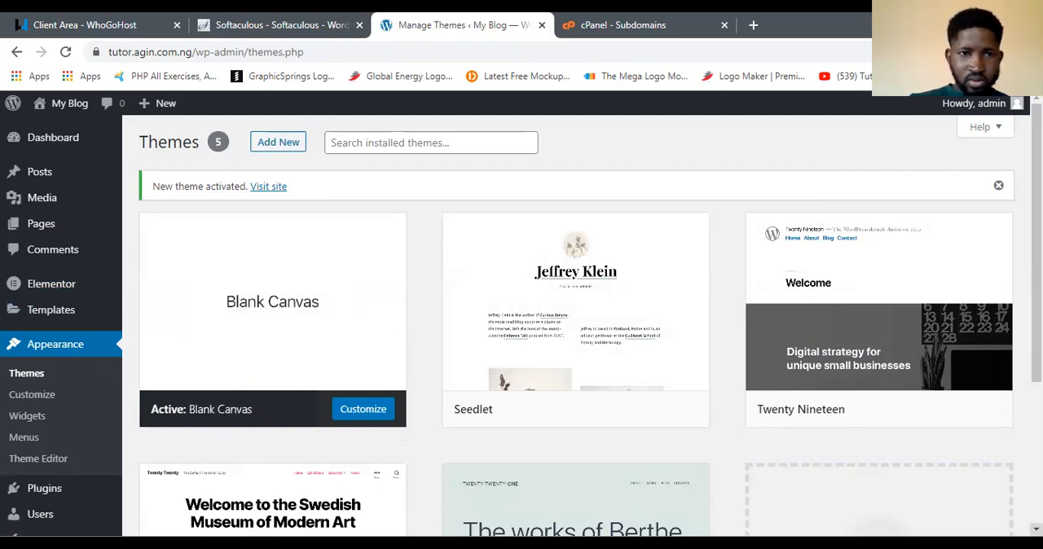
scroll(down, 3)
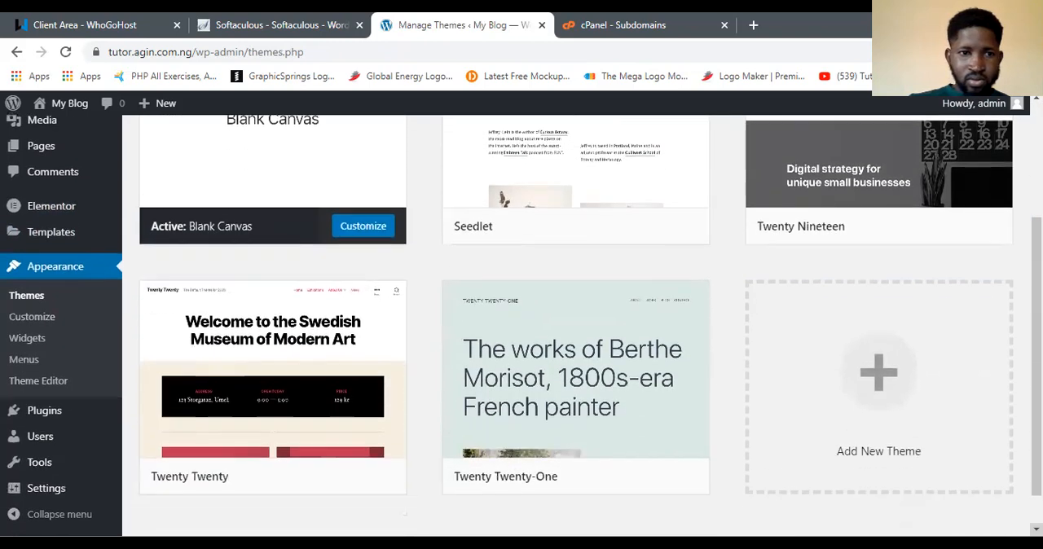
scroll(down, 3)
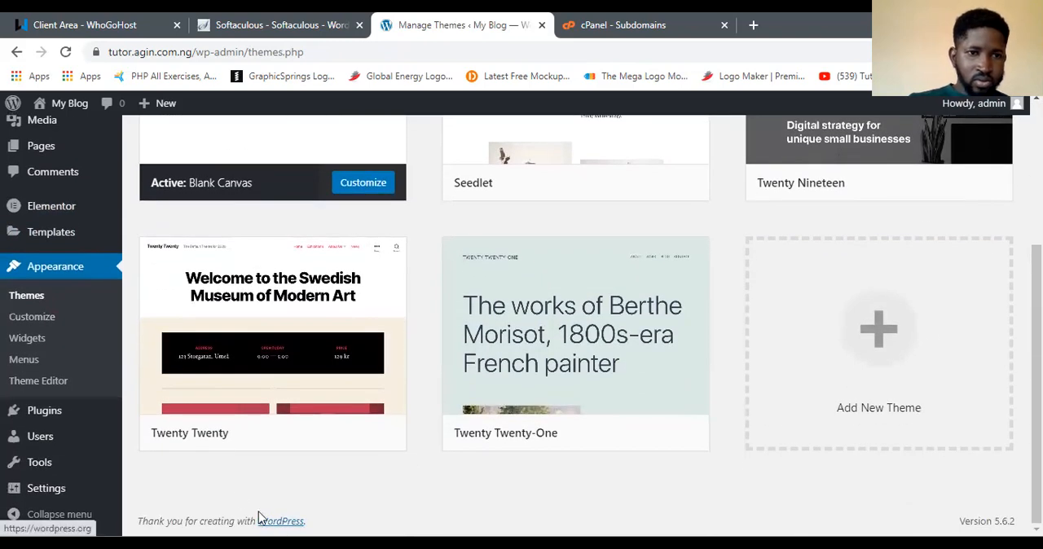
mouse_move(44, 396)
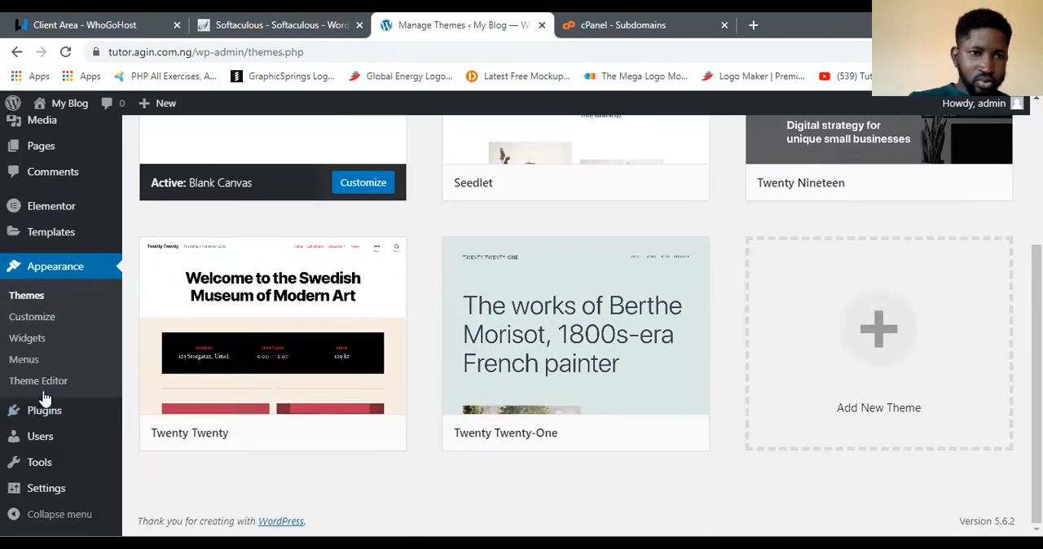
mouse_move(27, 295)
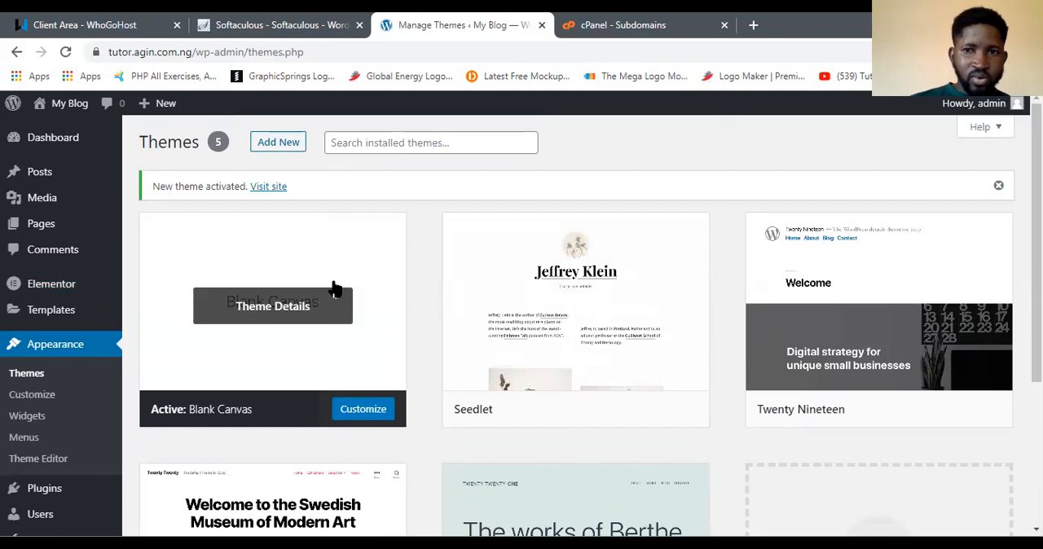
mouse_move(856, 190)
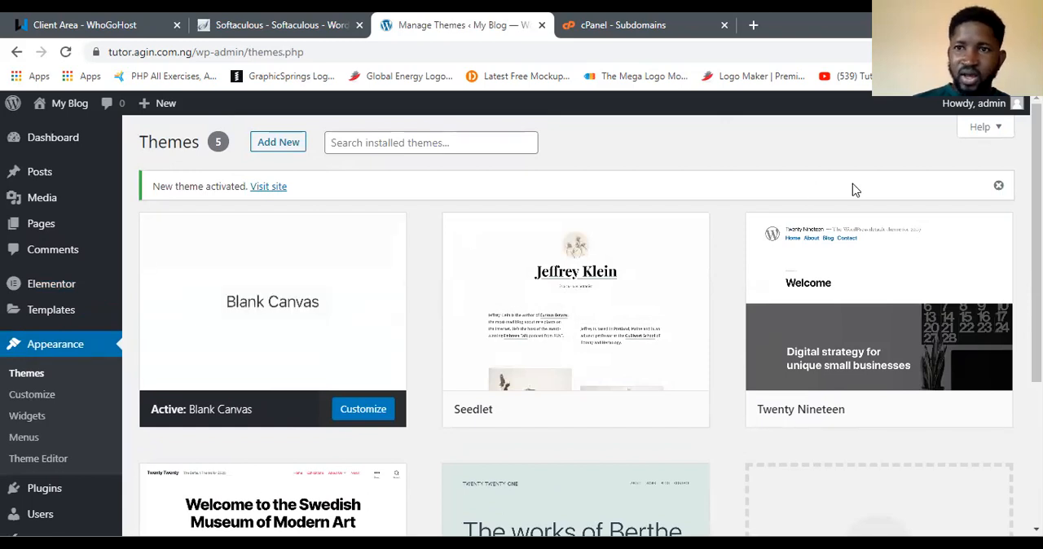
mouse_move(287, 166)
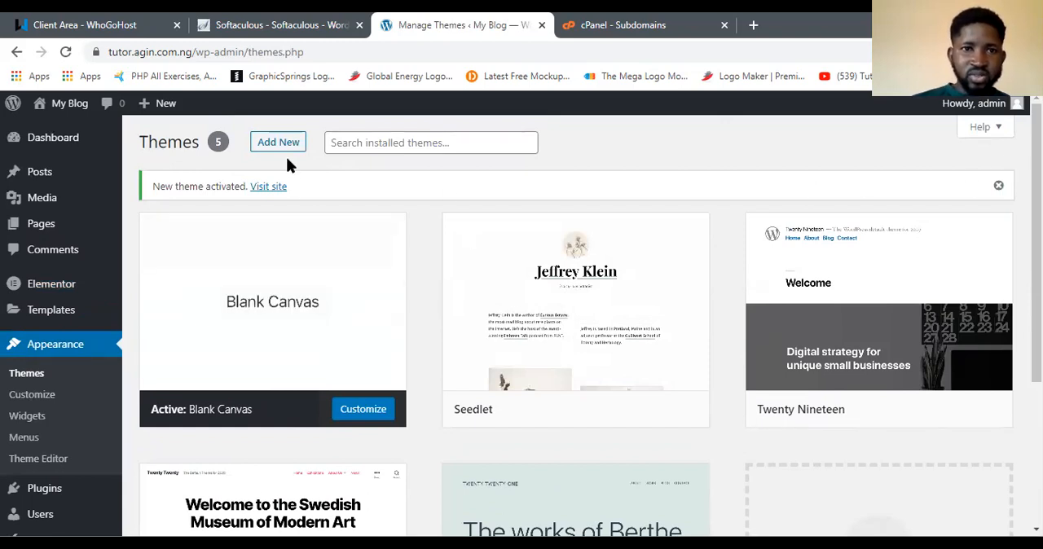
Step: Search new themes for 'astra', pick the suggestion, and install Astra
click(277, 142)
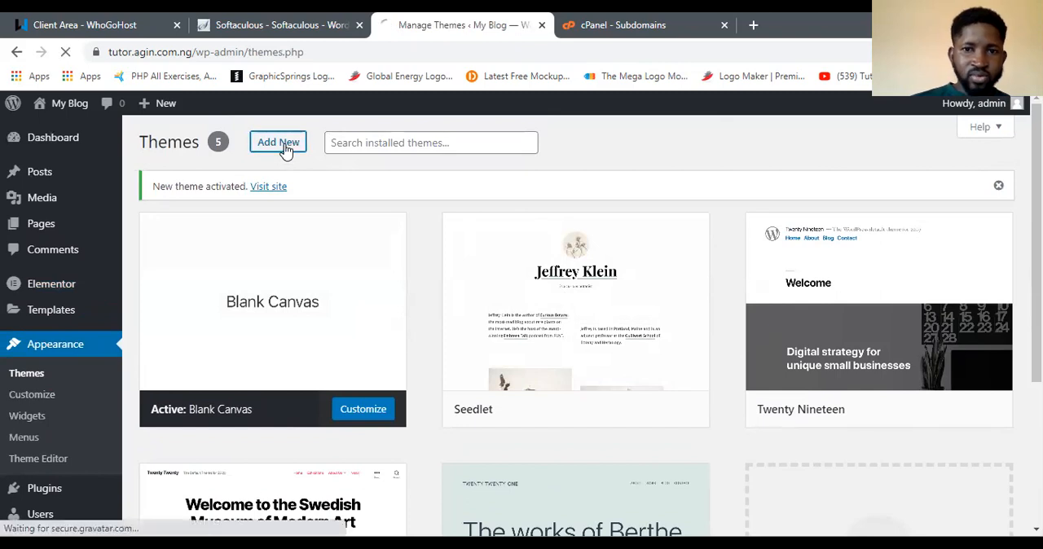
click(278, 142)
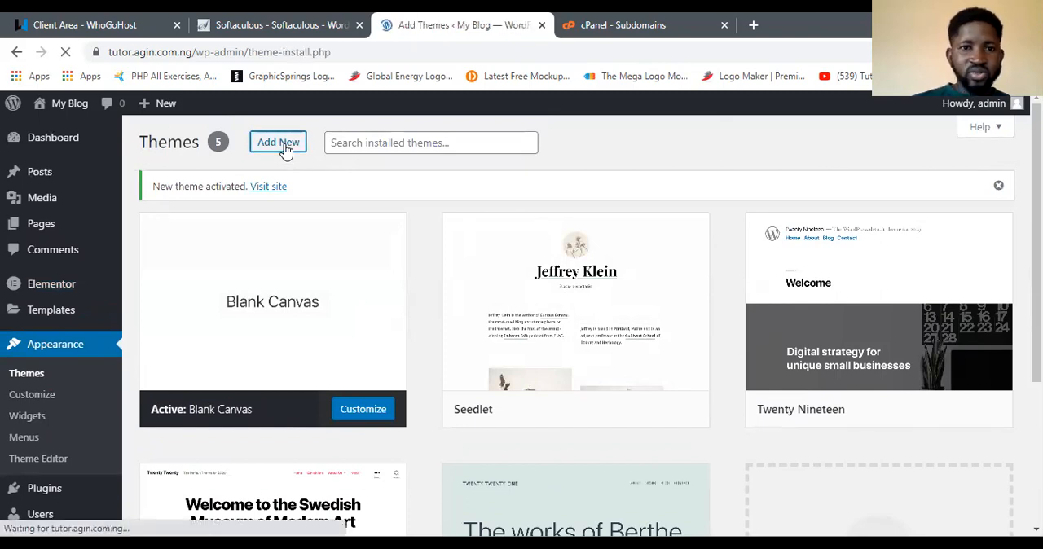
click(278, 142)
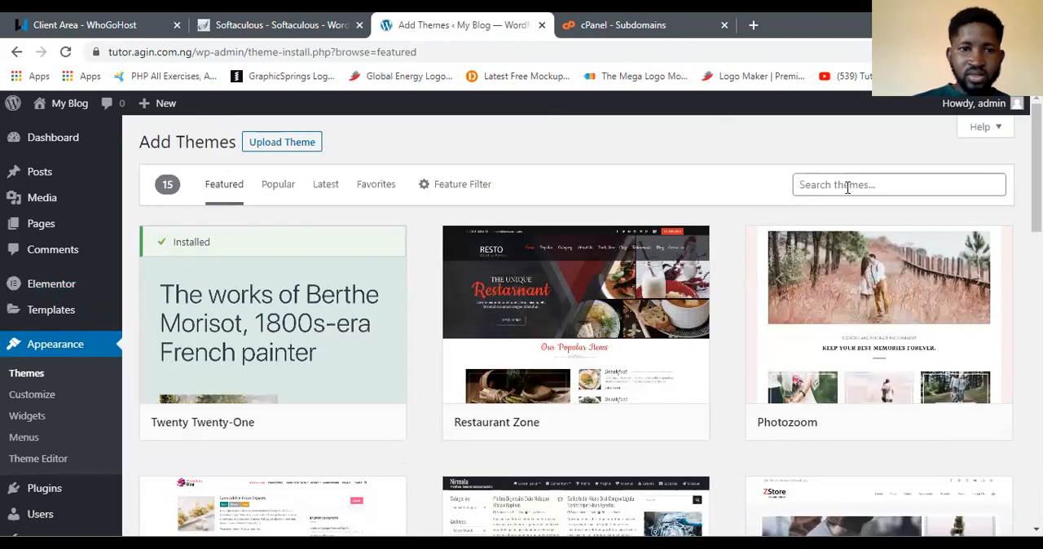
click(899, 184)
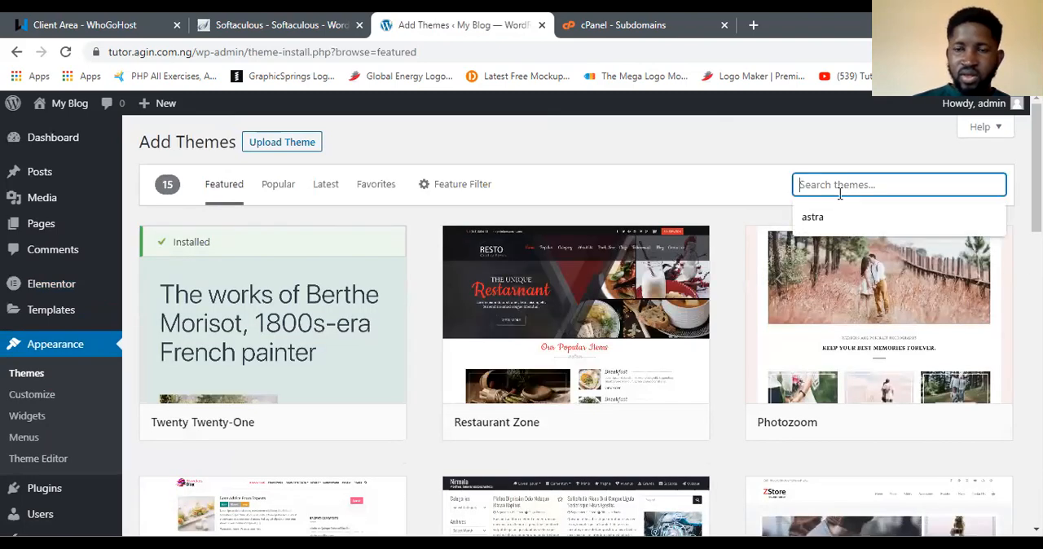
text(astr)
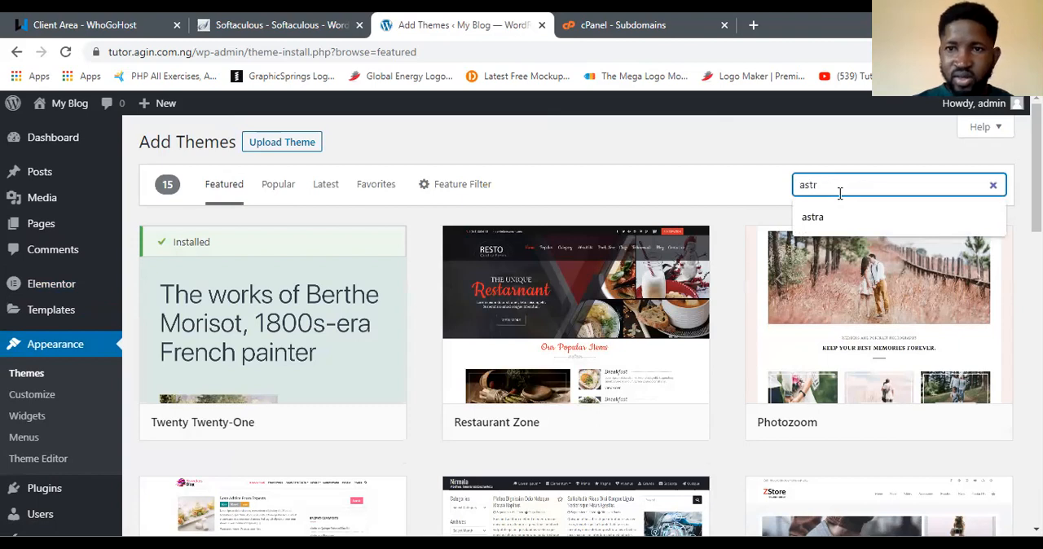
click(812, 217)
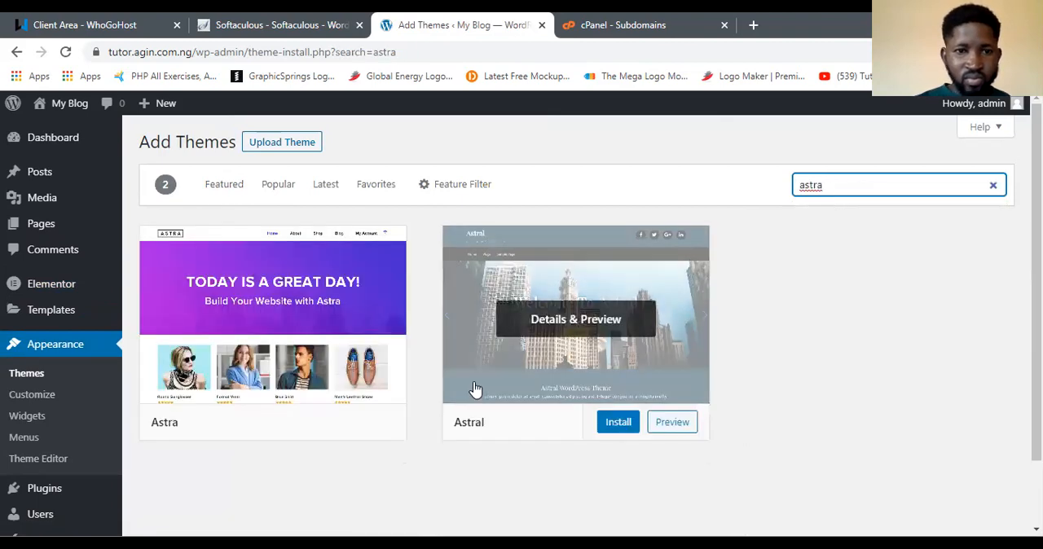
mouse_move(327, 410)
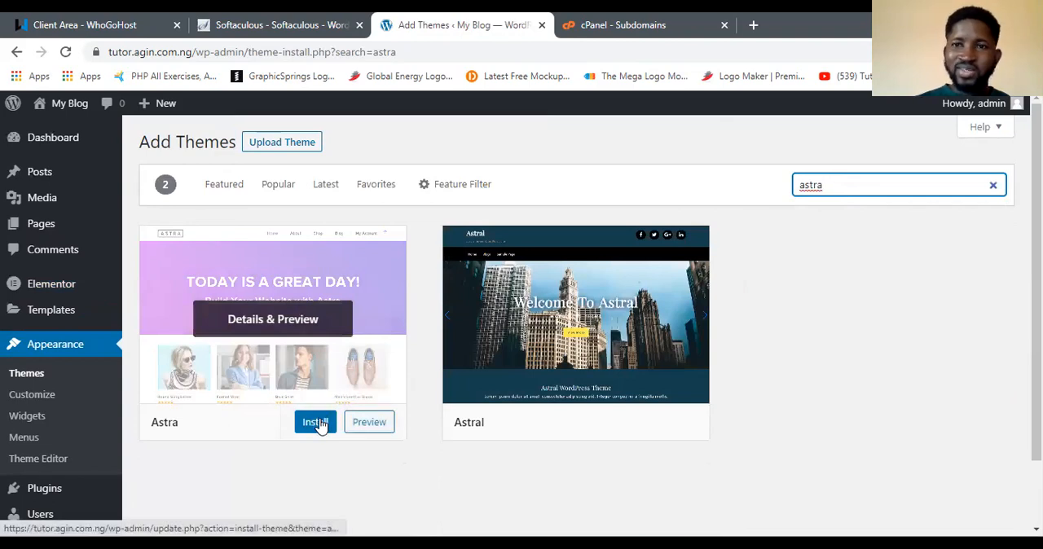
click(315, 422)
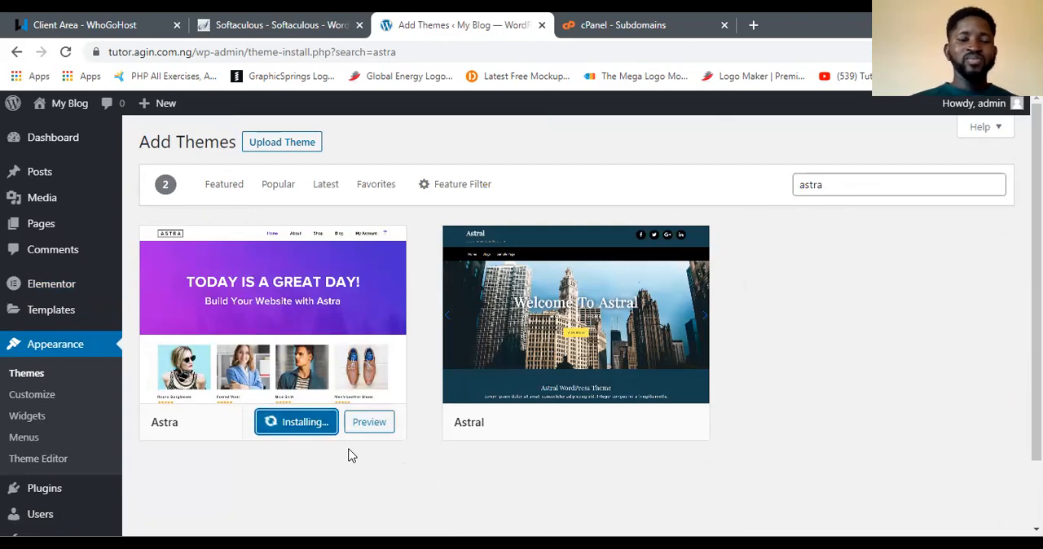
mouse_move(351, 472)
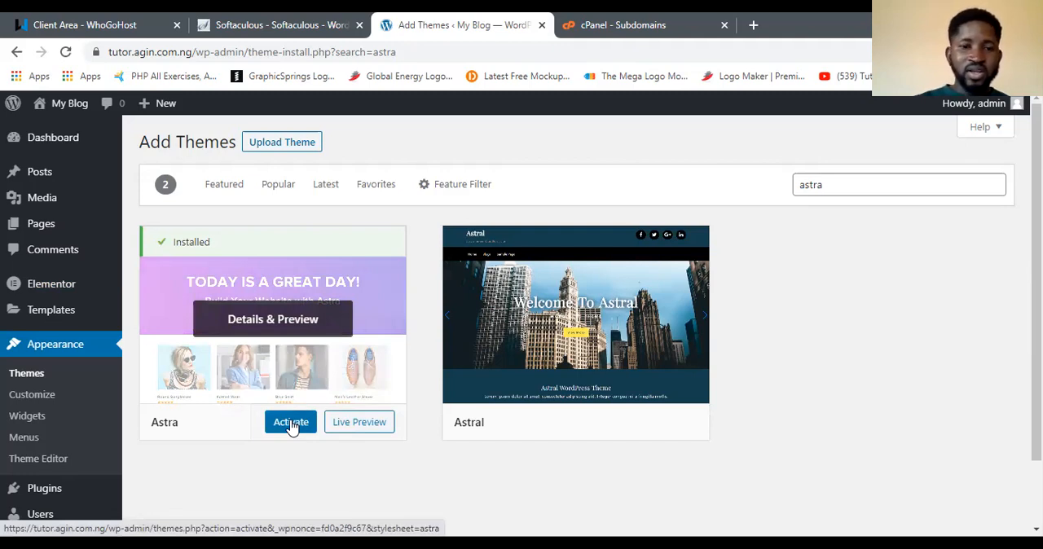
Step: Activate the installed Astra theme and review the Themes page
click(290, 422)
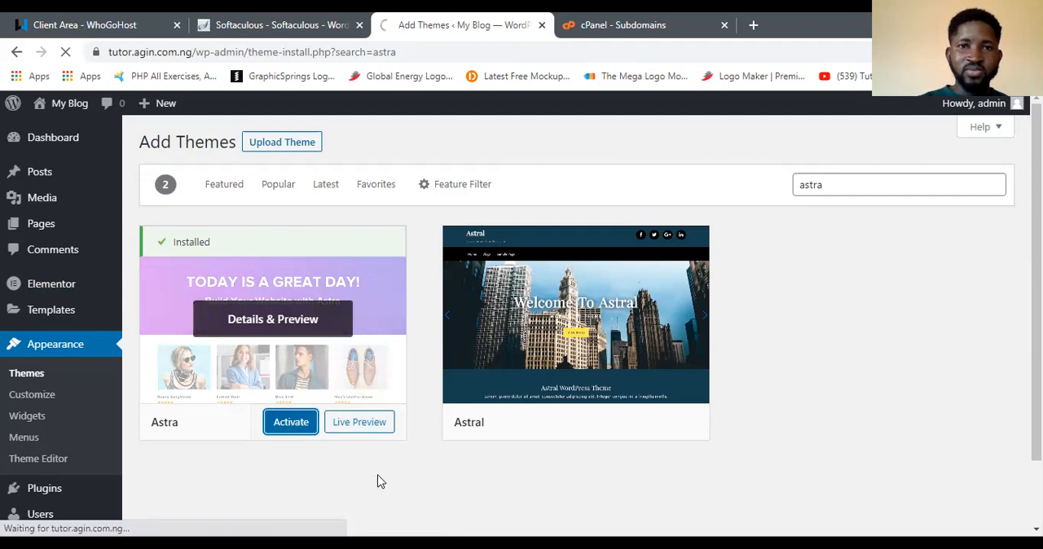
click(290, 422)
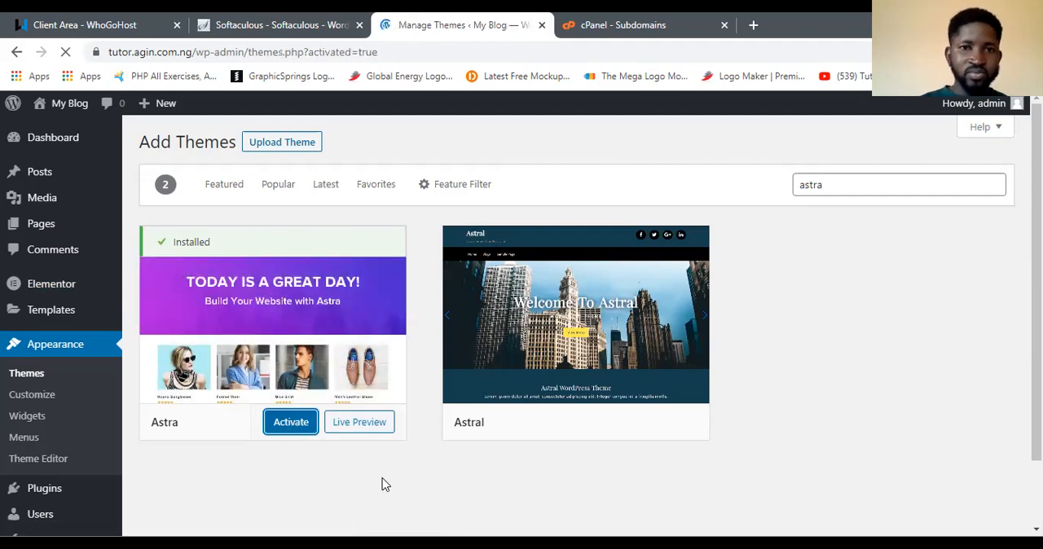
click(290, 422)
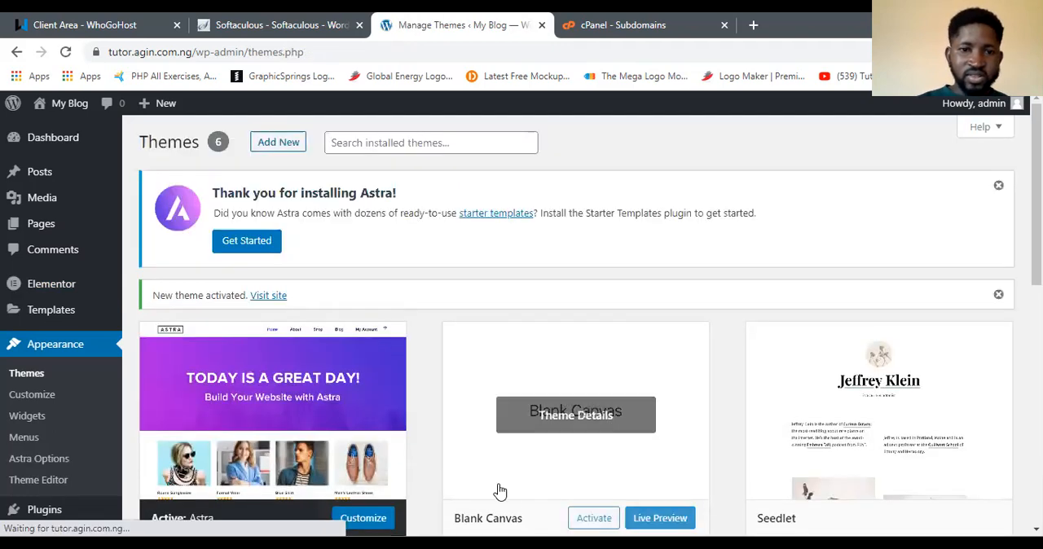
mouse_move(500, 489)
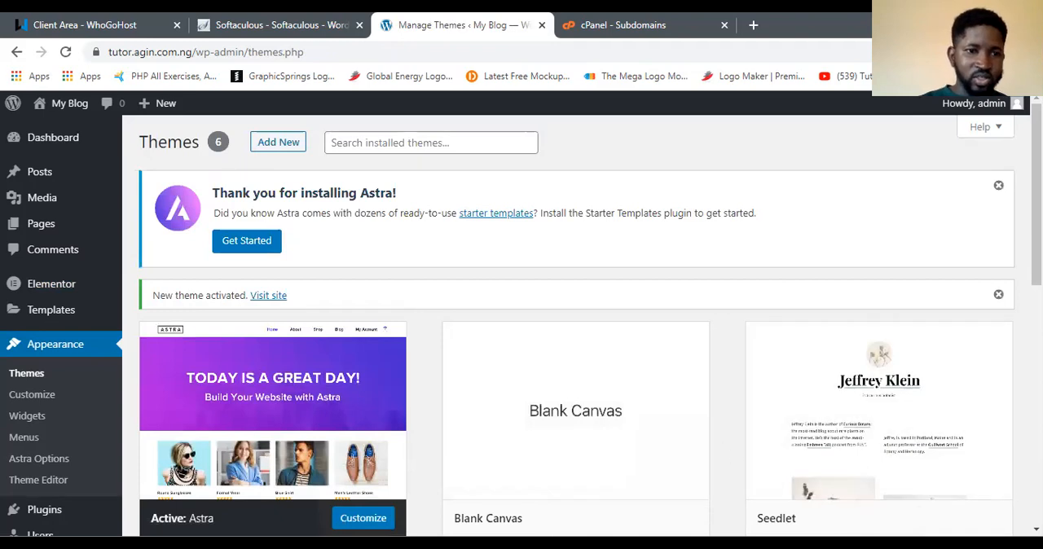
scroll(down, 3)
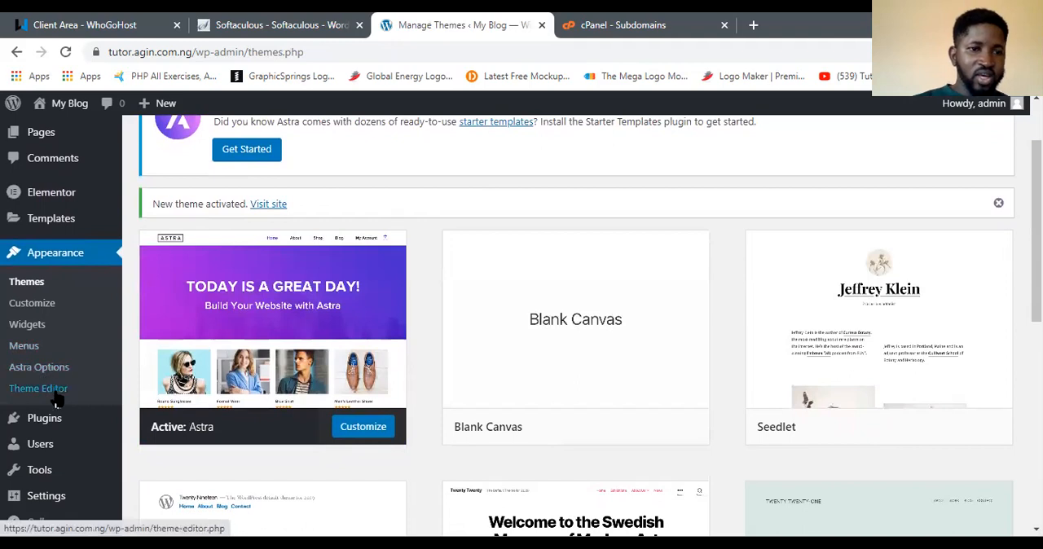
mouse_move(38, 367)
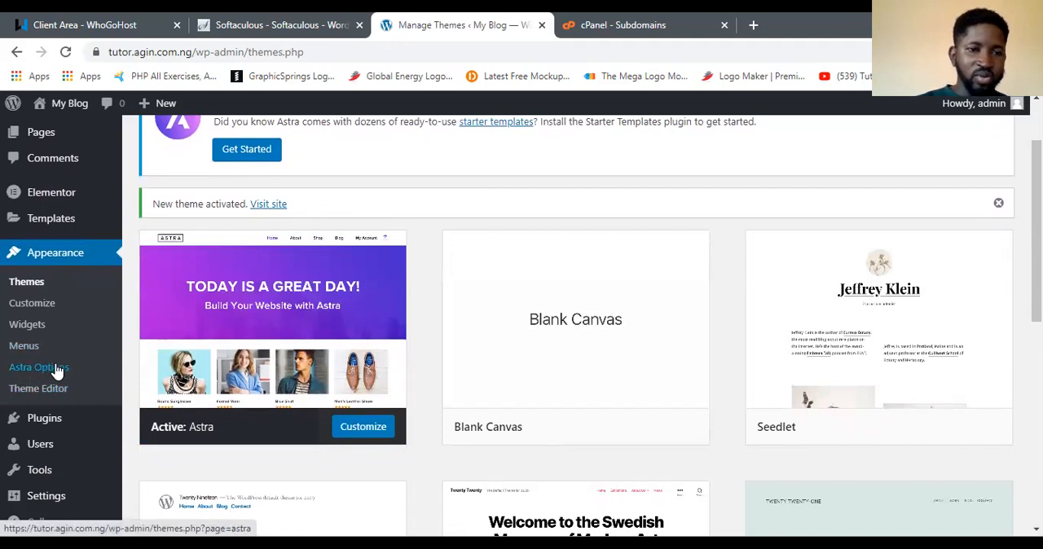
Step: Install the Starter Templates importer from Astra Options and choose Elementor
click(38, 366)
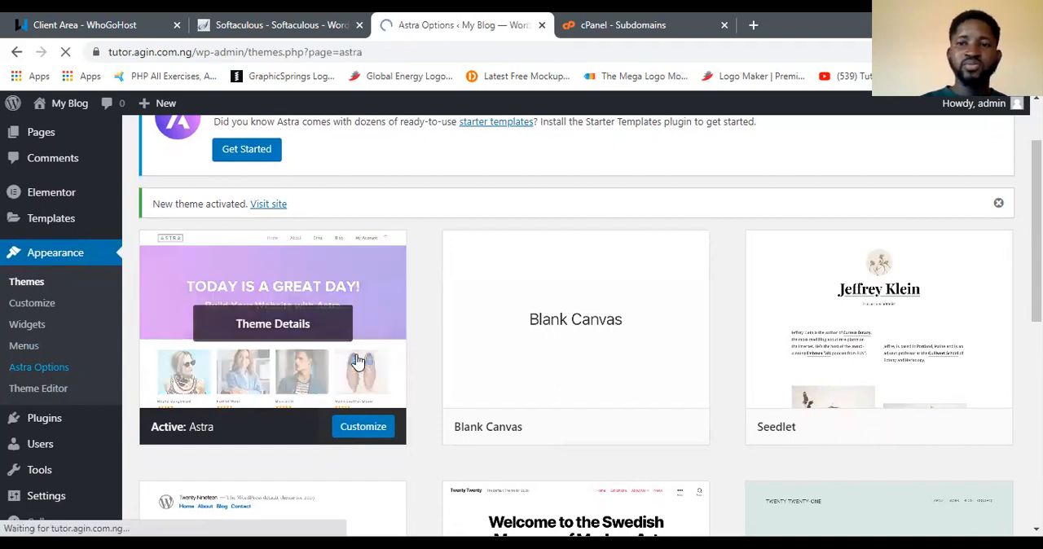
click(39, 366)
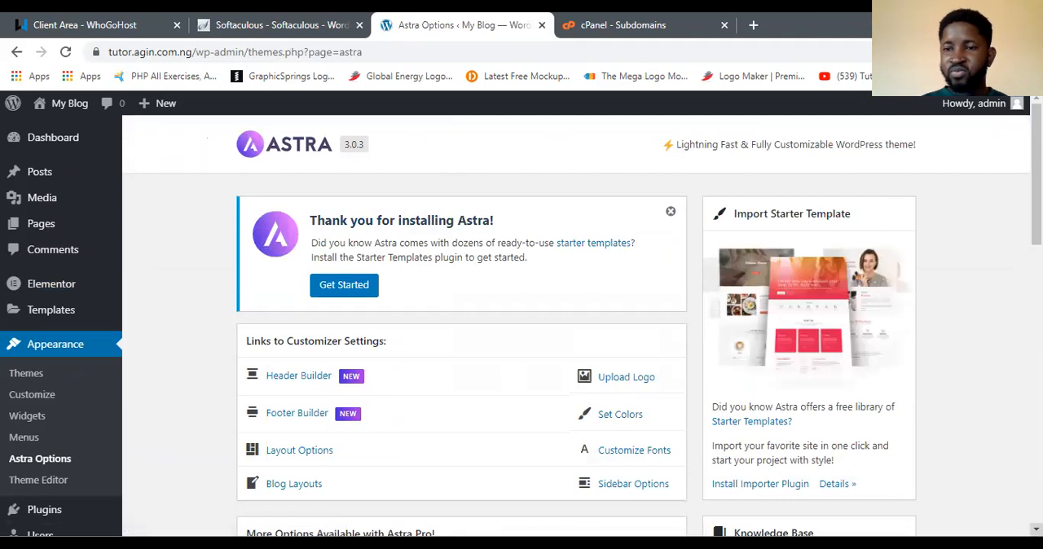
scroll(down, 3)
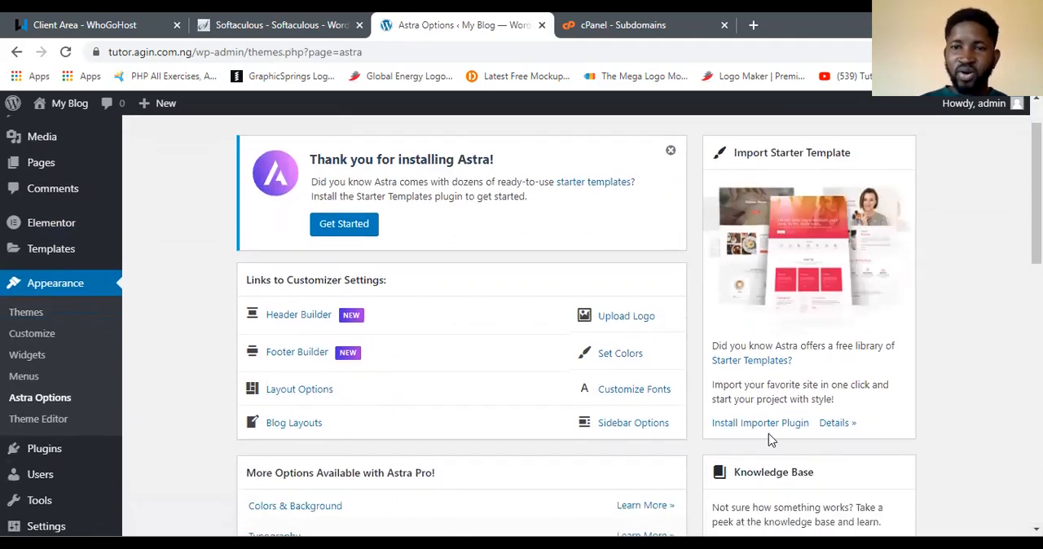
mouse_move(40, 398)
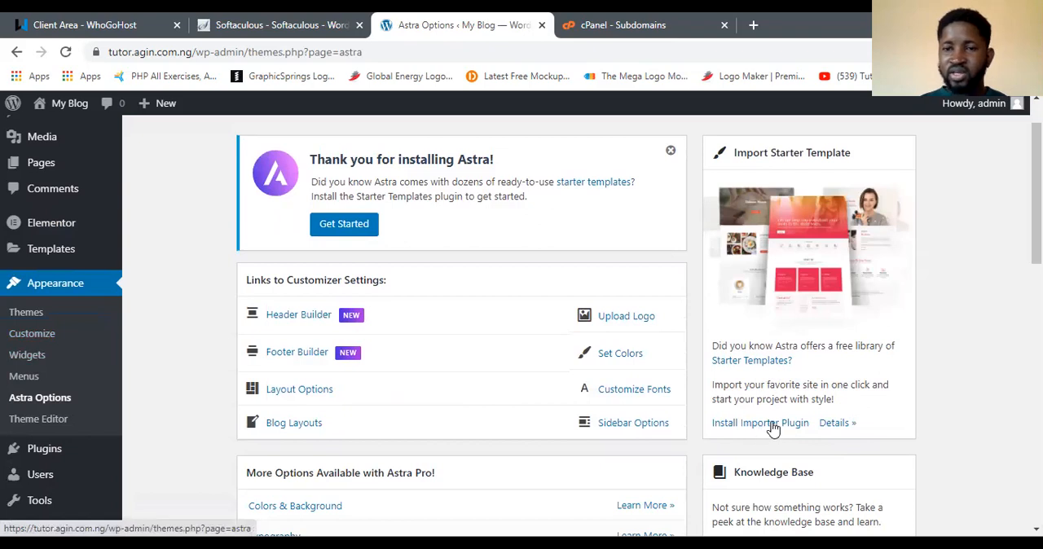
click(760, 423)
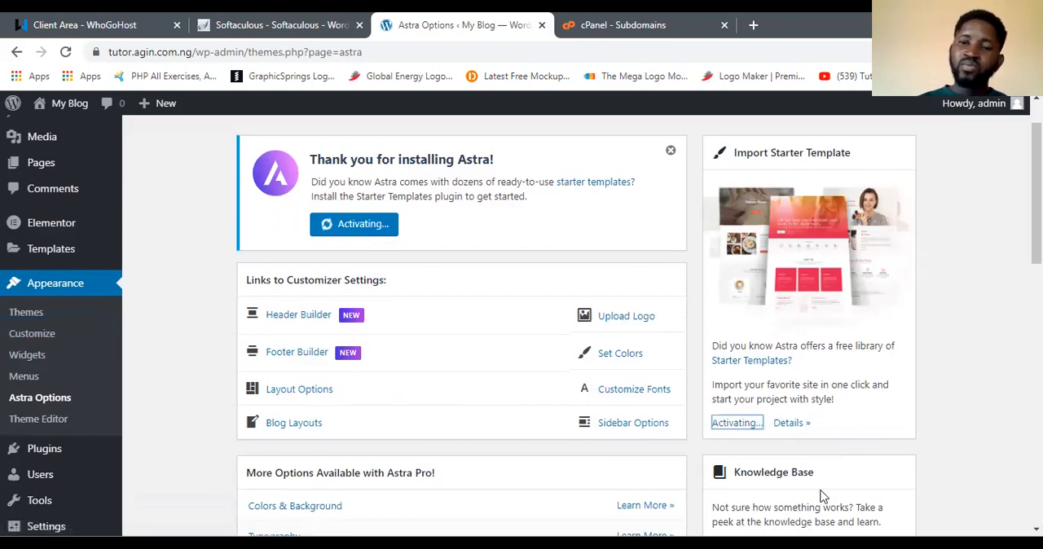
mouse_move(904, 457)
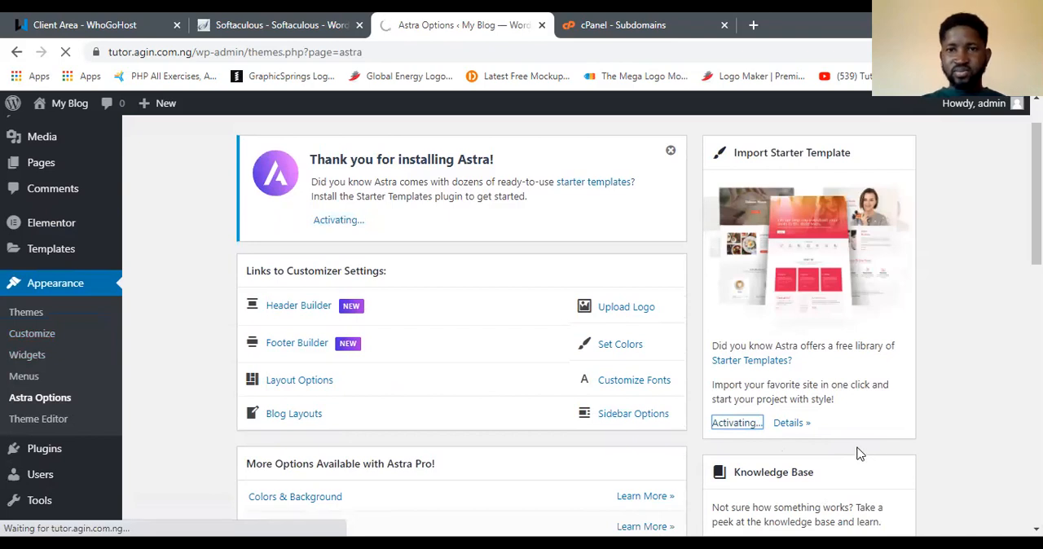
click(736, 422)
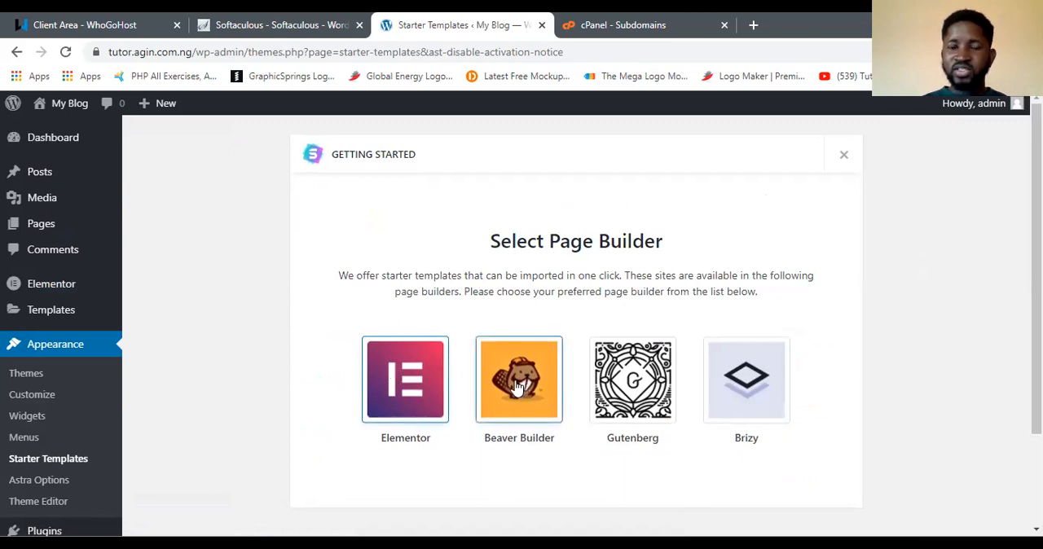
click(405, 379)
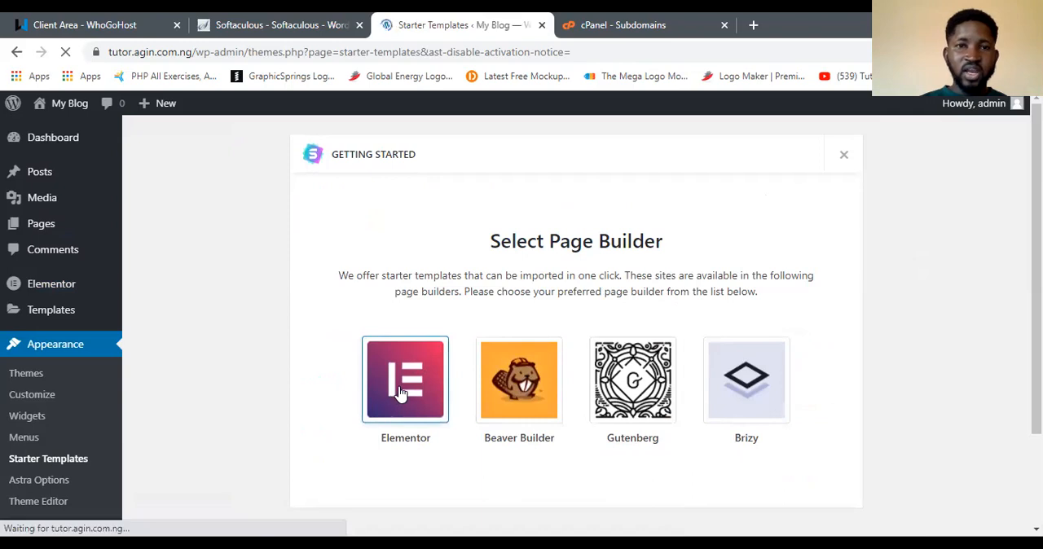
Step: Filter the Elementor starter templates to the Business category
click(405, 378)
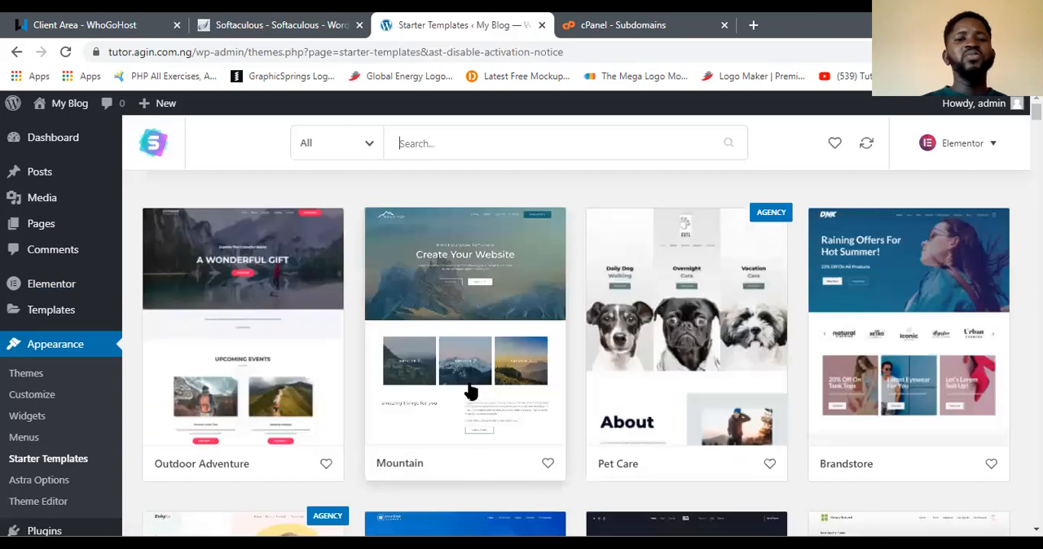
mouse_move(298, 400)
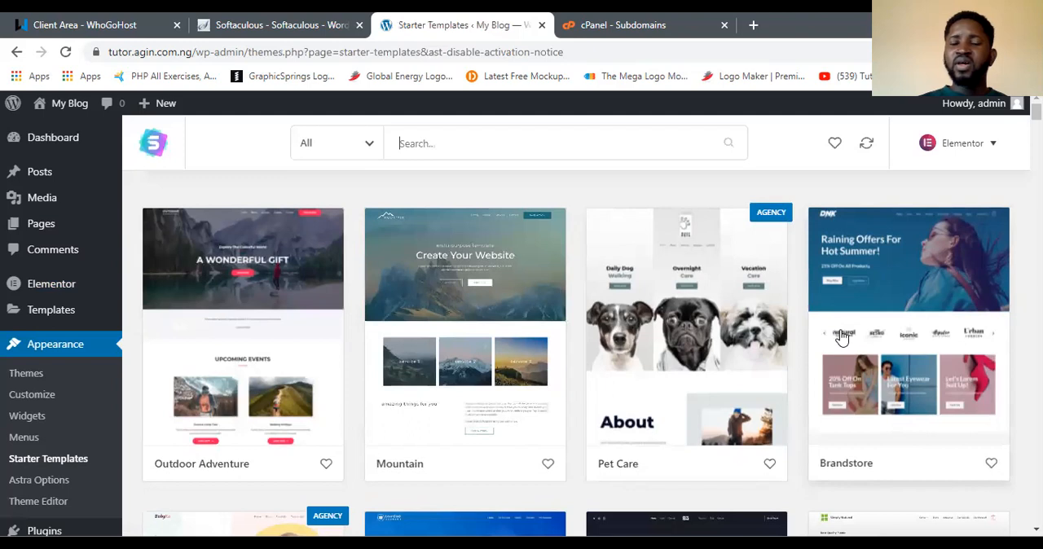
mouse_move(861, 342)
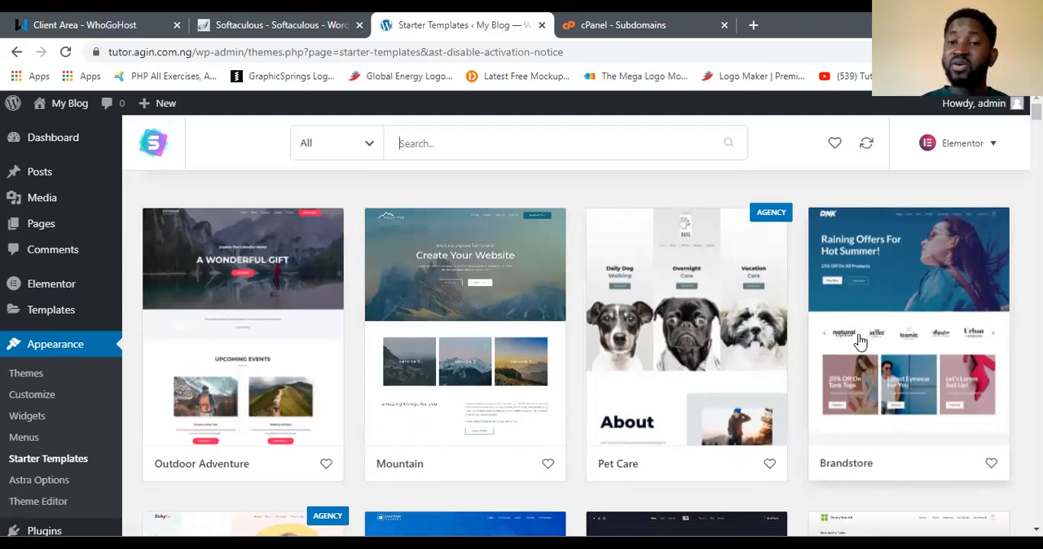
mouse_move(499, 287)
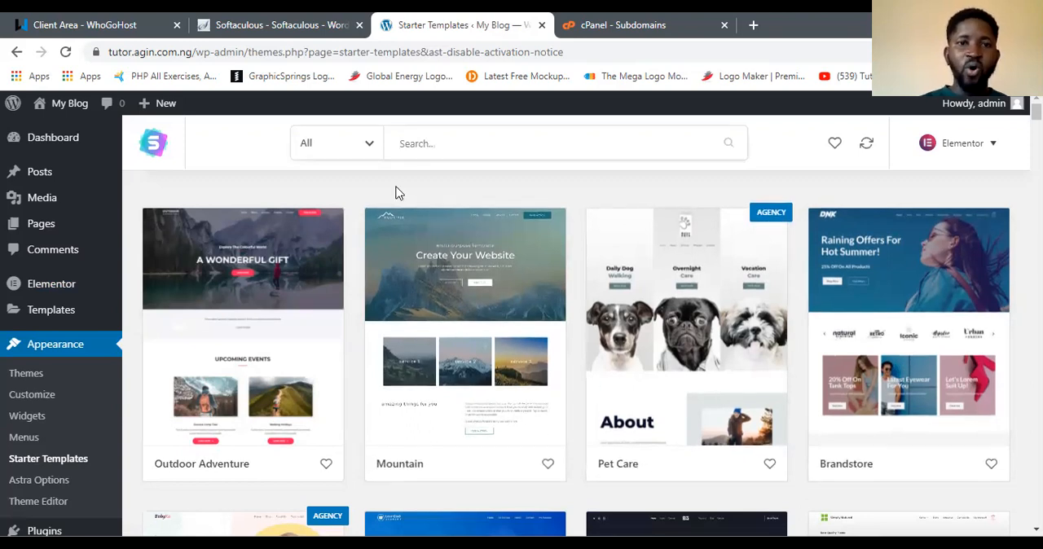
click(335, 142)
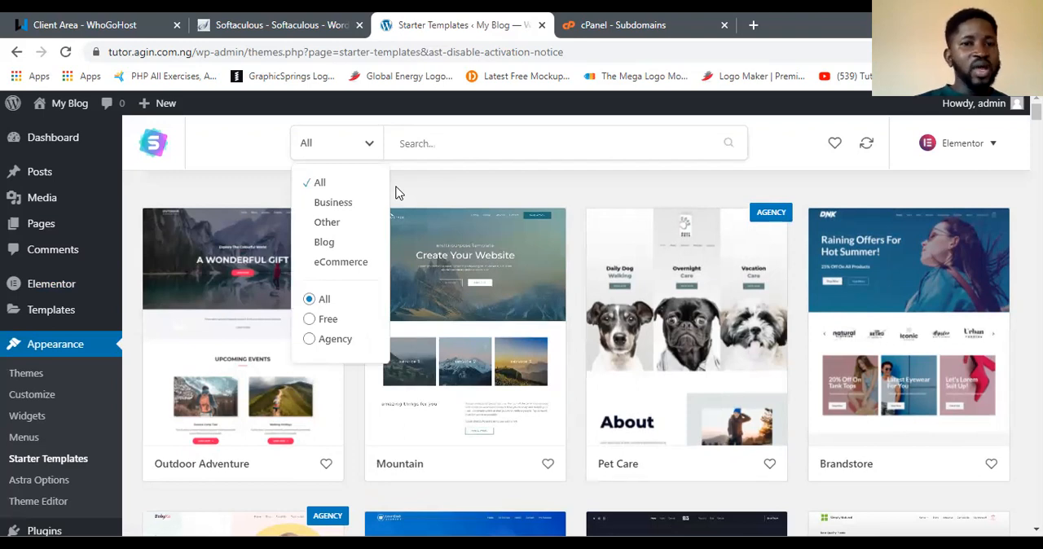
mouse_move(318, 218)
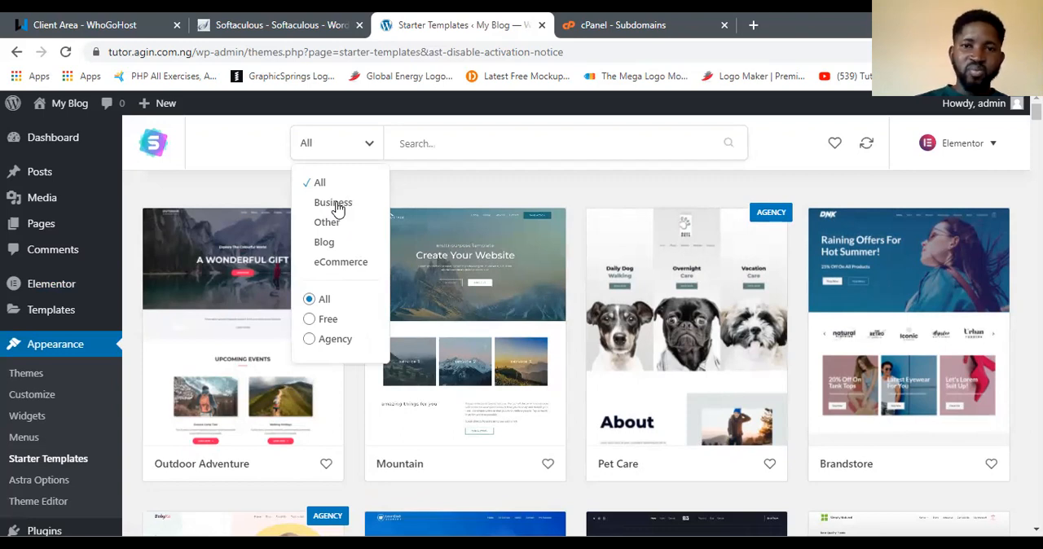
click(332, 202)
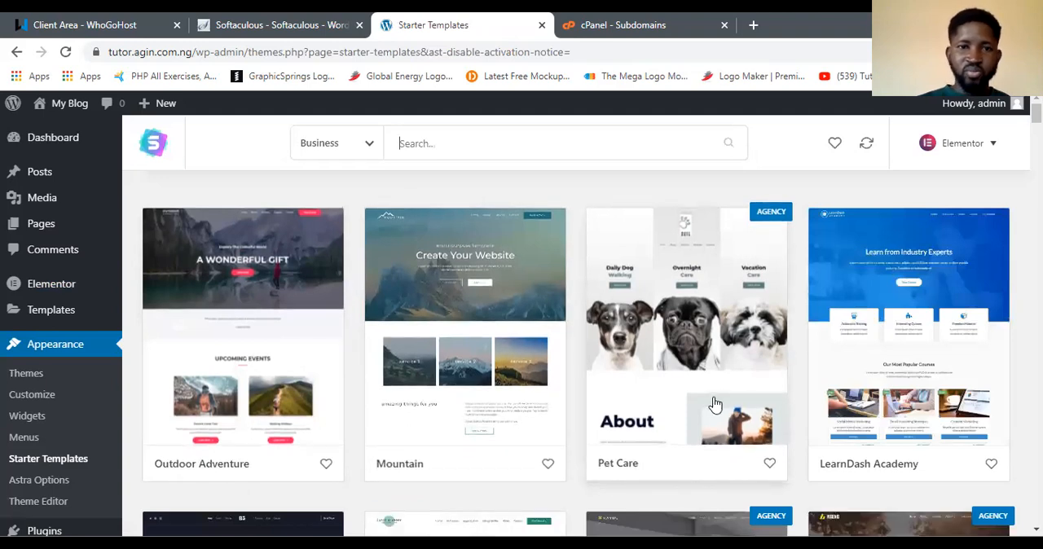
mouse_move(611, 332)
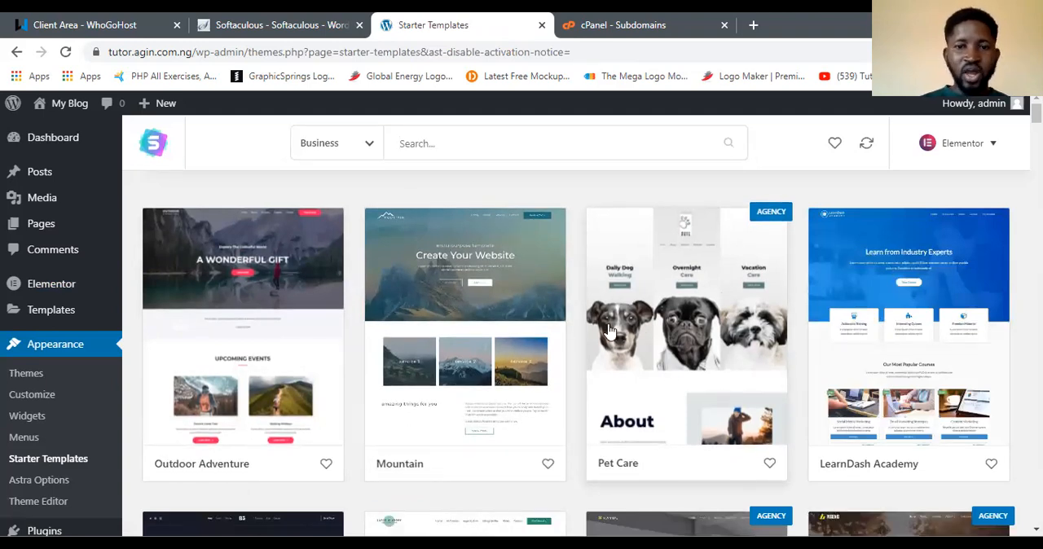
mouse_move(747, 345)
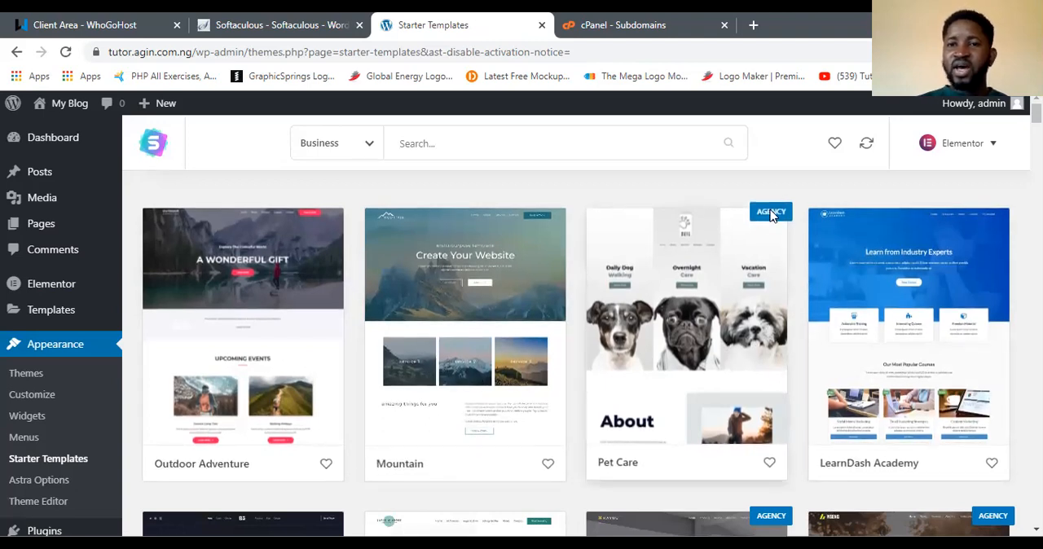
mouse_move(765, 232)
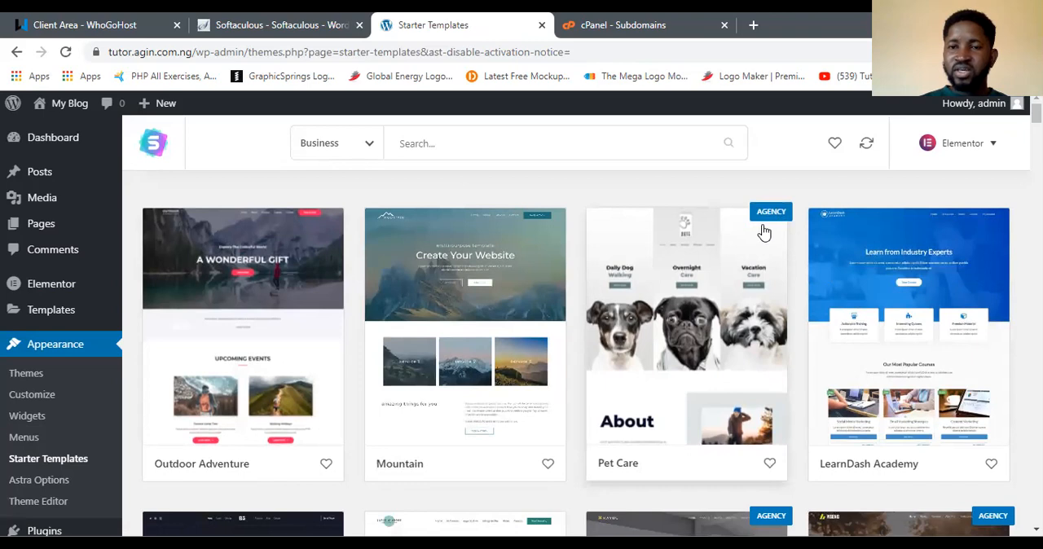
mouse_move(921, 375)
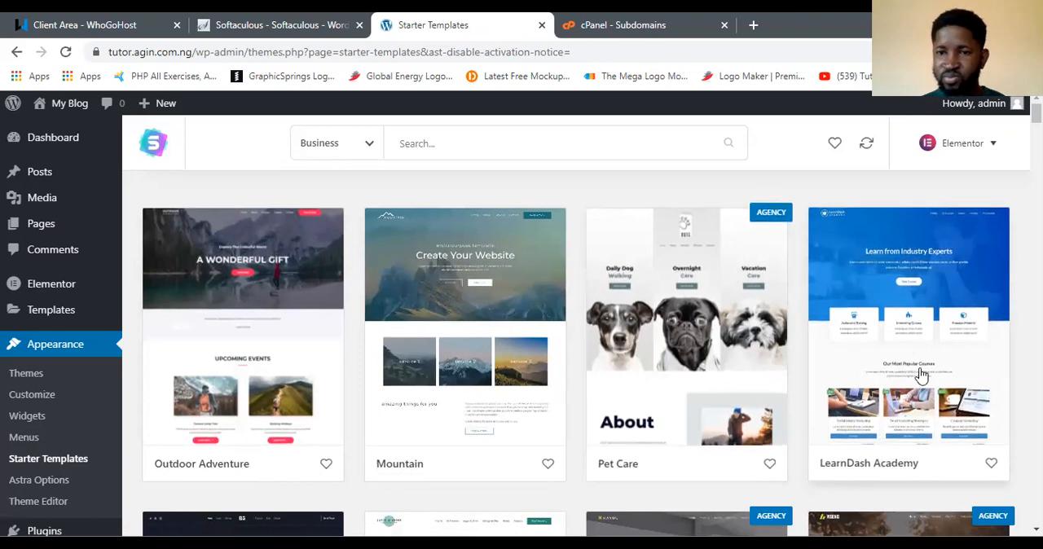
mouse_move(927, 346)
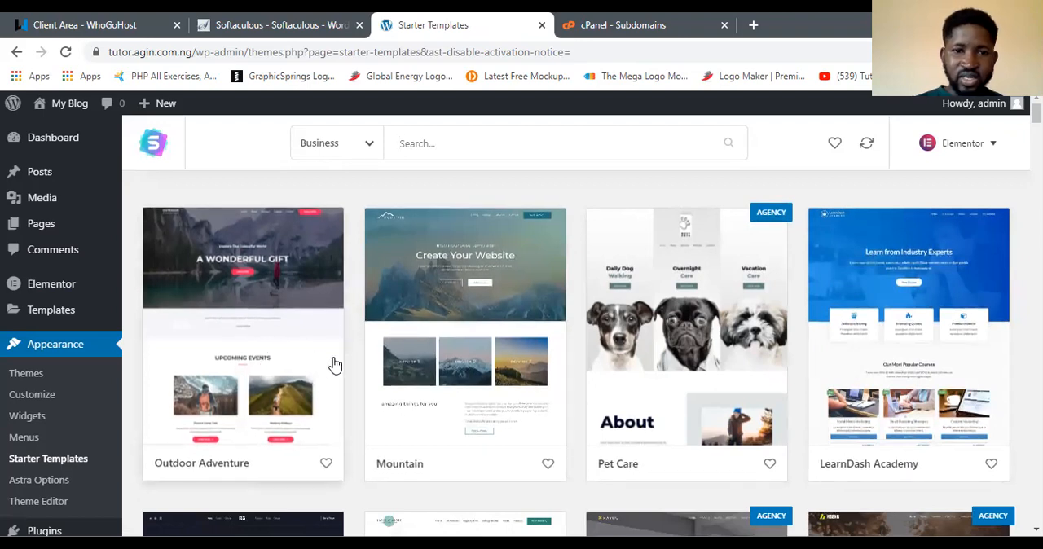
mouse_move(684, 451)
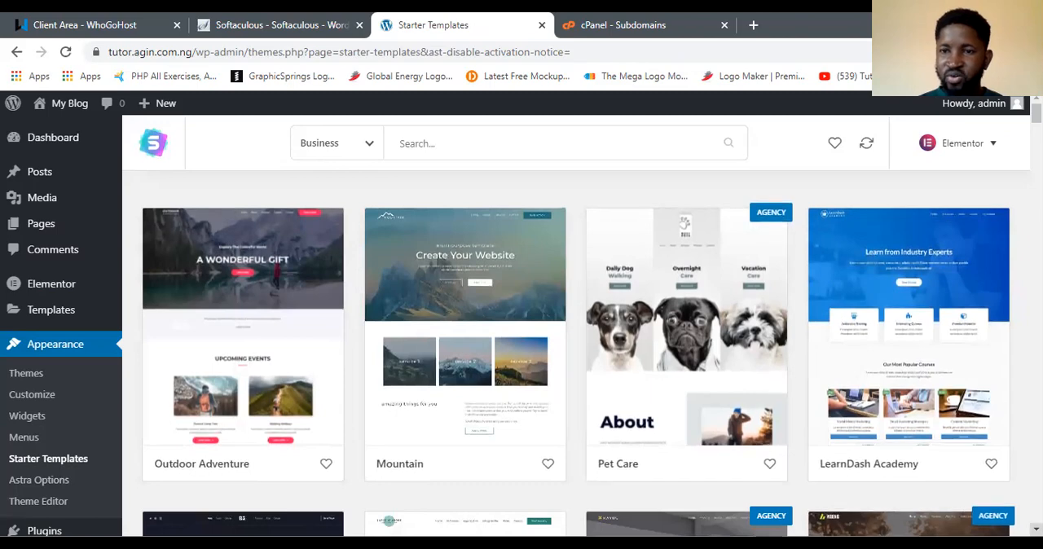
Step: Scroll past Musical Instruments and Deeplight Restaurant to the Online Courses template
scroll(down, 3)
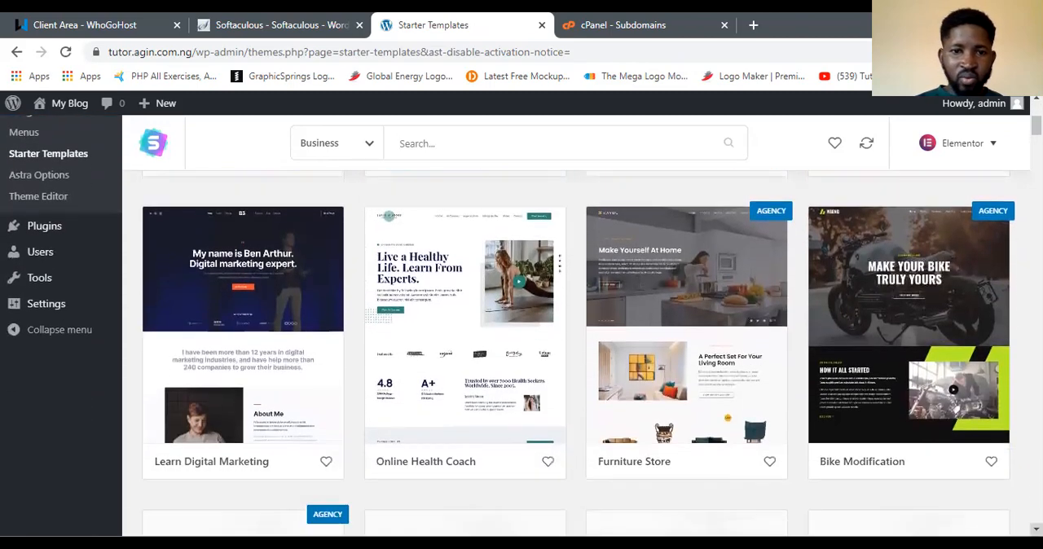
scroll(down, 3)
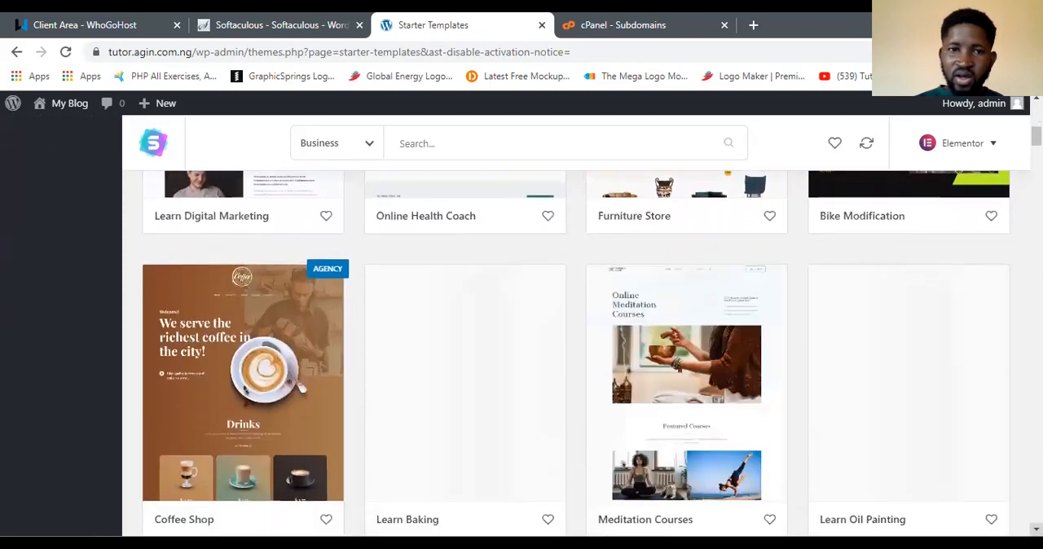
scroll(down, 3)
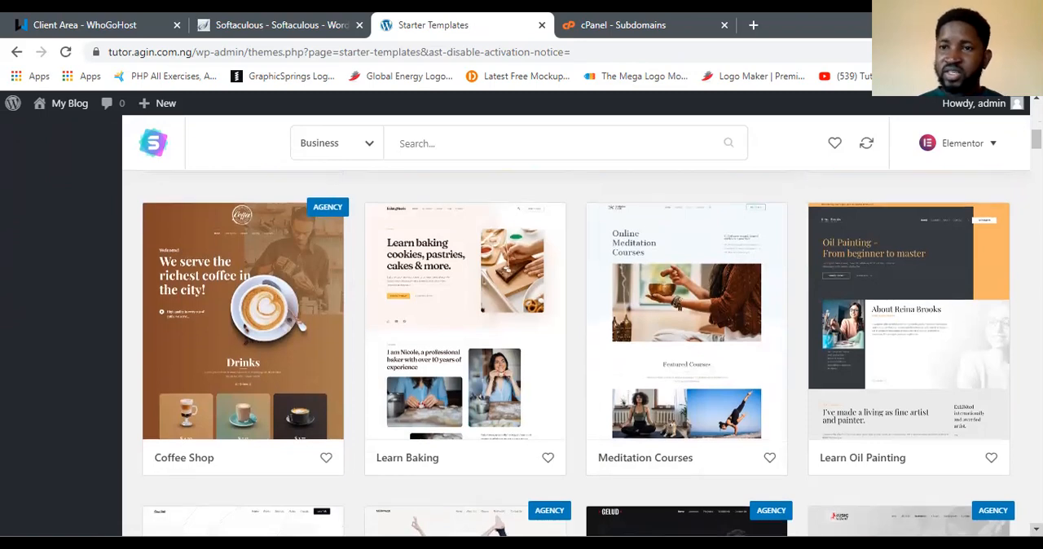
scroll(down, 3)
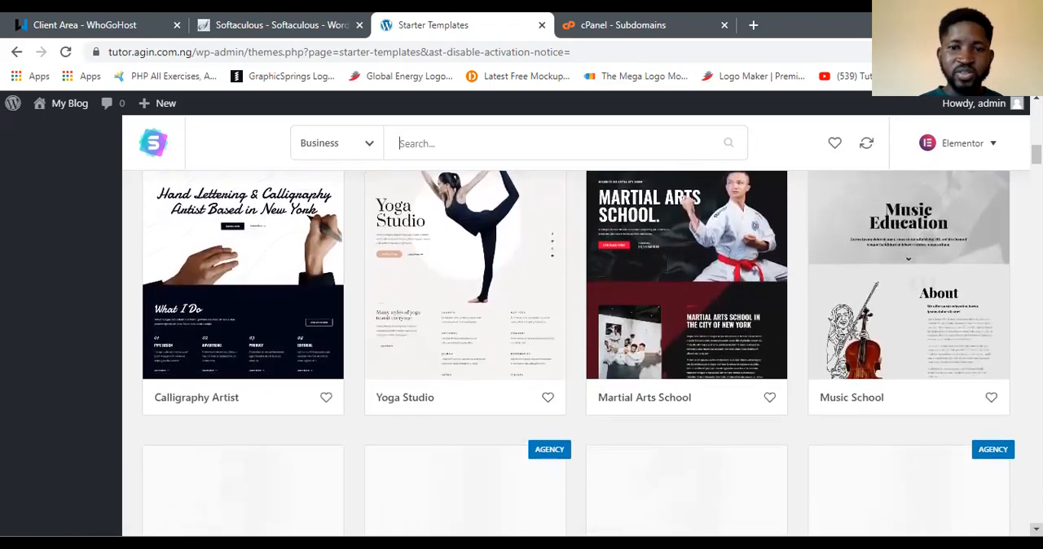
scroll(down, 3)
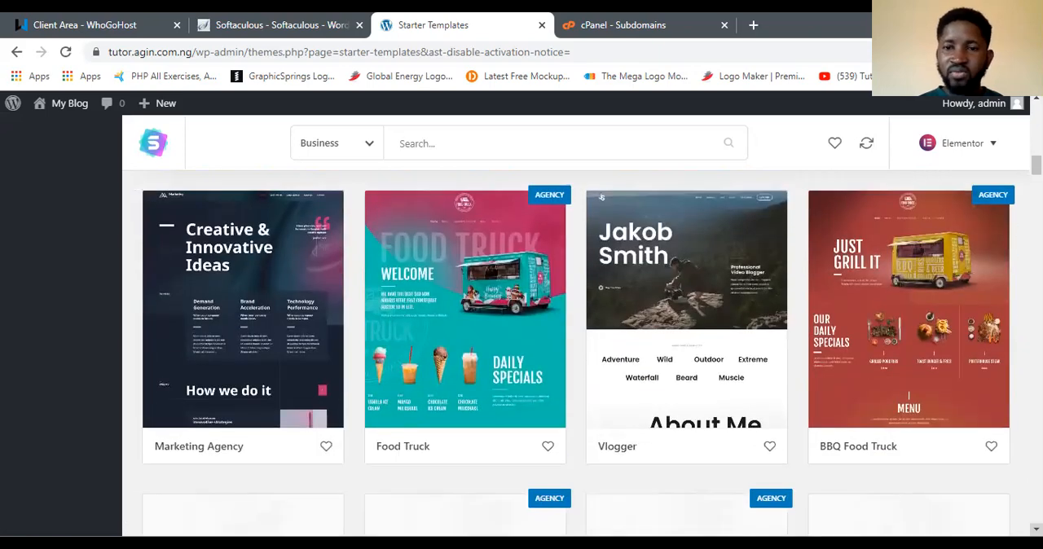
scroll(down, 3)
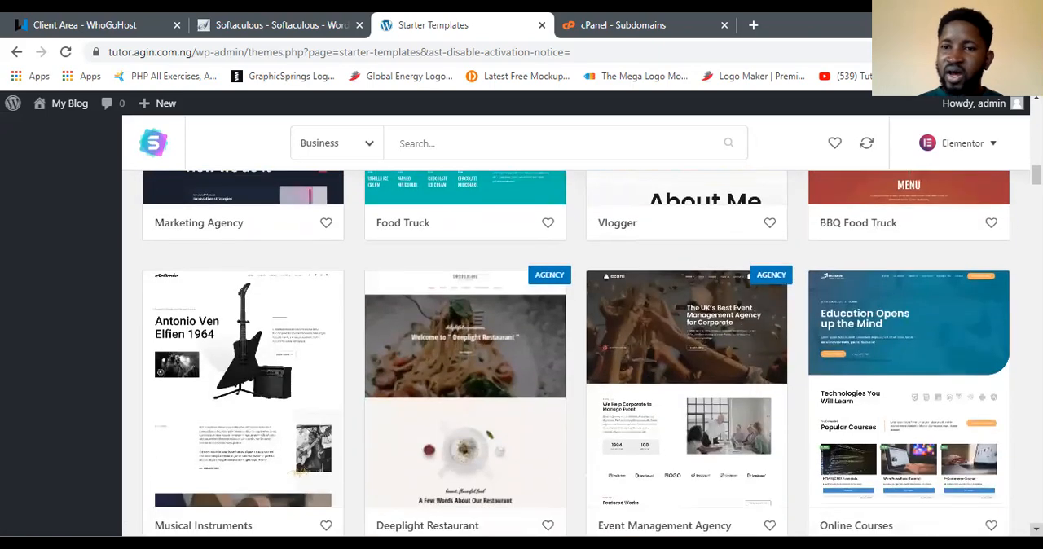
scroll(down, 3)
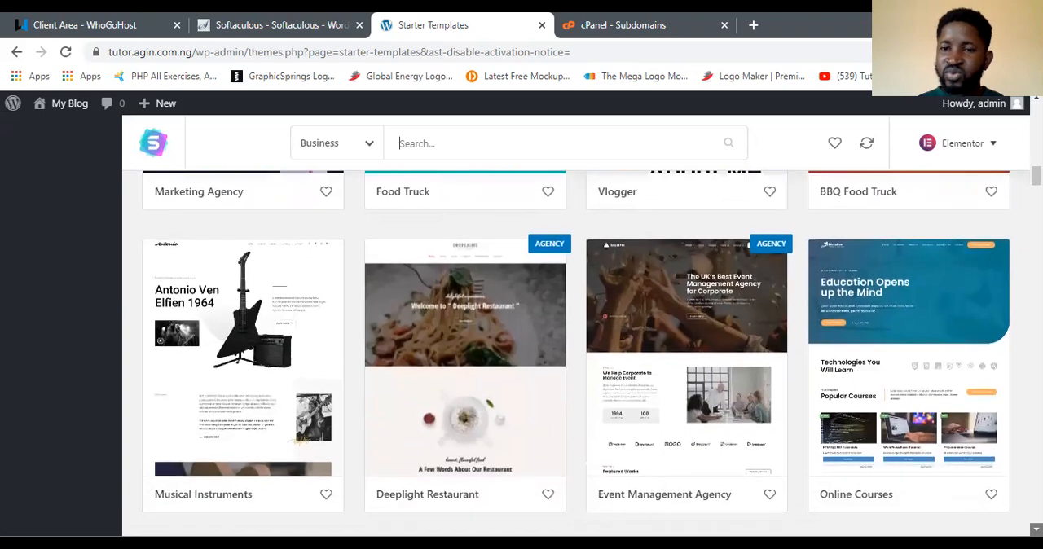
scroll(down, 3)
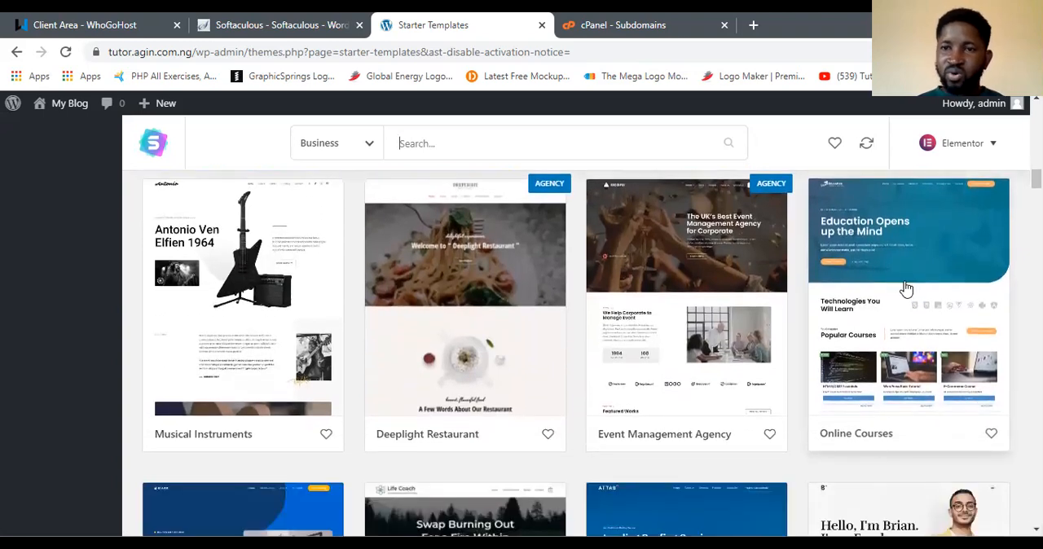
mouse_move(772, 243)
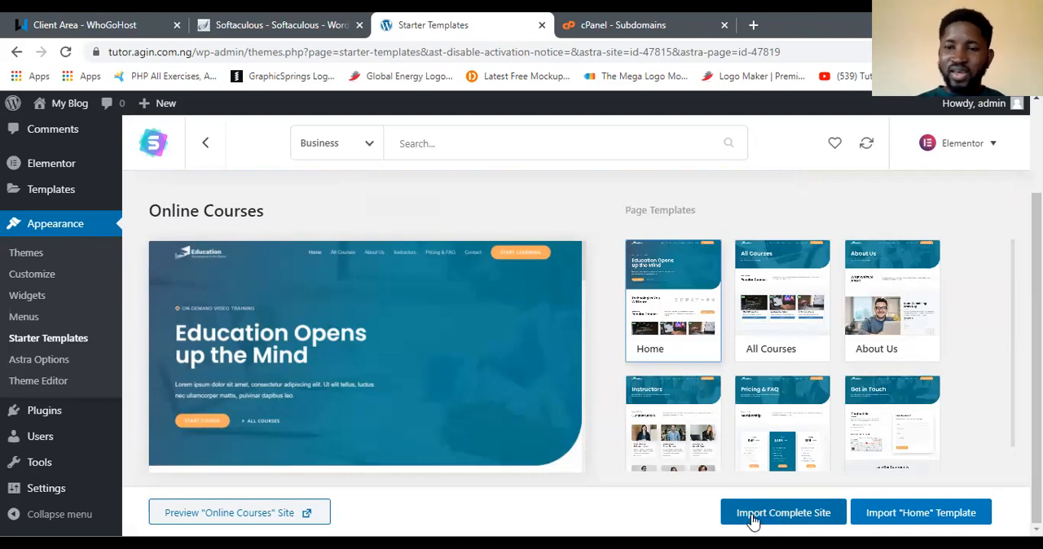
mouse_move(803, 524)
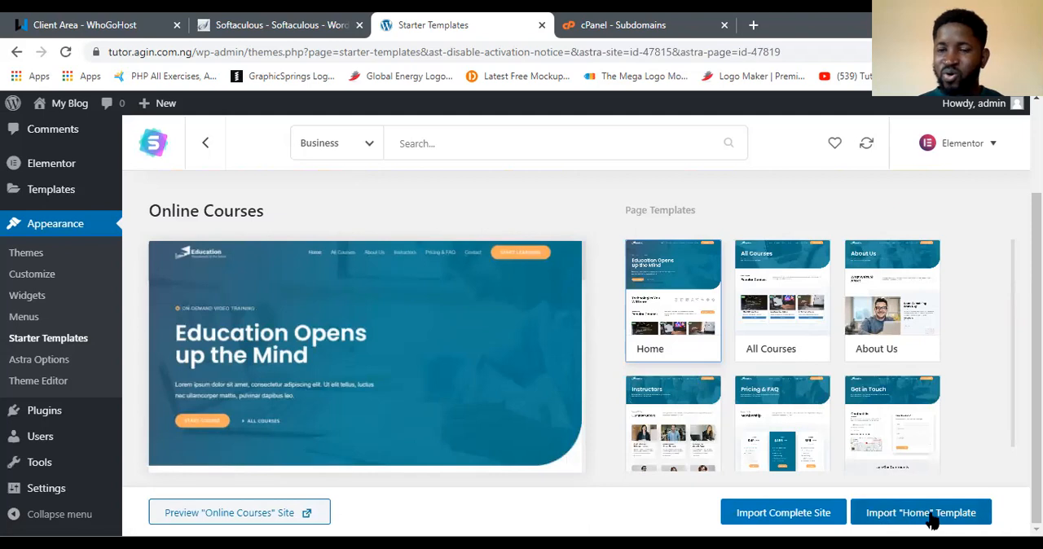
mouse_move(782, 519)
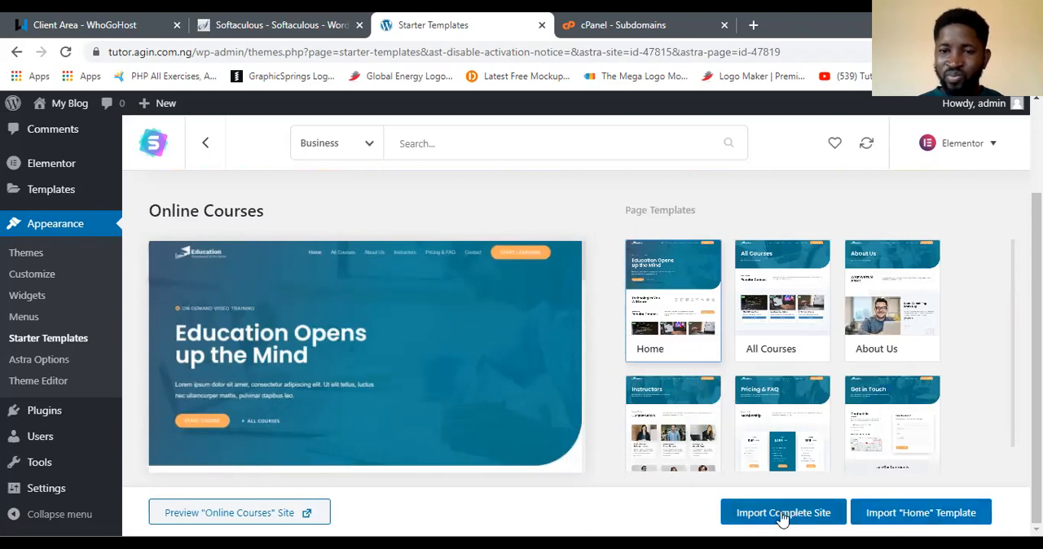
Step: Start the Online Courses complete-site import, raising the missing LearnDash plugins warning
click(782, 511)
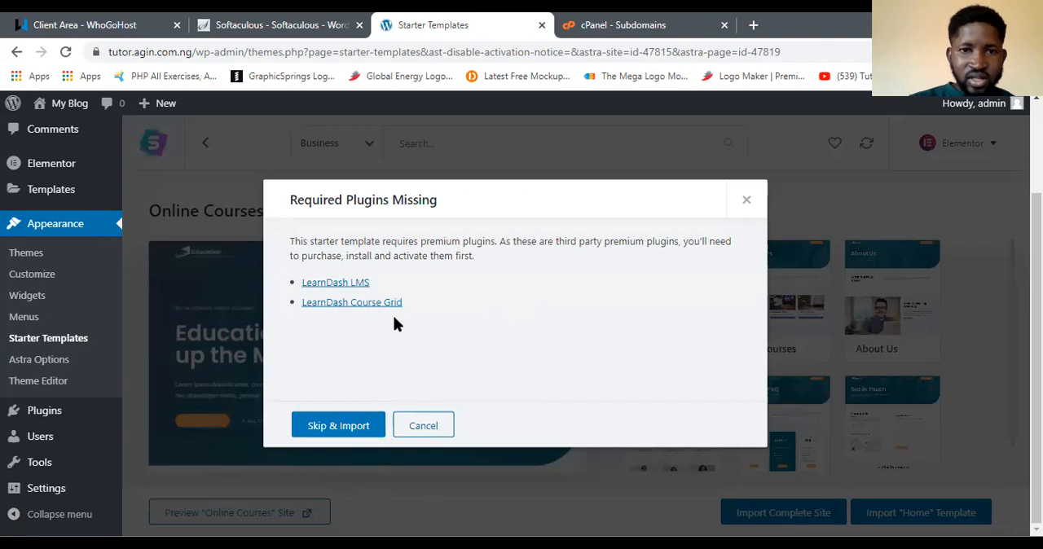
mouse_move(534, 255)
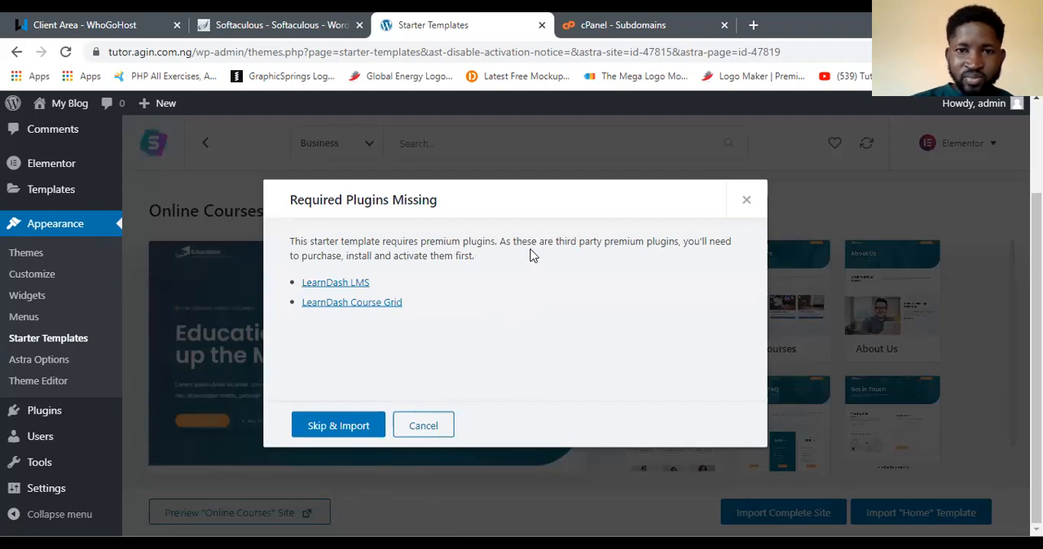
mouse_move(609, 259)
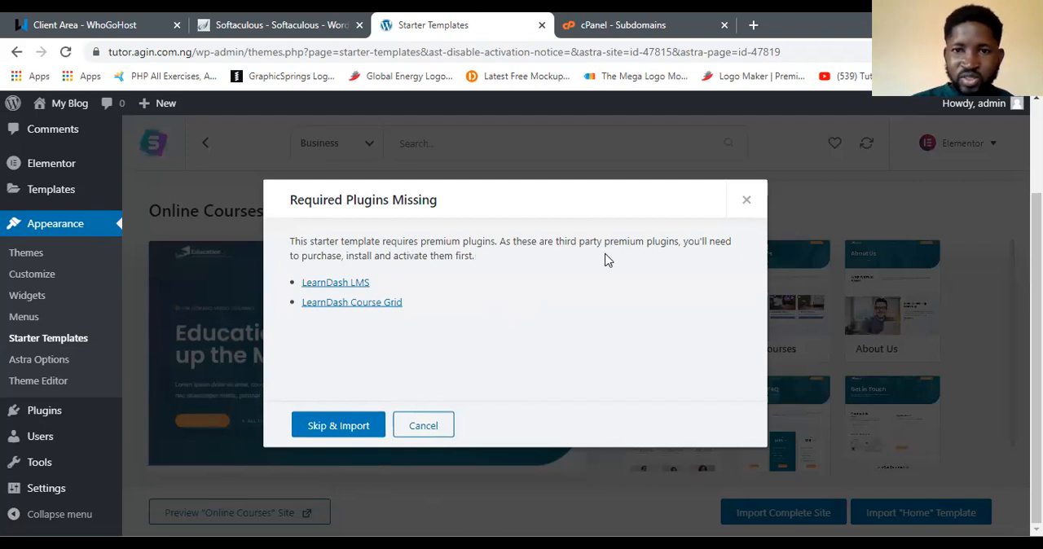
mouse_move(638, 286)
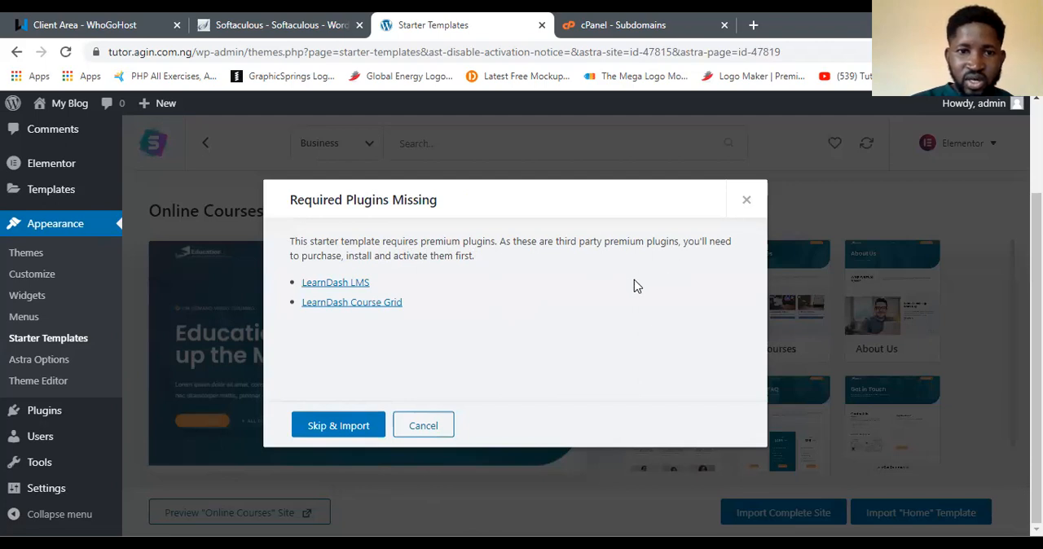
mouse_move(457, 335)
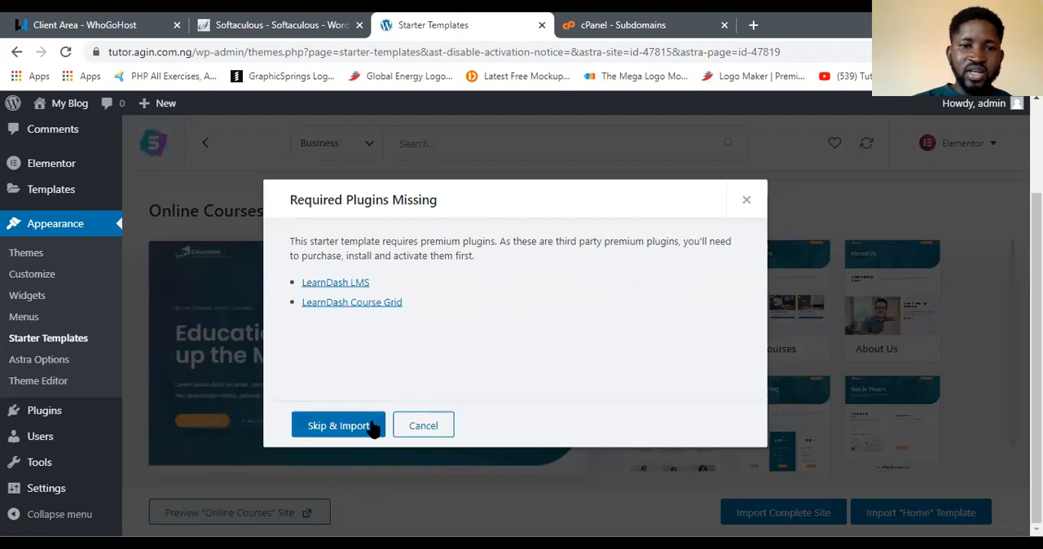
Step: Import the Online Courses site despite missing premium plugins, skipping the sign-up form
click(337, 425)
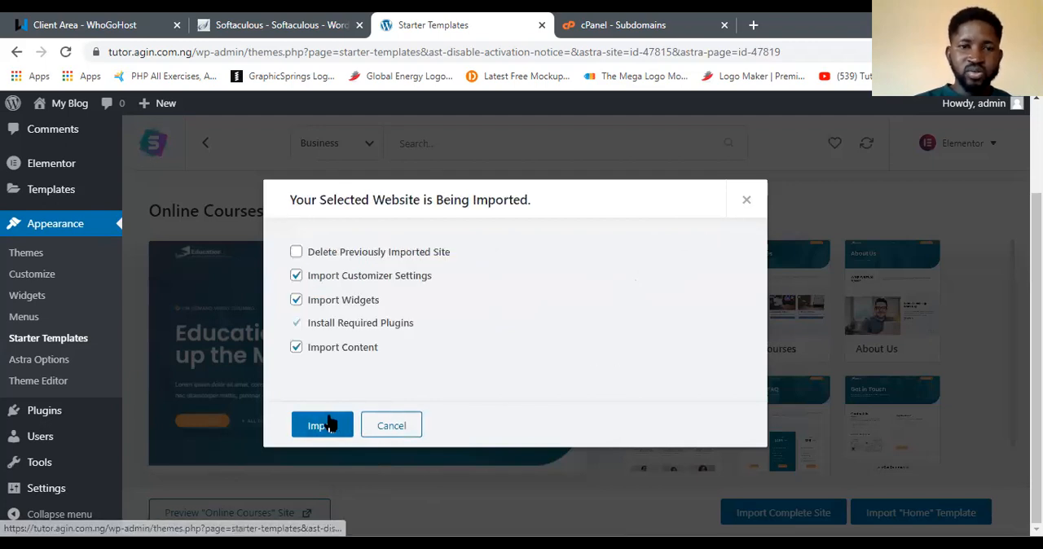
click(320, 425)
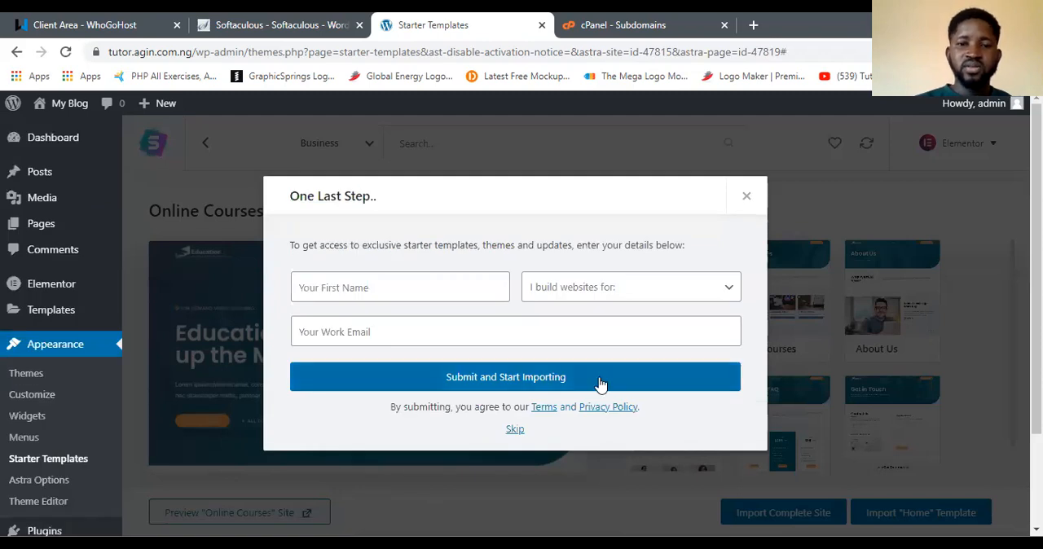
click(515, 376)
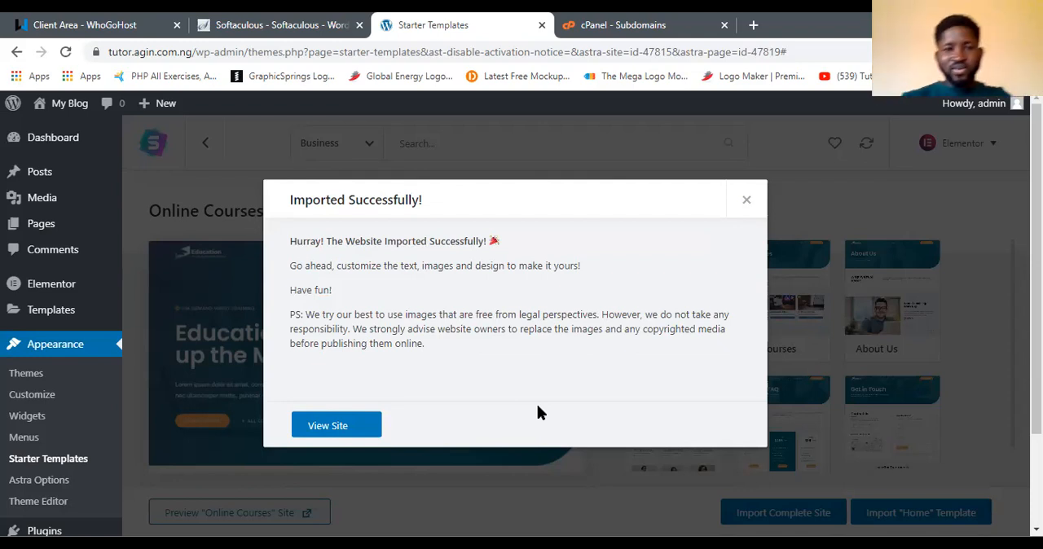
mouse_move(336, 424)
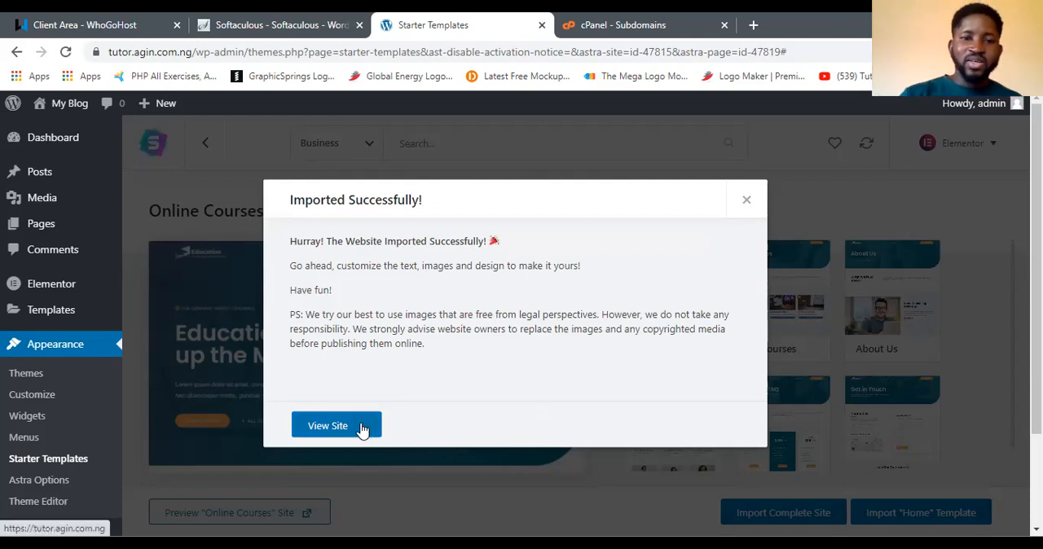
Step: View the imported Education homepage with its 'Education Opens up the Mind' banner
click(327, 424)
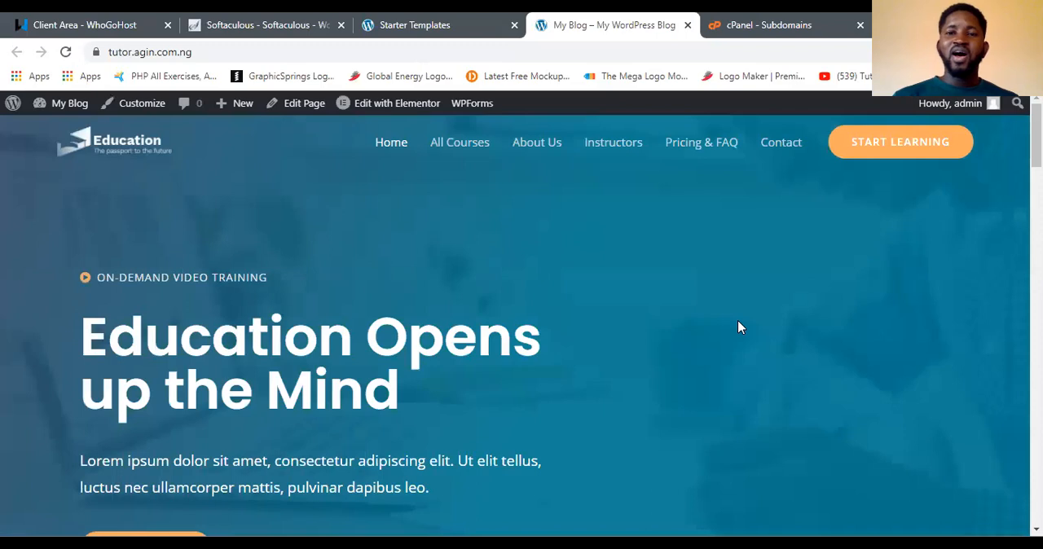
mouse_move(807, 305)
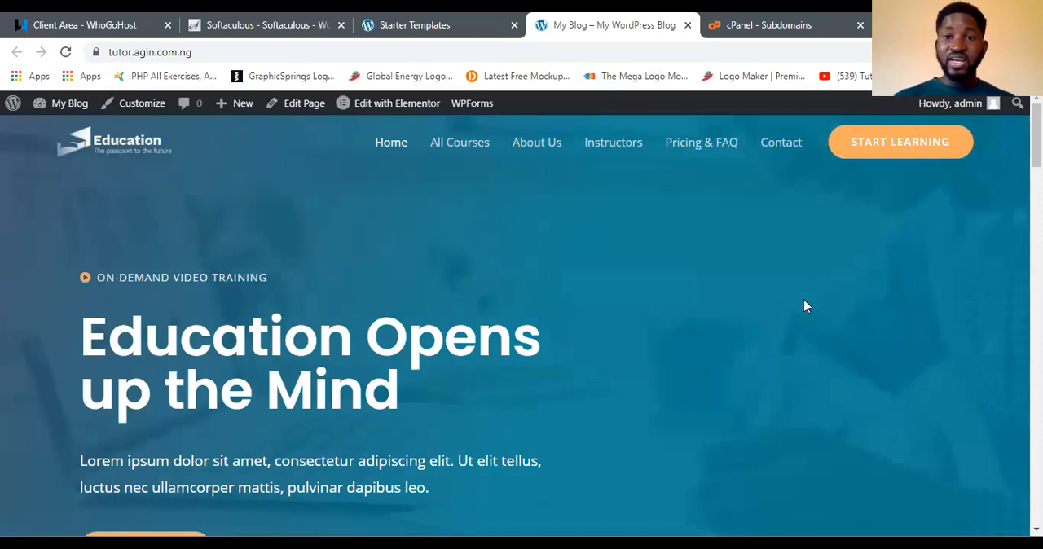
mouse_move(776, 221)
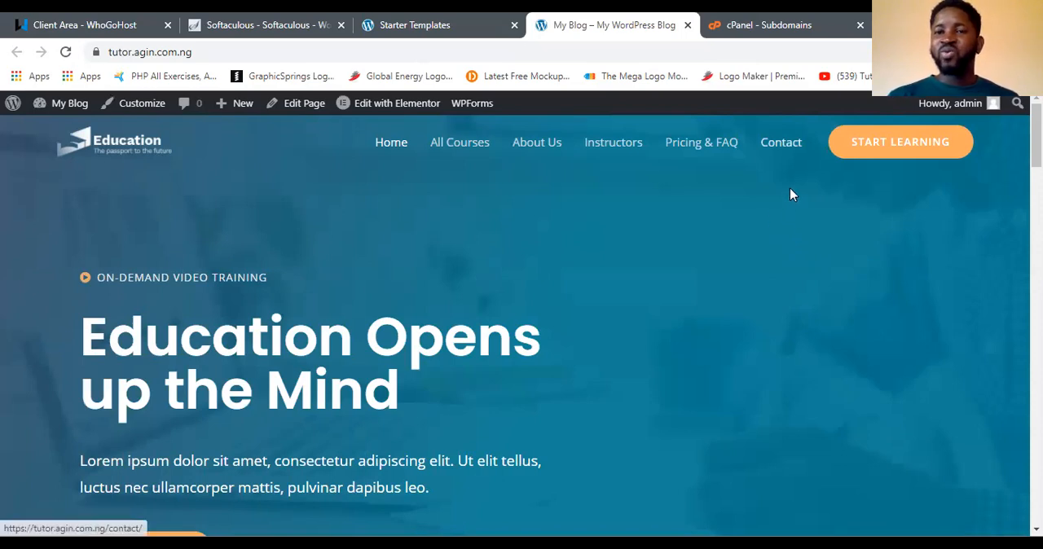
mouse_move(872, 449)
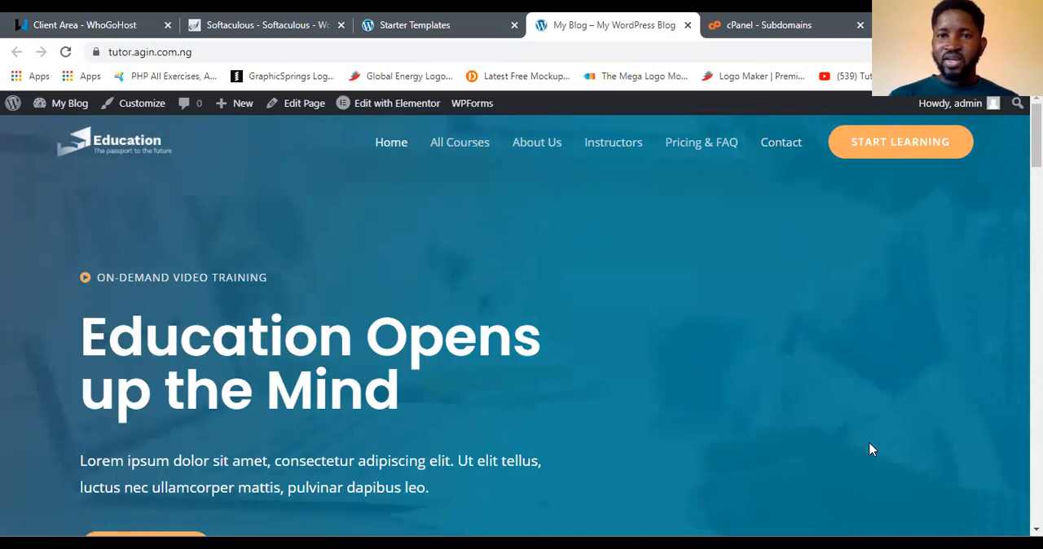
mouse_move(753, 193)
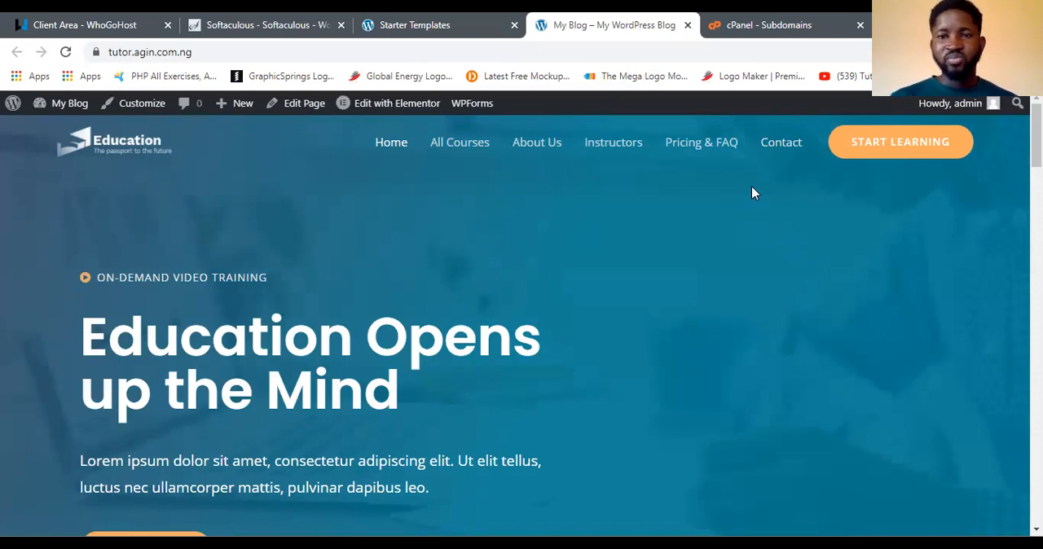